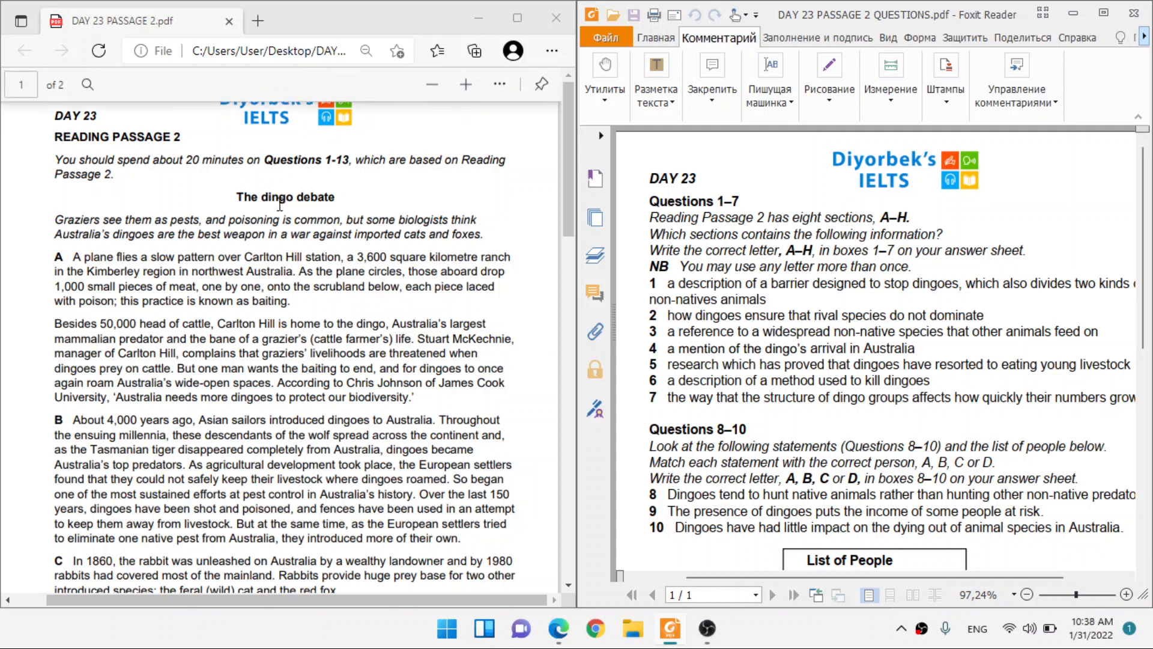
Select 'dingo' in the title and scroll through the questions and back.
{"action": "double_click", "coordinate": [285, 197]}
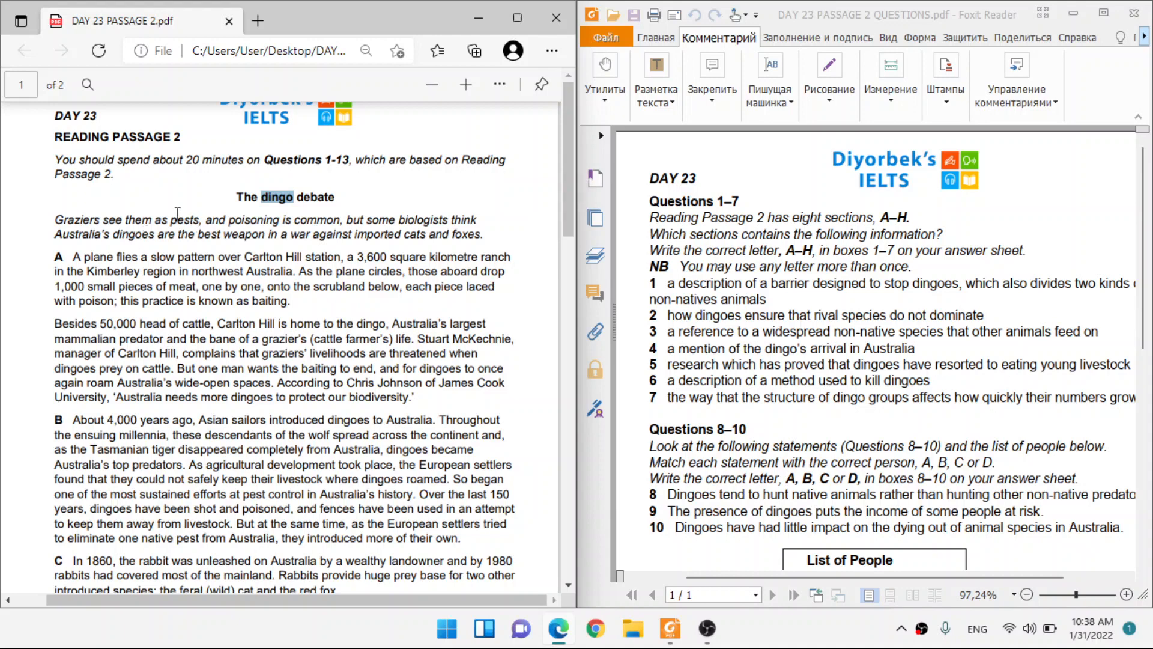
{"action": "right_click", "coordinate": [221, 219]}
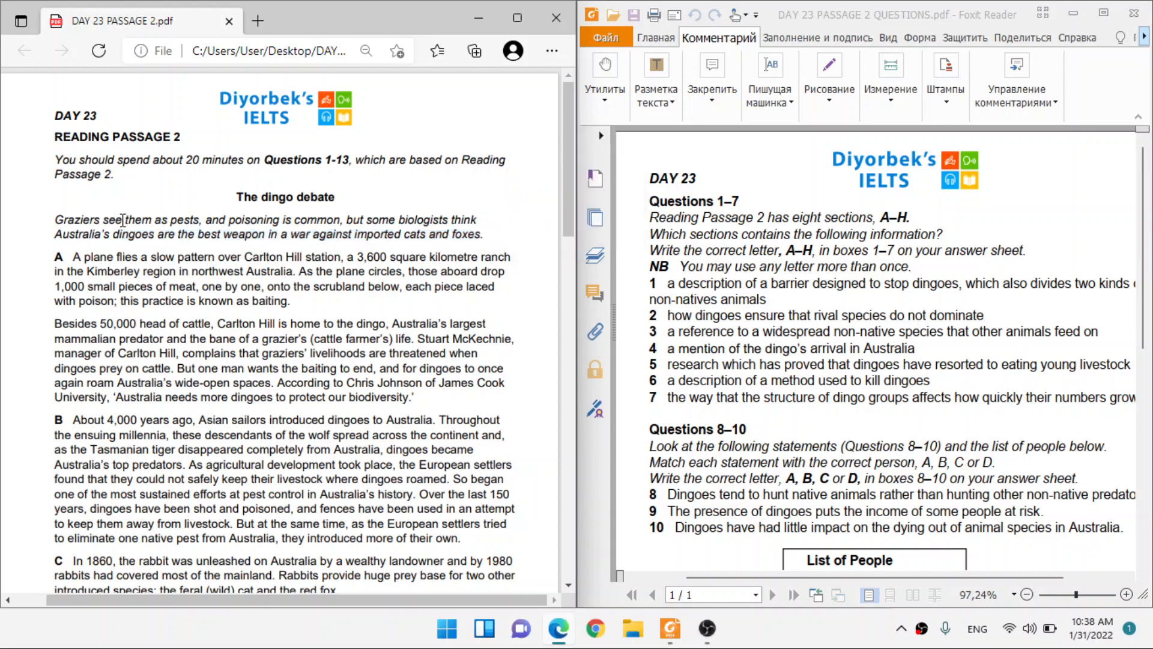
{"action": "mouse_move", "coordinate": [352, 209]}
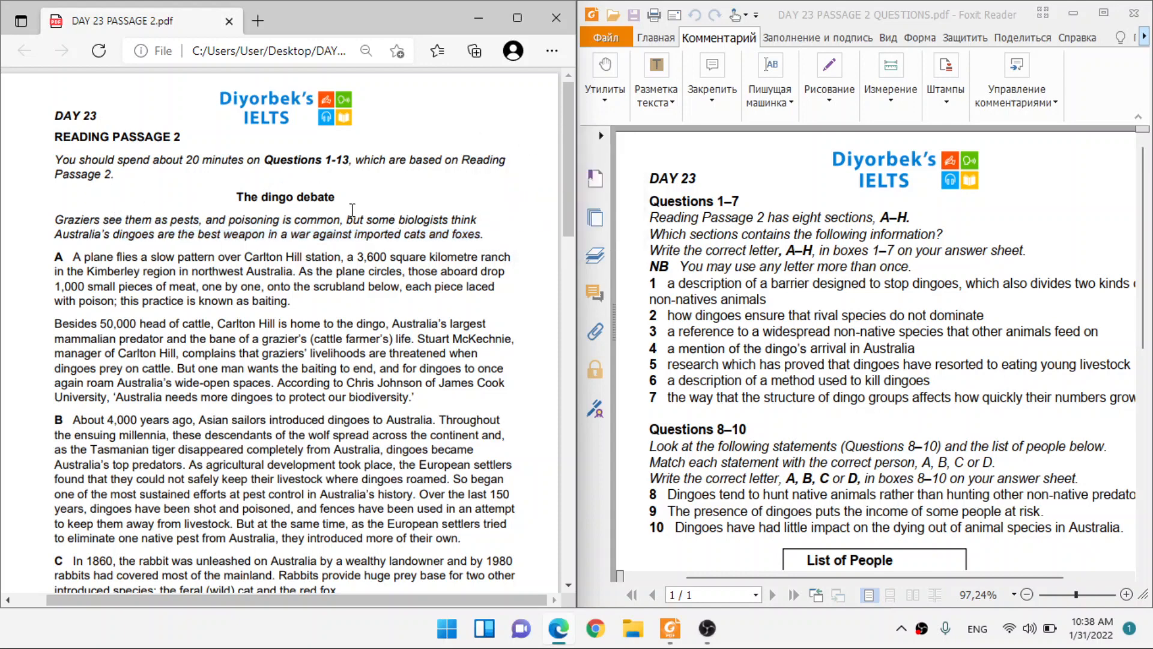
{"action": "right_click", "coordinate": [412, 219]}
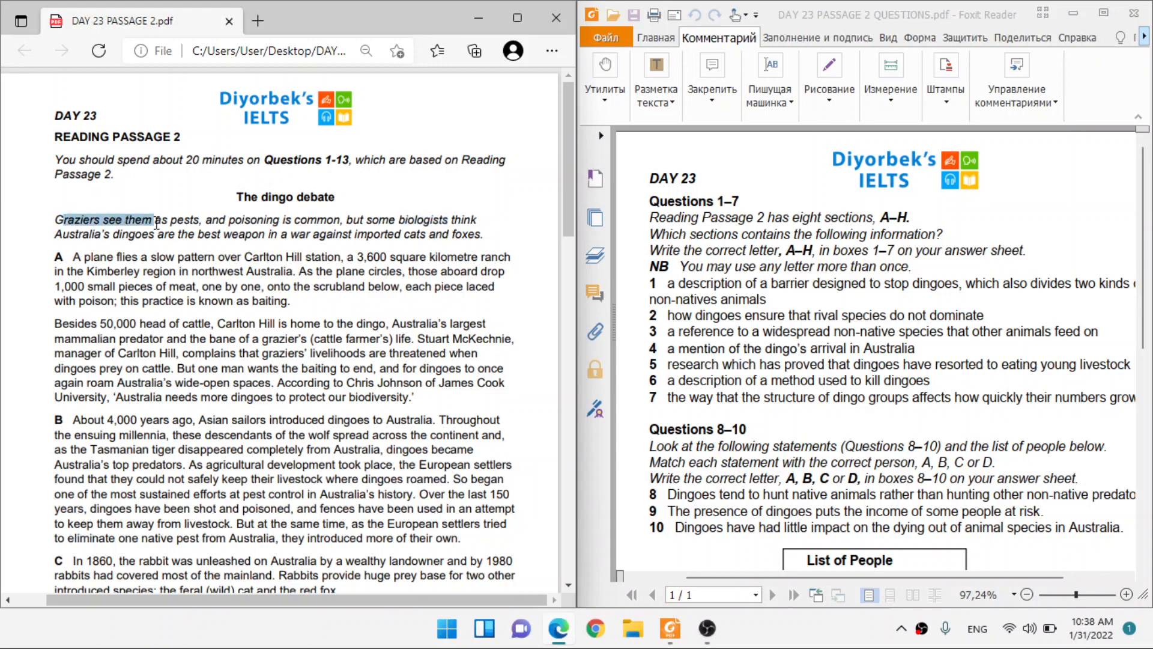
{"action": "mouse_move", "coordinate": [420, 279]}
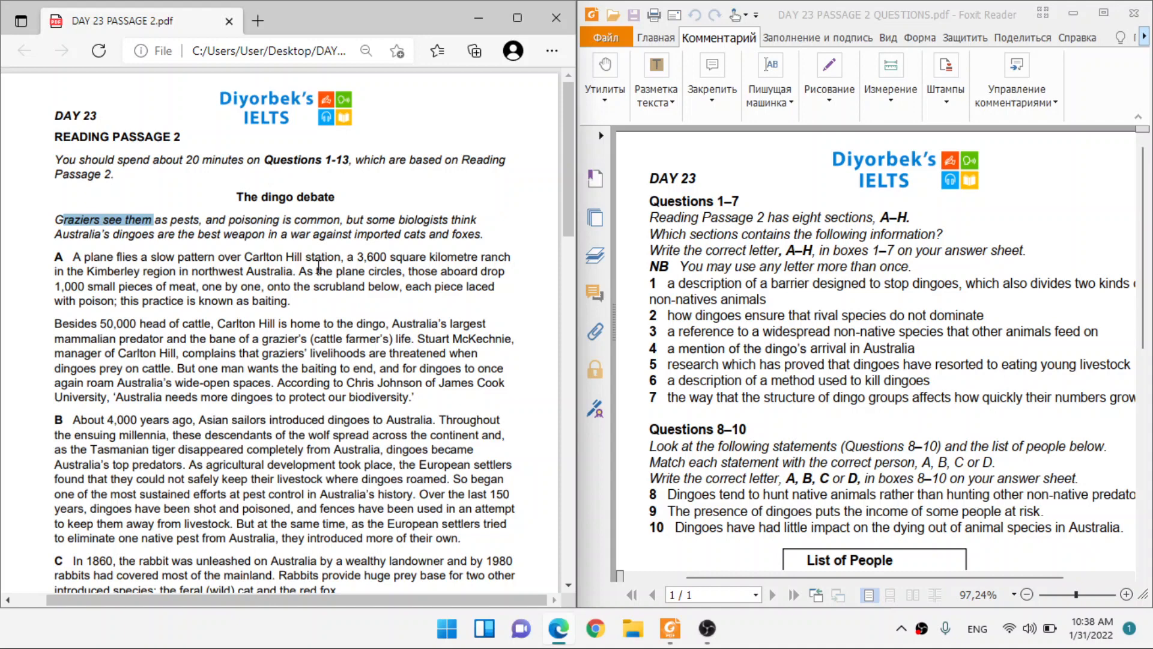
{"action": "mouse_move", "coordinate": [284, 245]}
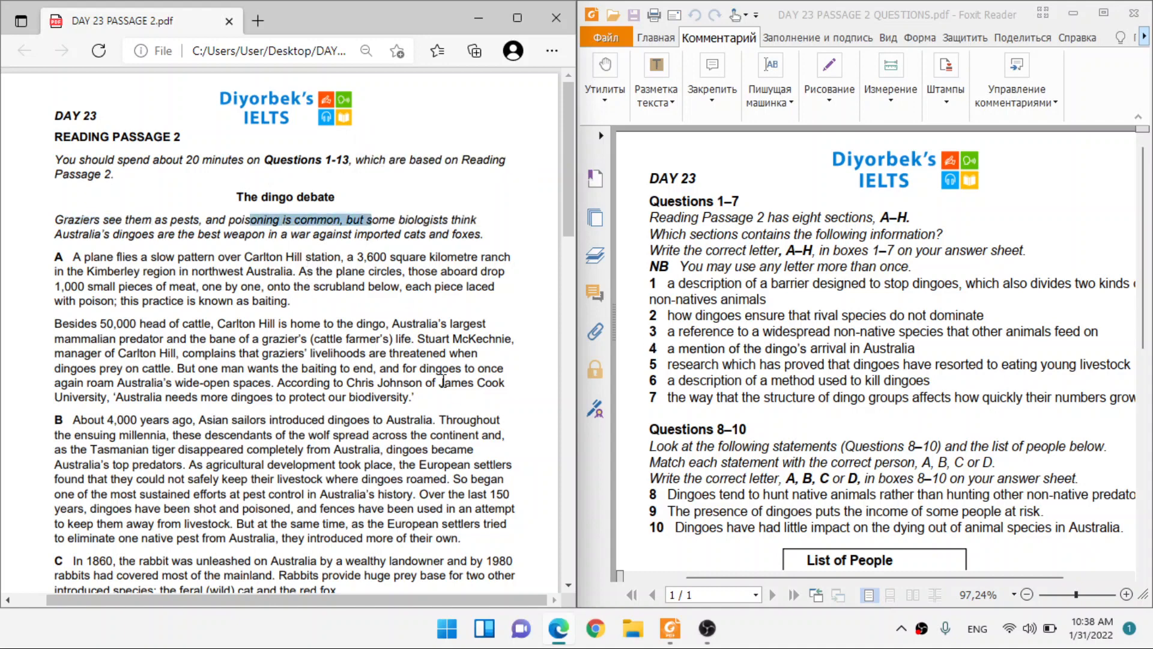
{"action": "mouse_move", "coordinate": [841, 432]}
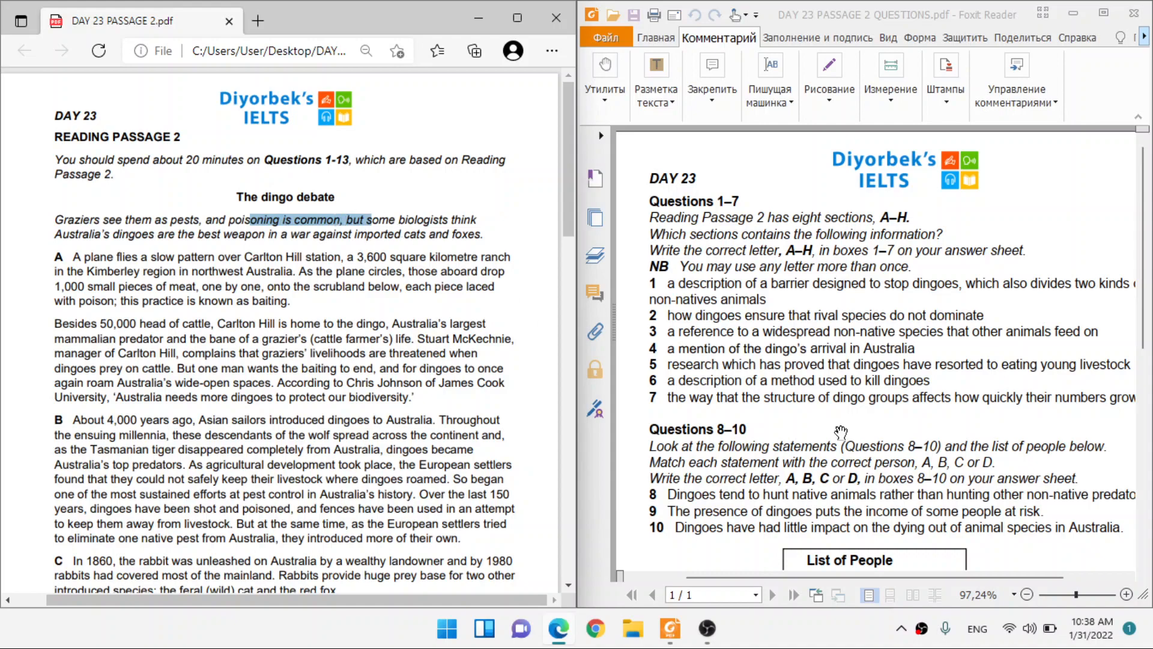
{"action": "scroll", "scroll_direction": "down", "scroll_amount": 3}
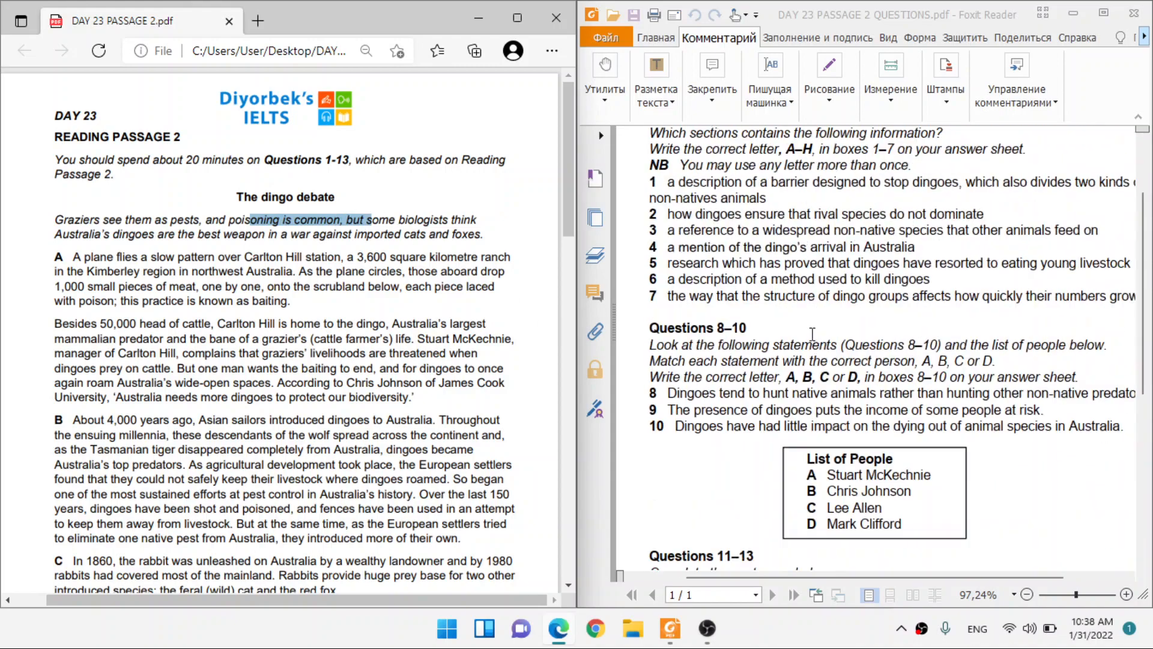
{"action": "scroll", "scroll_direction": "up", "scroll_amount": 3}
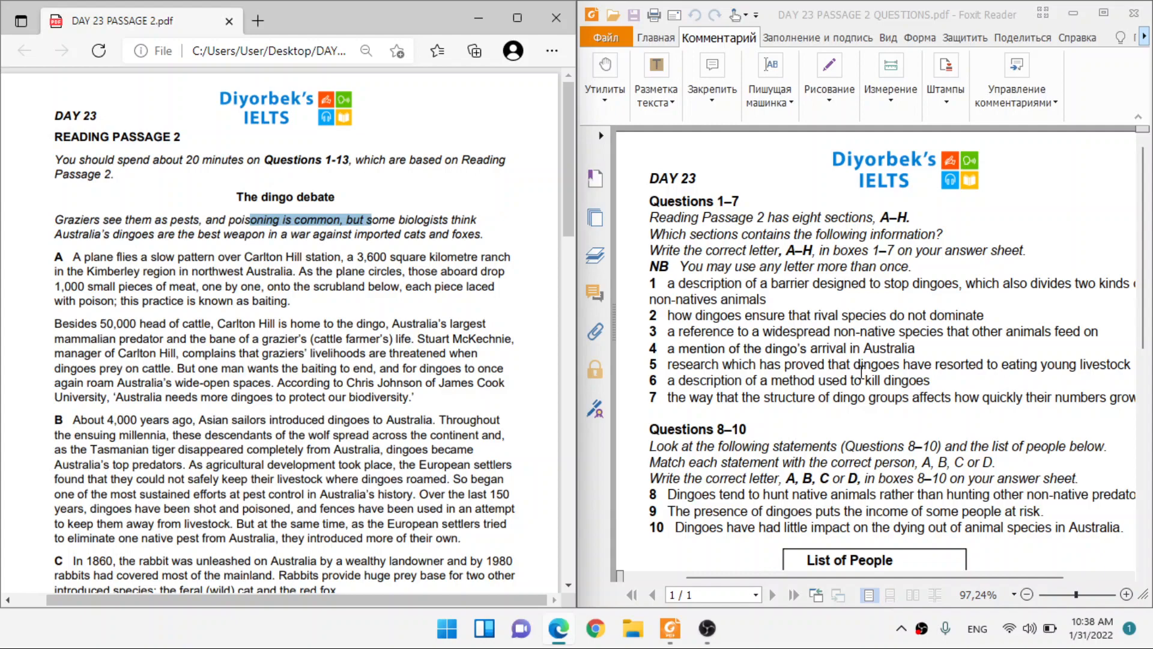
{"action": "scroll", "scroll_direction": "down", "scroll_amount": 3}
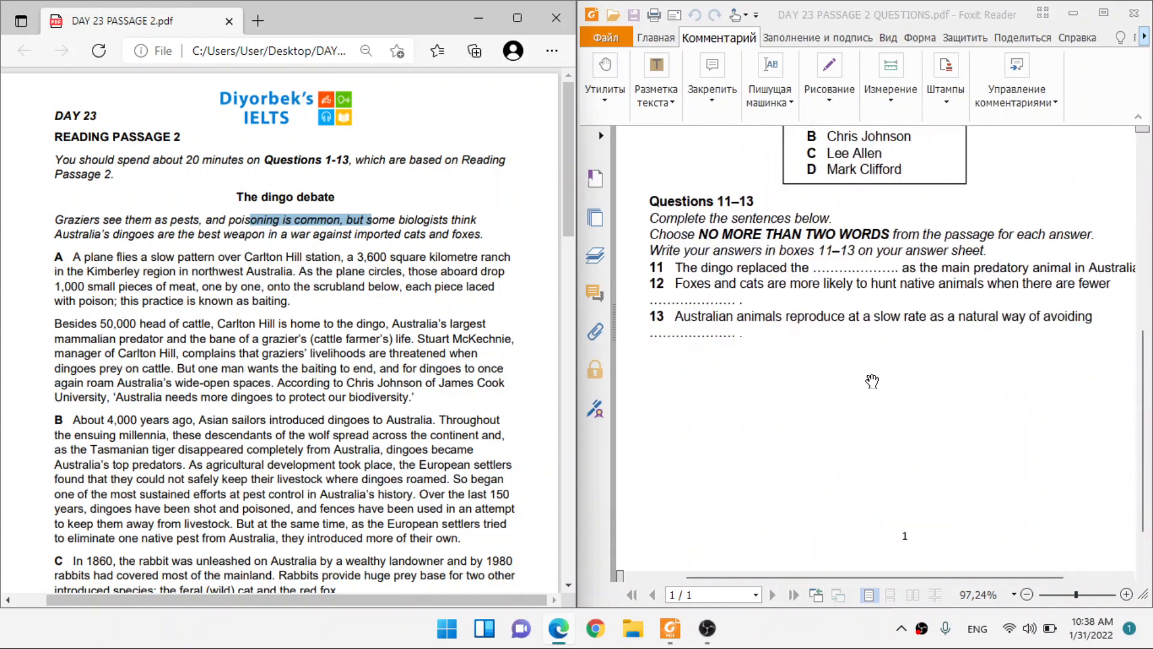
{"action": "scroll", "scroll_direction": "up", "scroll_amount": 3}
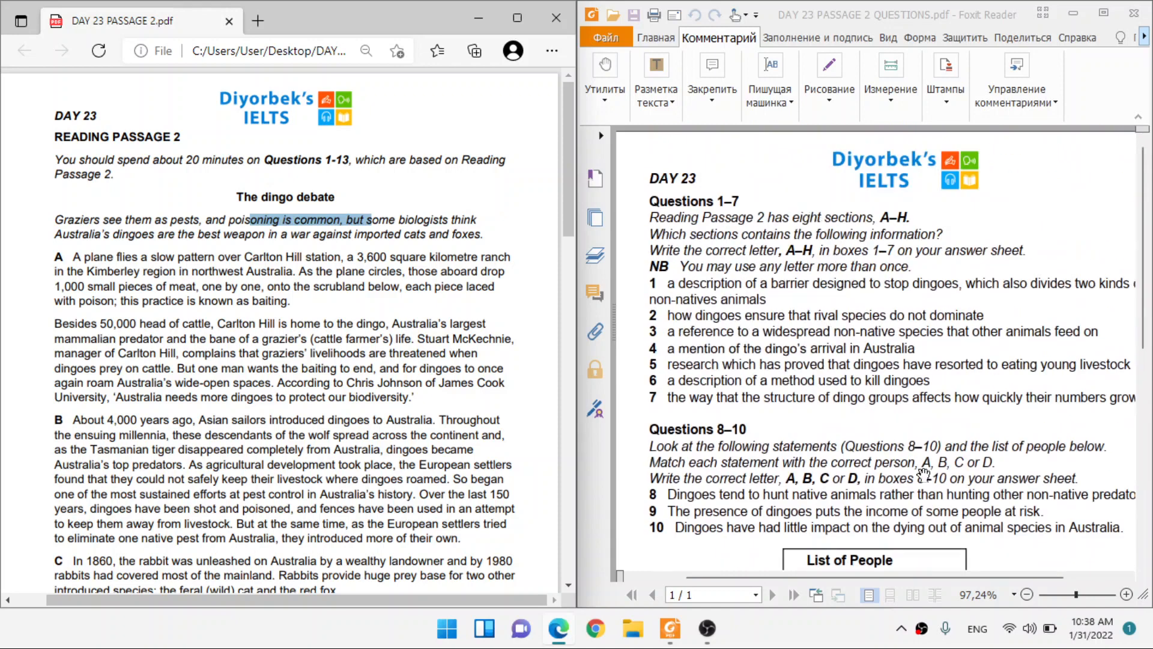
{"action": "scroll", "scroll_direction": "down", "scroll_amount": 3}
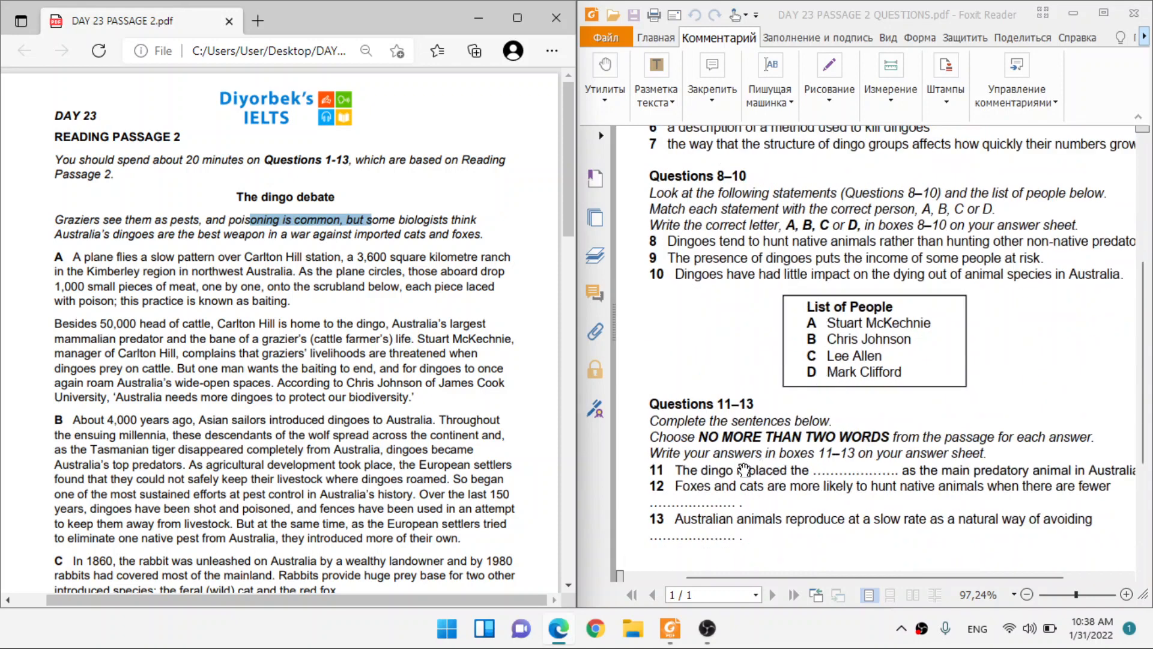
{"action": "scroll", "scroll_direction": "up", "scroll_amount": 3}
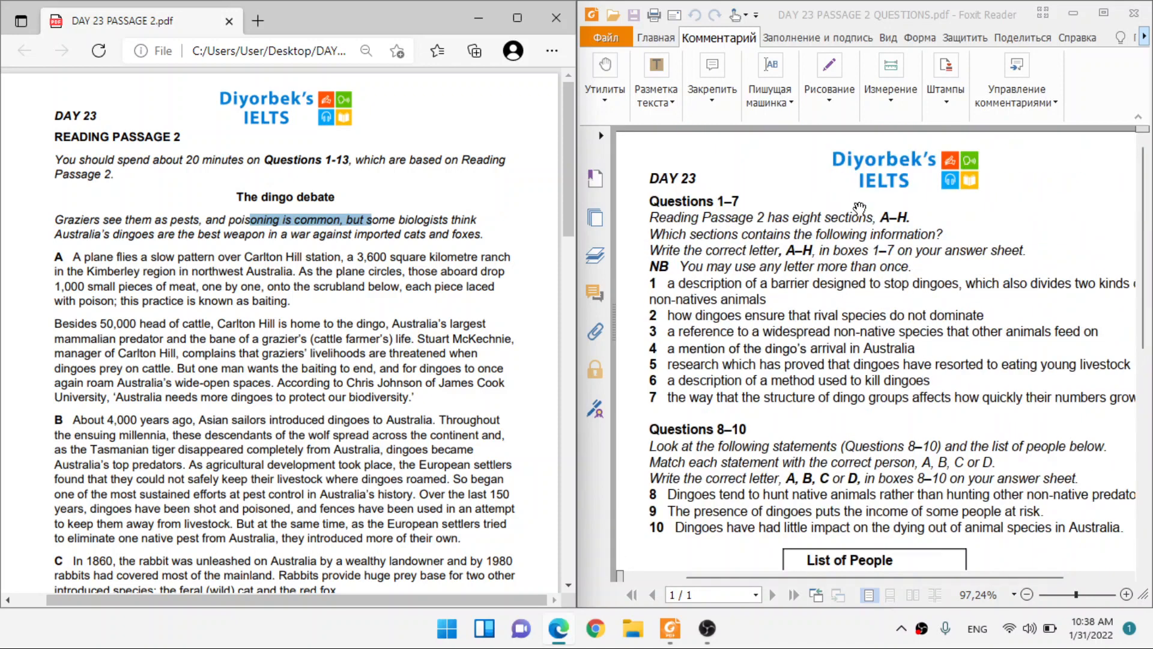
Check the Typewriter options, switch between Home and Comment, and pick the Highlight tool.
{"action": "left_click", "coordinate": [769, 79]}
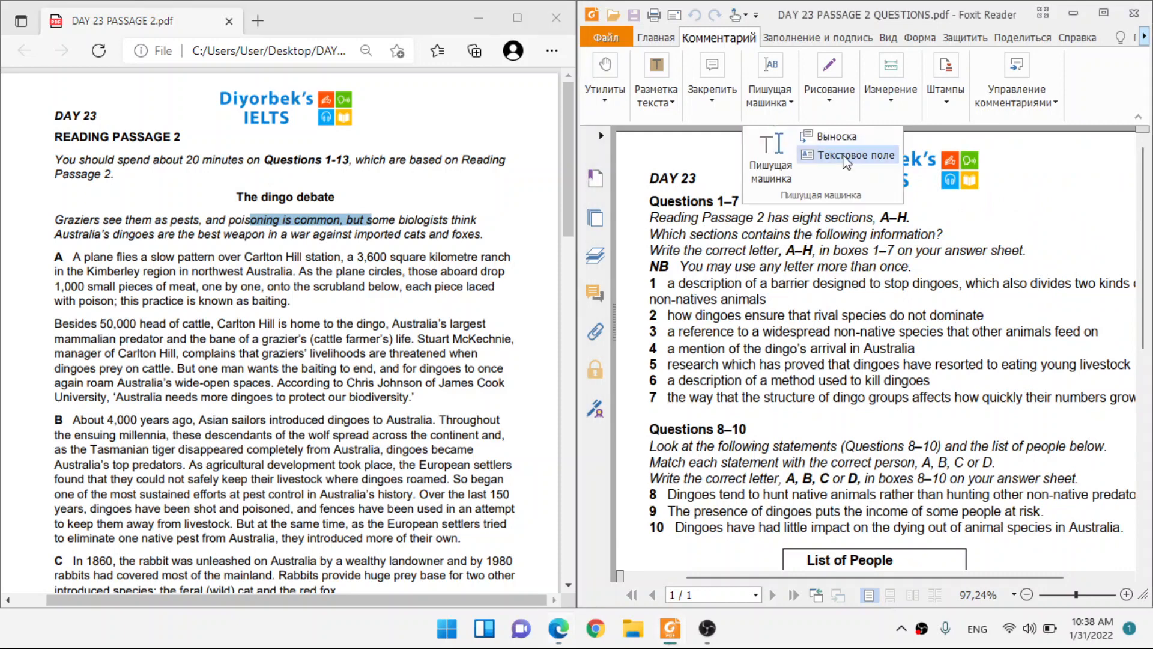
{"action": "left_click", "coordinate": [655, 37]}
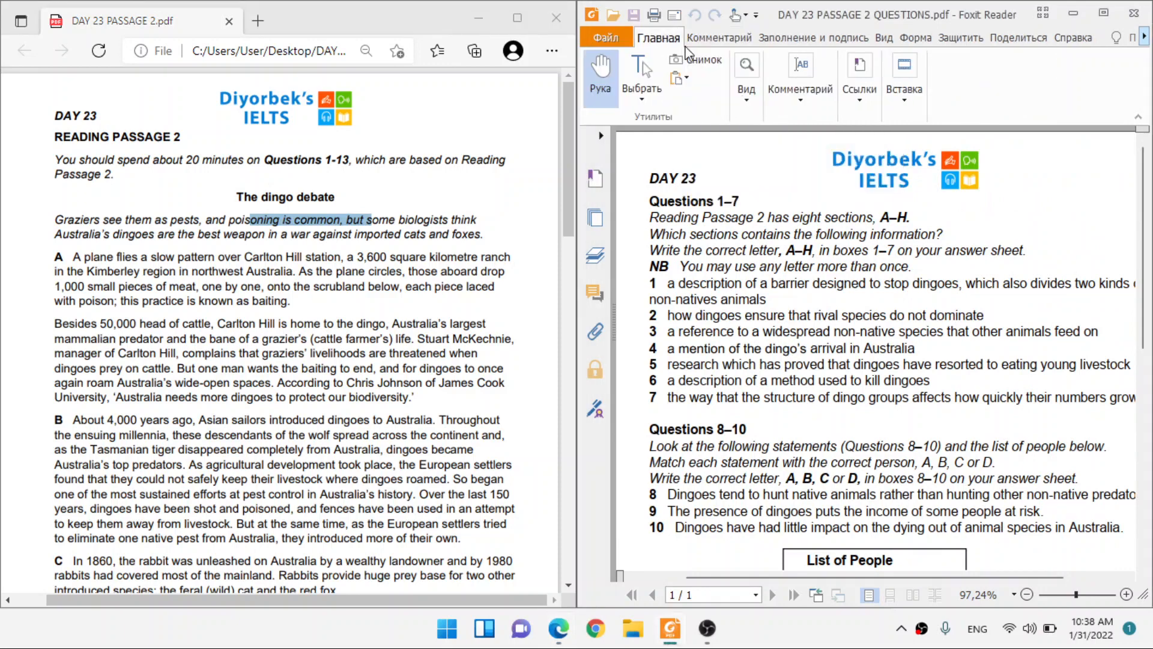
{"action": "left_click", "coordinate": [719, 37]}
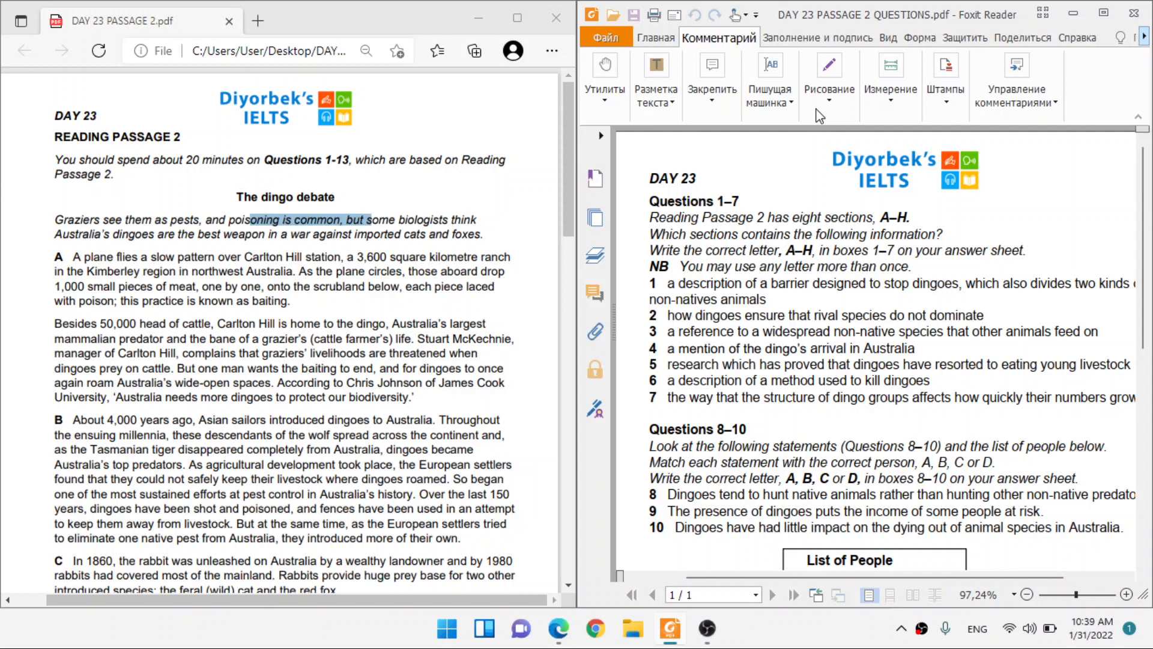
{"action": "left_click", "coordinate": [769, 77]}
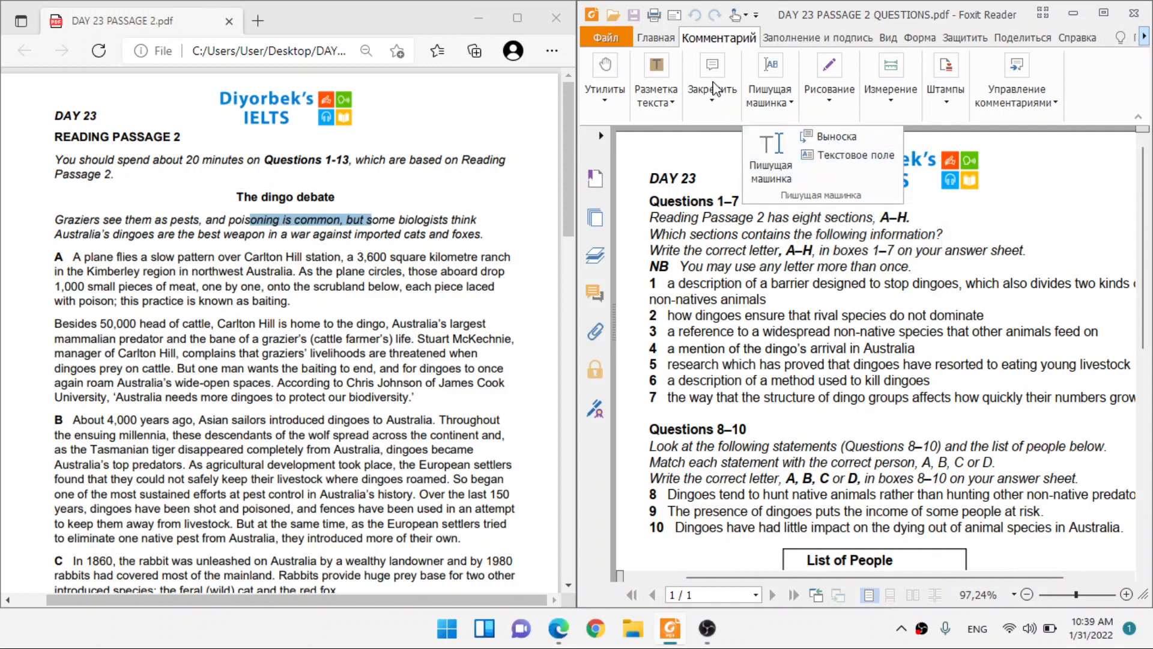
{"action": "left_click", "coordinate": [656, 37]}
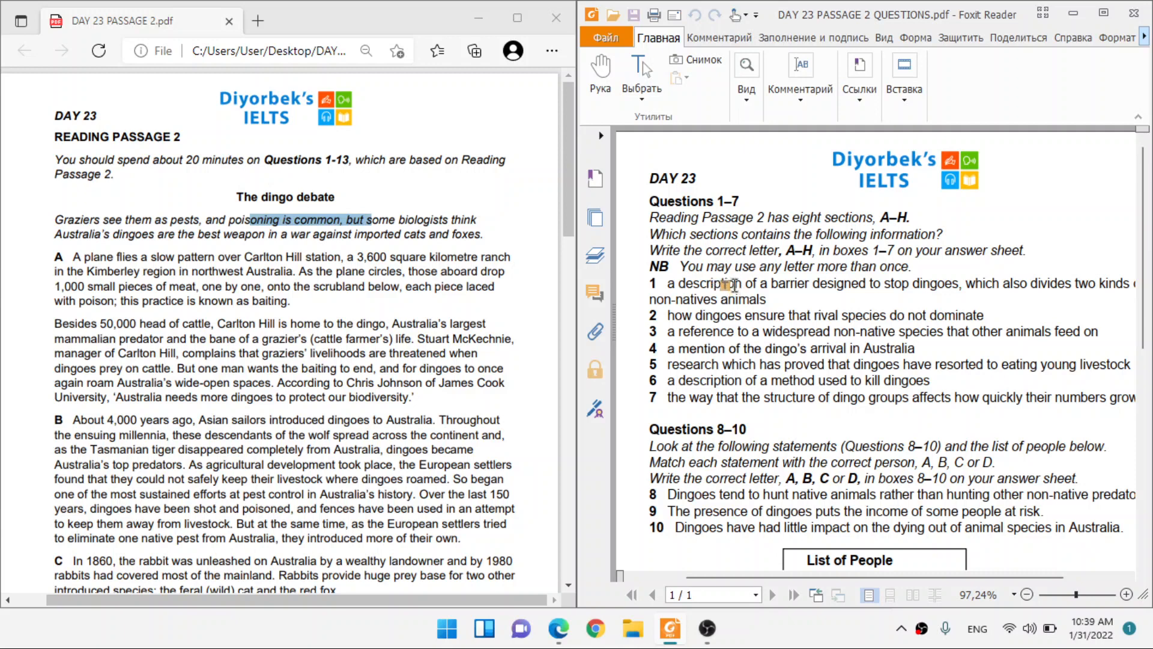
Highlight key words such as 'description' in question 1 and a key word in question 3.
{"action": "double_click", "coordinate": [710, 283]}
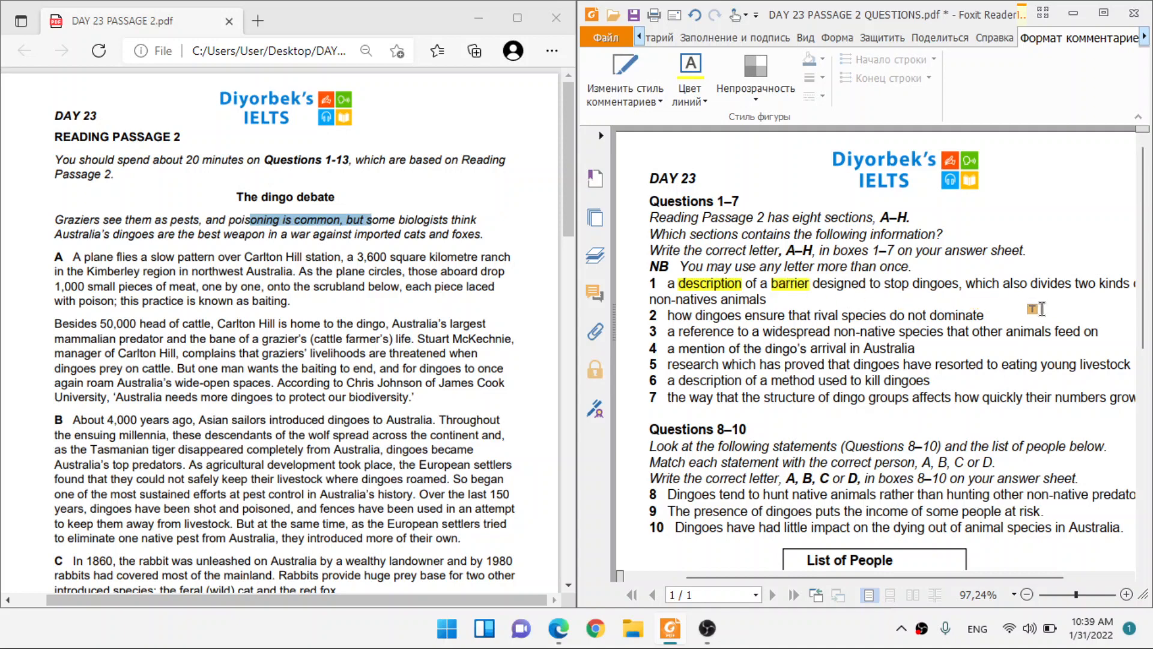
{"action": "scroll", "scroll_direction": "down", "scroll_amount": 3}
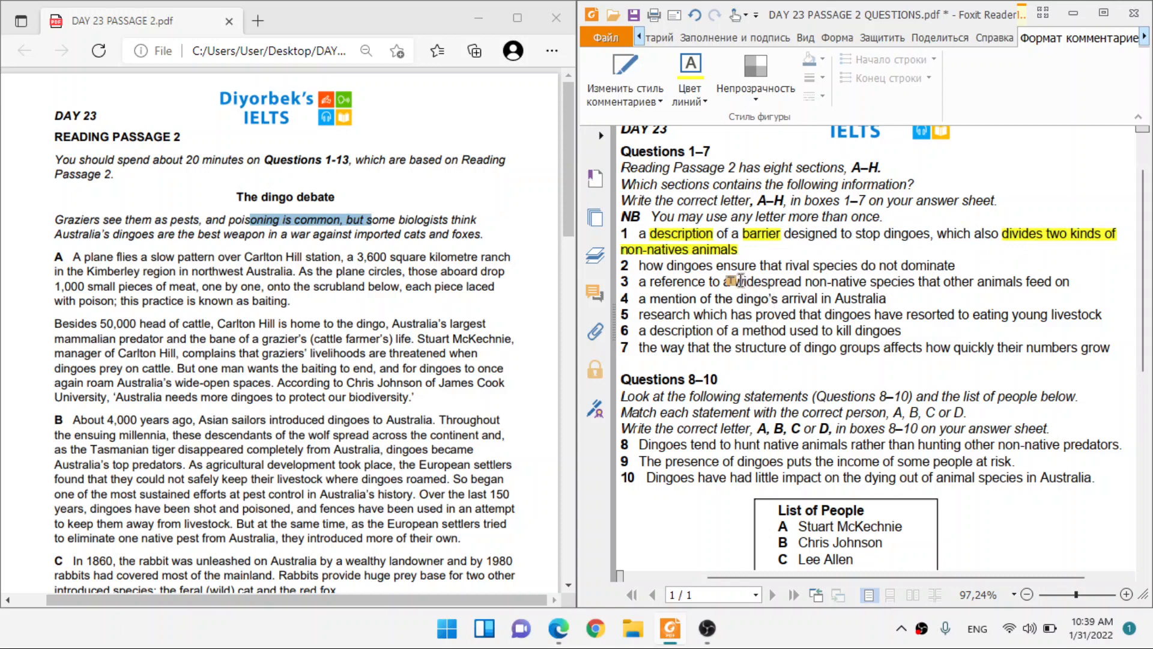
{"action": "double_click", "coordinate": [648, 266]}
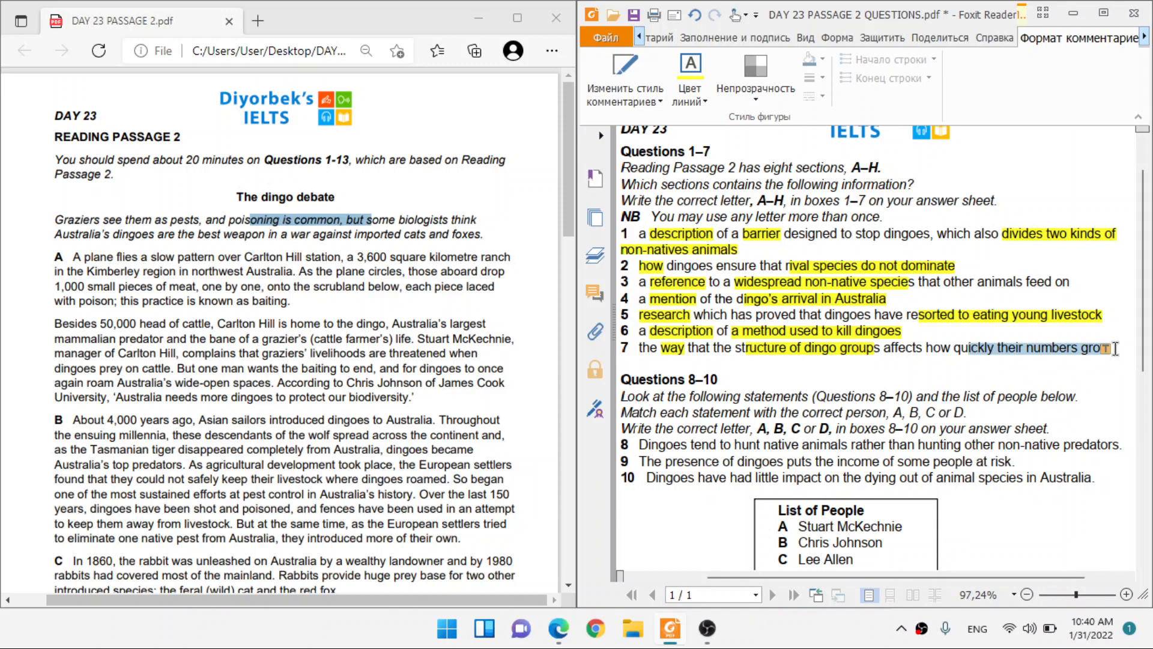
Highlight phrases like 'income of some people at risk' and 'slow rate' in questions 8–13.
{"action": "scroll", "scroll_direction": "down", "scroll_amount": 3}
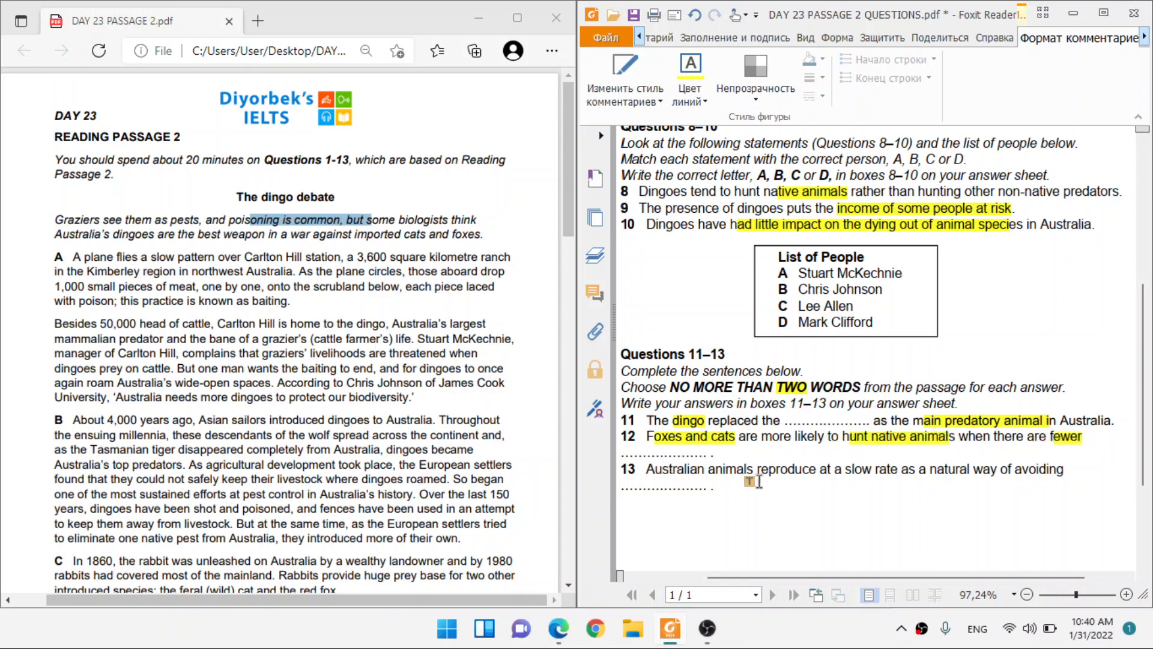
{"action": "double_click", "coordinate": [698, 468]}
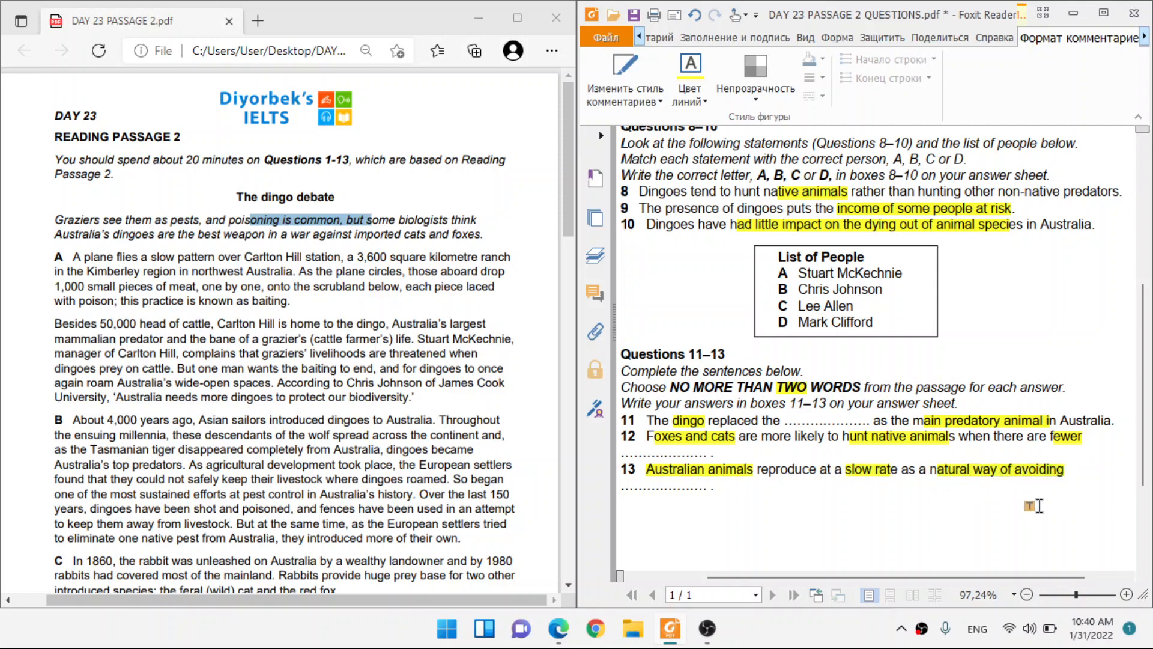
{"action": "scroll", "scroll_direction": "up", "scroll_amount": 3}
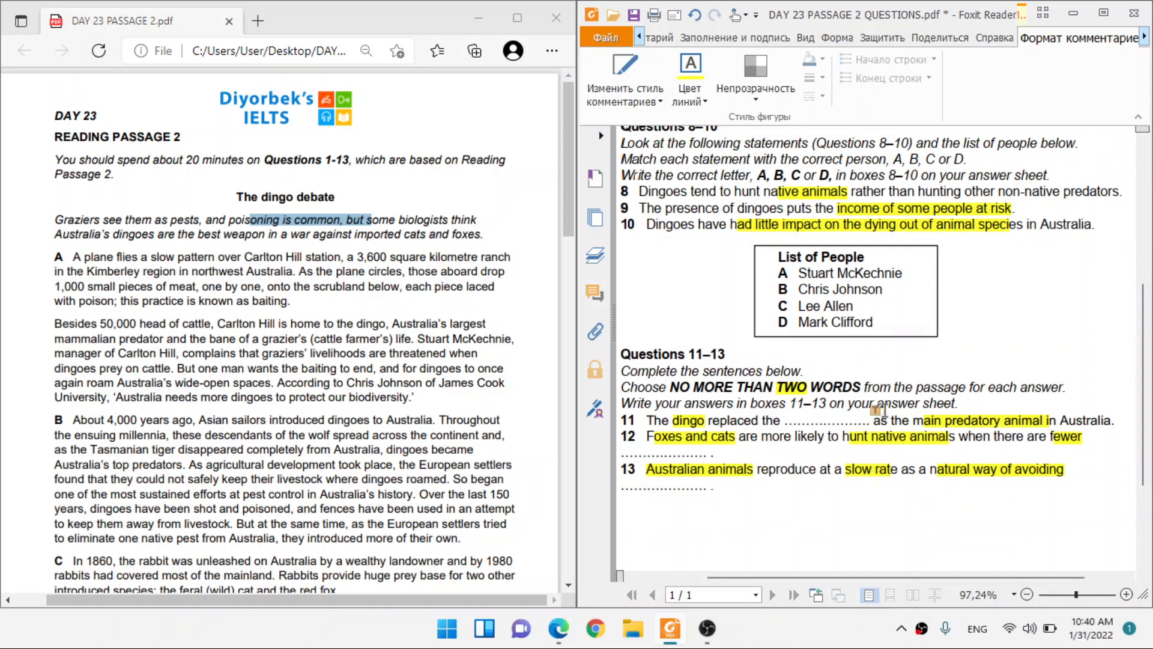
{"action": "scroll", "scroll_direction": "up", "scroll_amount": 3}
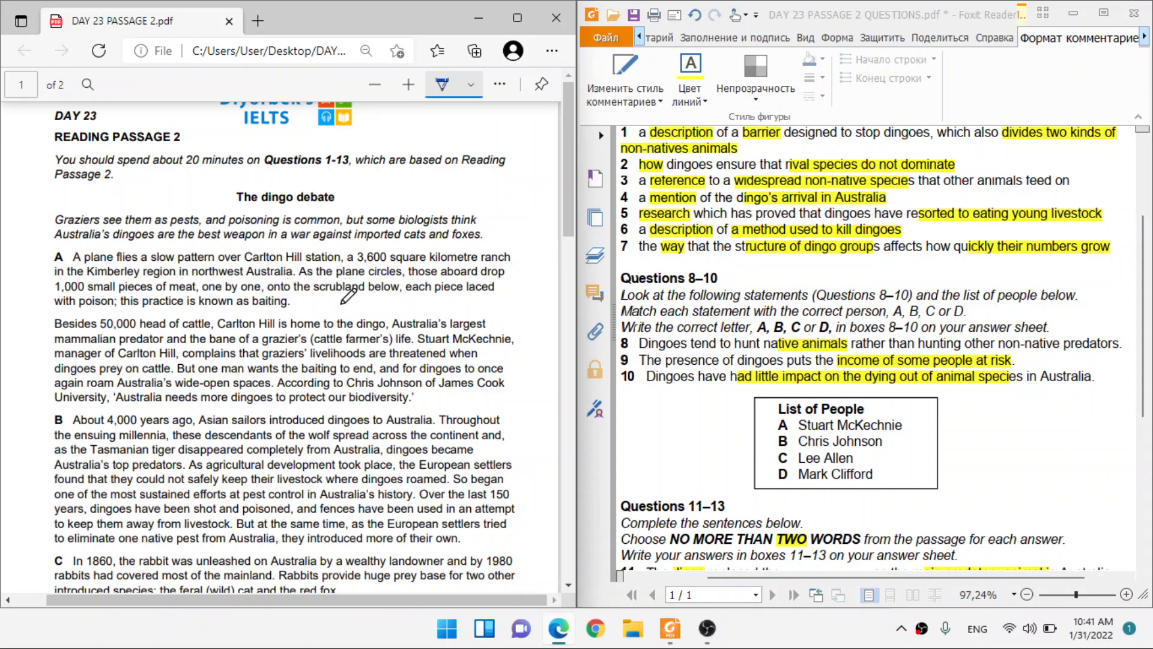
{"action": "mouse_move", "coordinate": [367, 307]}
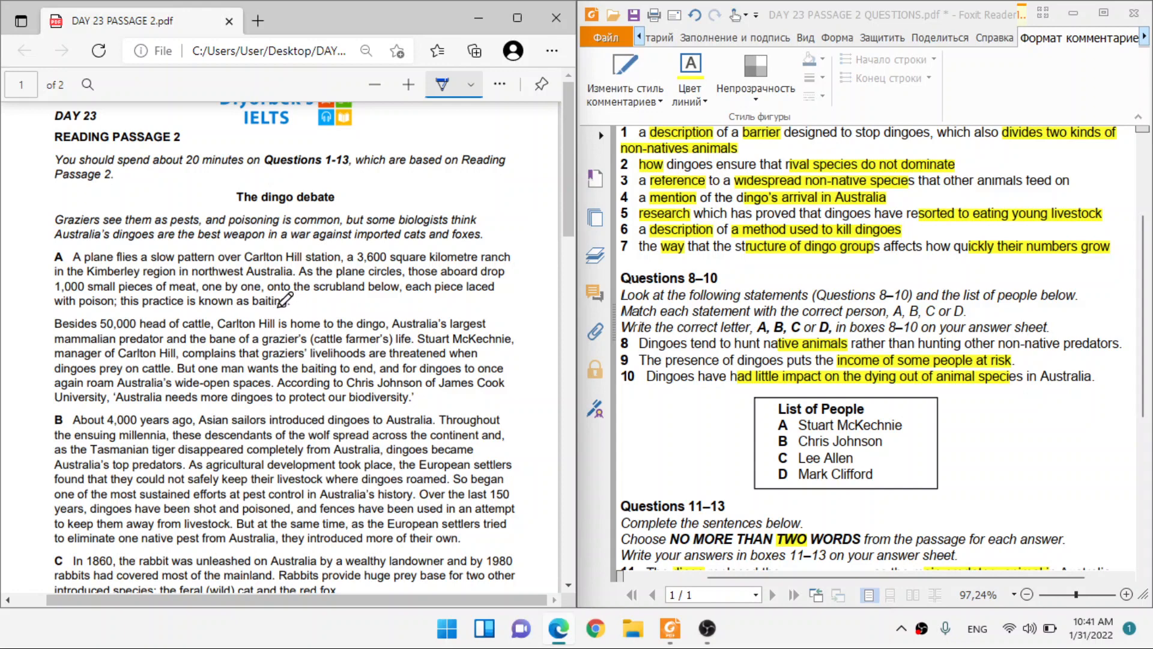
{"action": "mouse_move", "coordinate": [382, 298]}
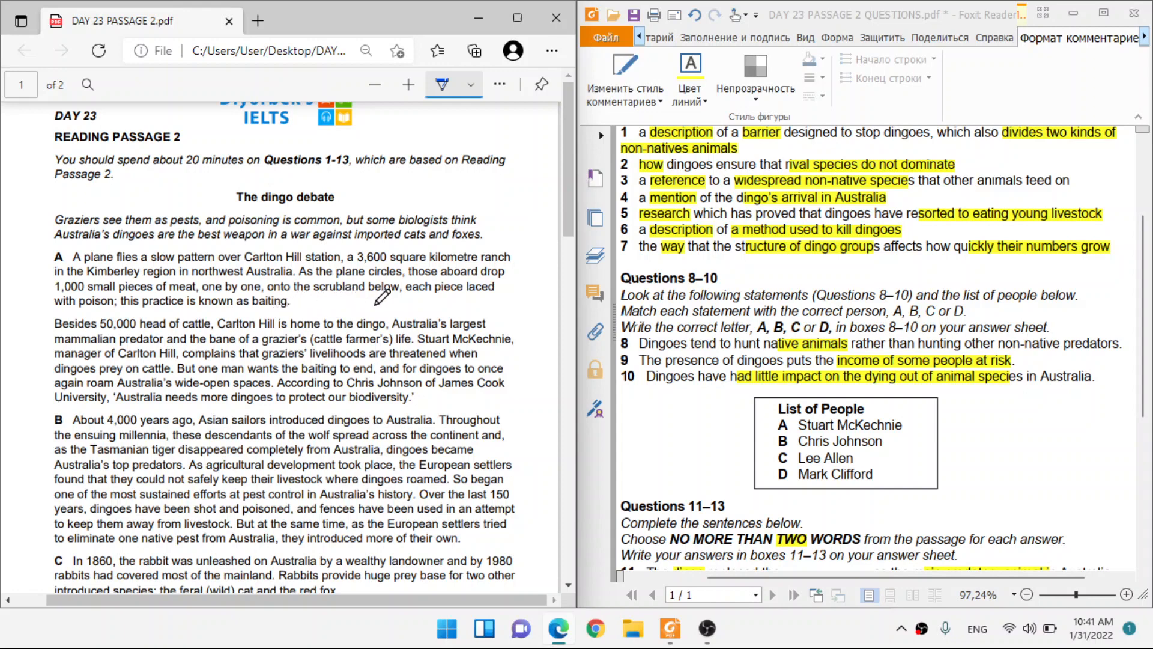
{"action": "mouse_move", "coordinate": [99, 298]}
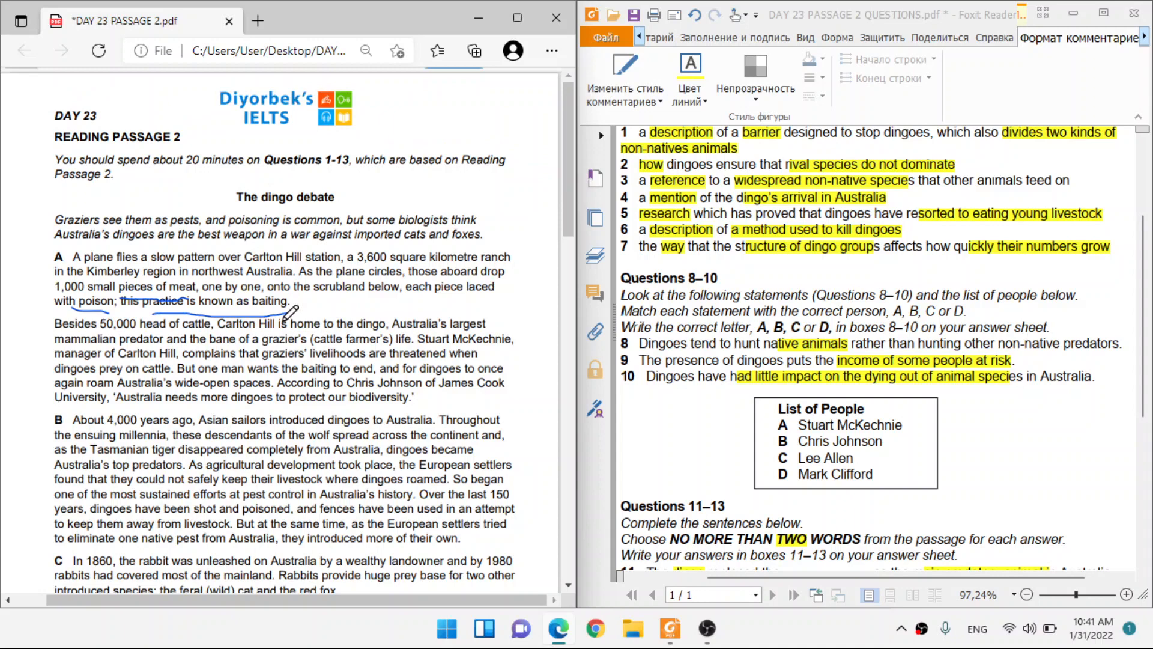
{"action": "mouse_move", "coordinate": [459, 263]}
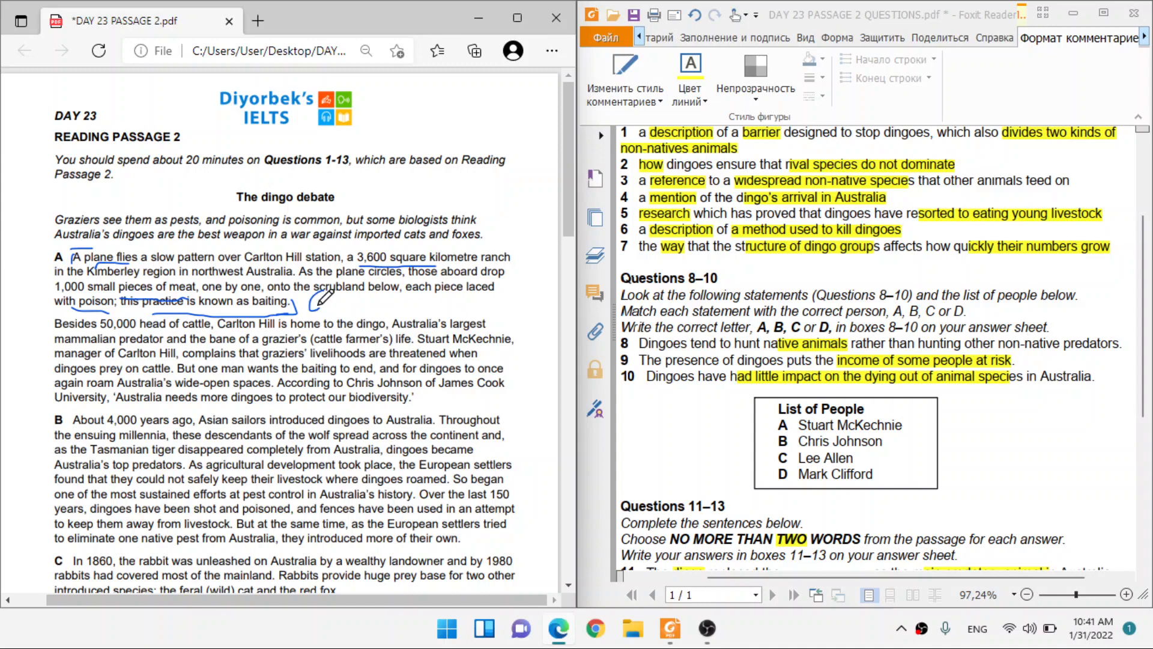
Underline key phrases in paragraph A with the Edge pen and write 6 beside them.
{"action": "scroll", "scroll_direction": "up", "scroll_amount": 3}
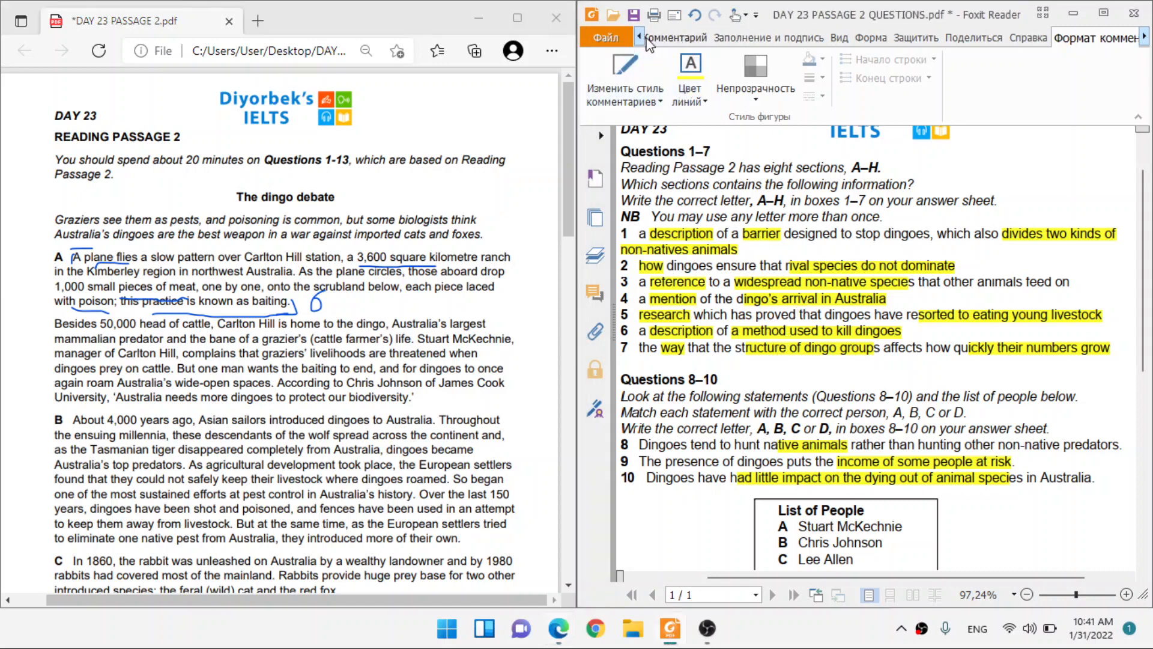
Add a typewriter text box after question 6 with the answer A.
{"action": "left_click", "coordinate": [658, 37]}
{"action": "type", "text": "A"}
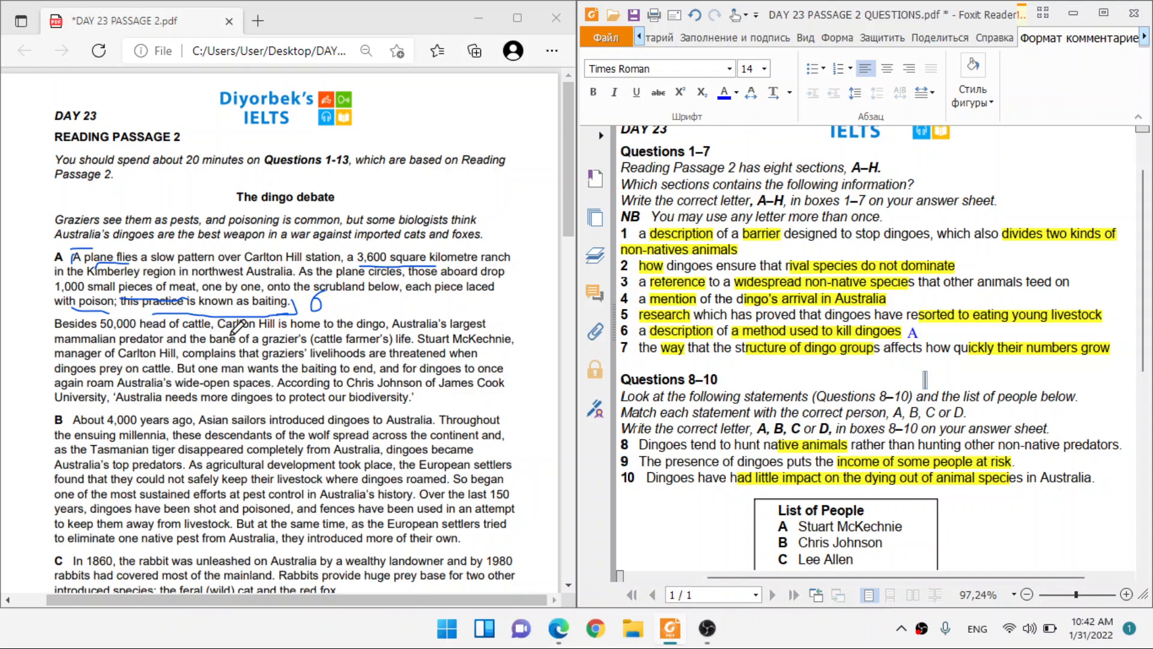
{"action": "mouse_move", "coordinate": [346, 321]}
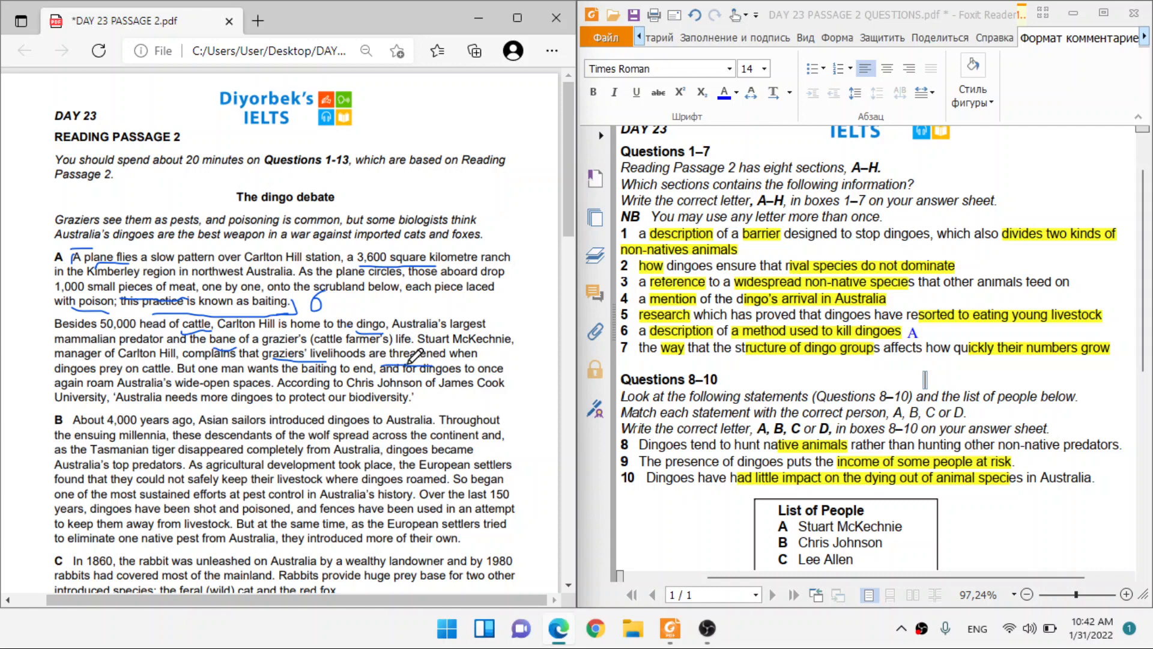
Underline 'dingoes prey on cattle' and other phrases in the second paragraph, writing 9.
{"action": "scroll", "scroll_direction": "down", "scroll_amount": 3}
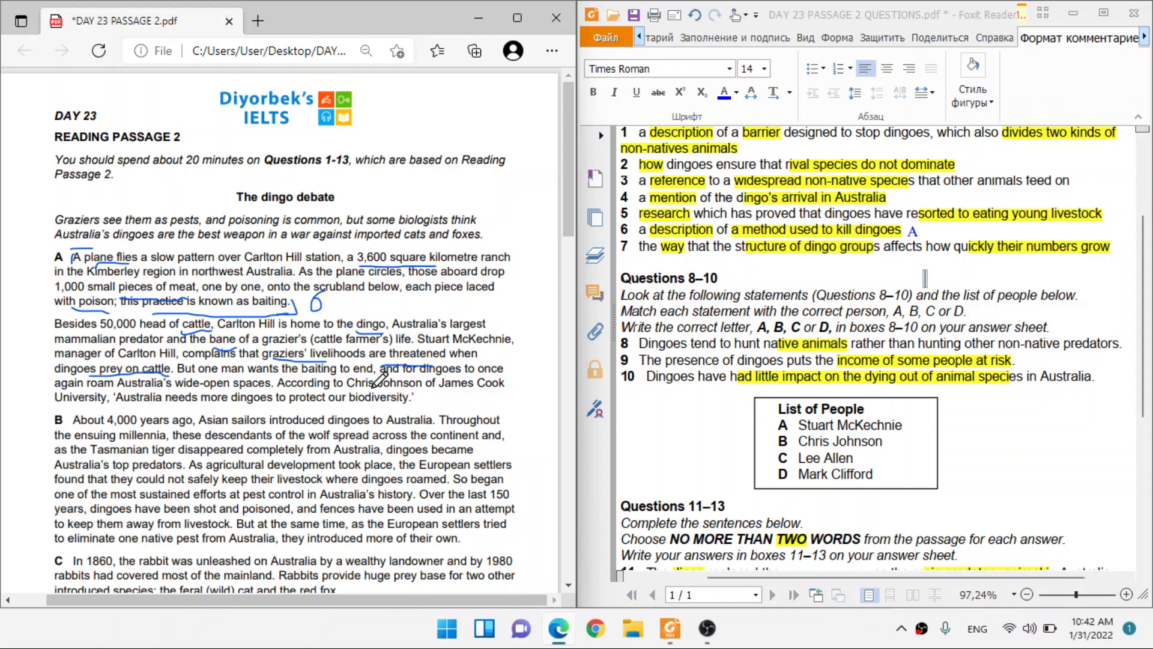
{"action": "mouse_move", "coordinate": [228, 408]}
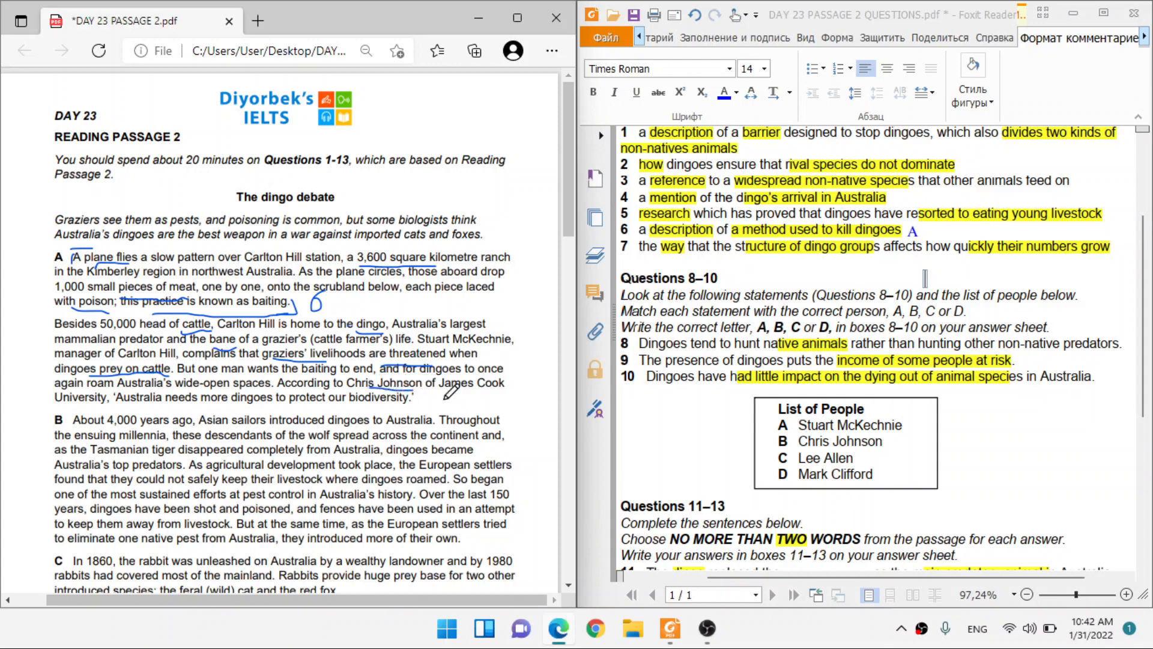
{"action": "mouse_move", "coordinate": [420, 397]}
{"action": "type", "text": "A"}
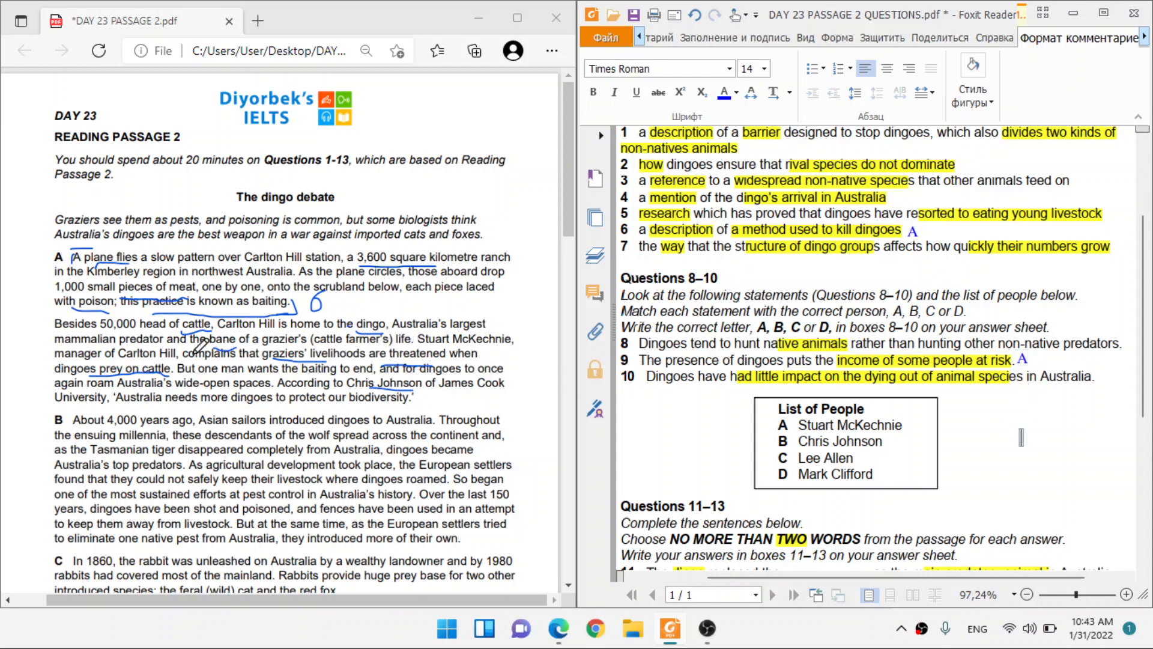
{"action": "mouse_move", "coordinate": [265, 345]}
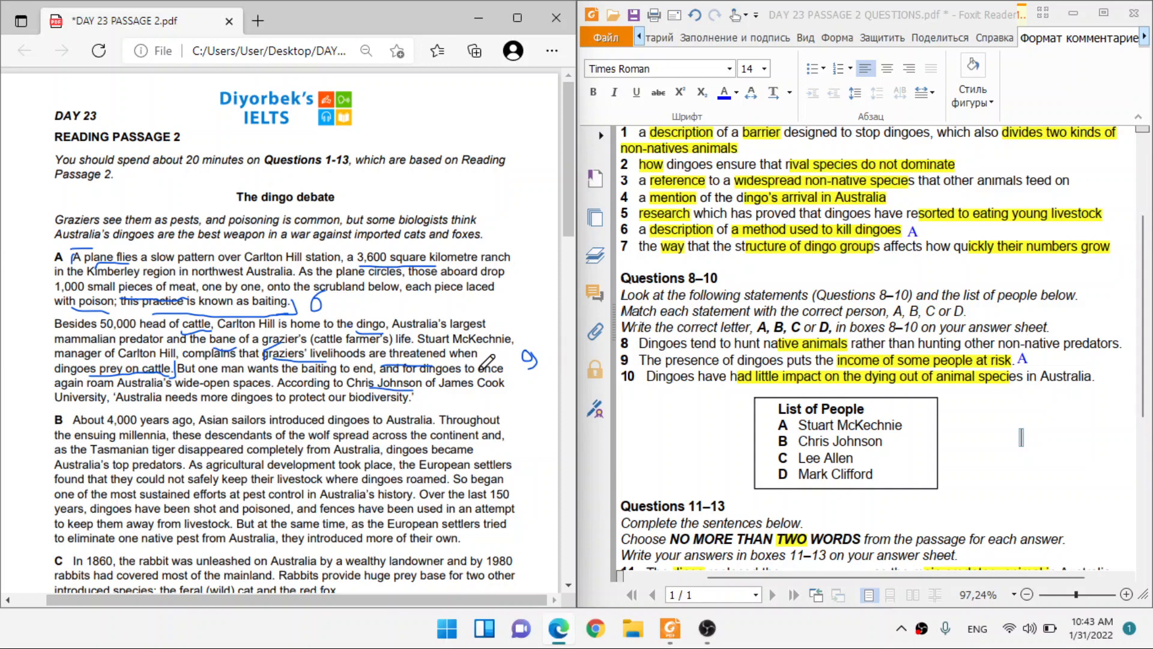
{"action": "mouse_move", "coordinate": [588, 366]}
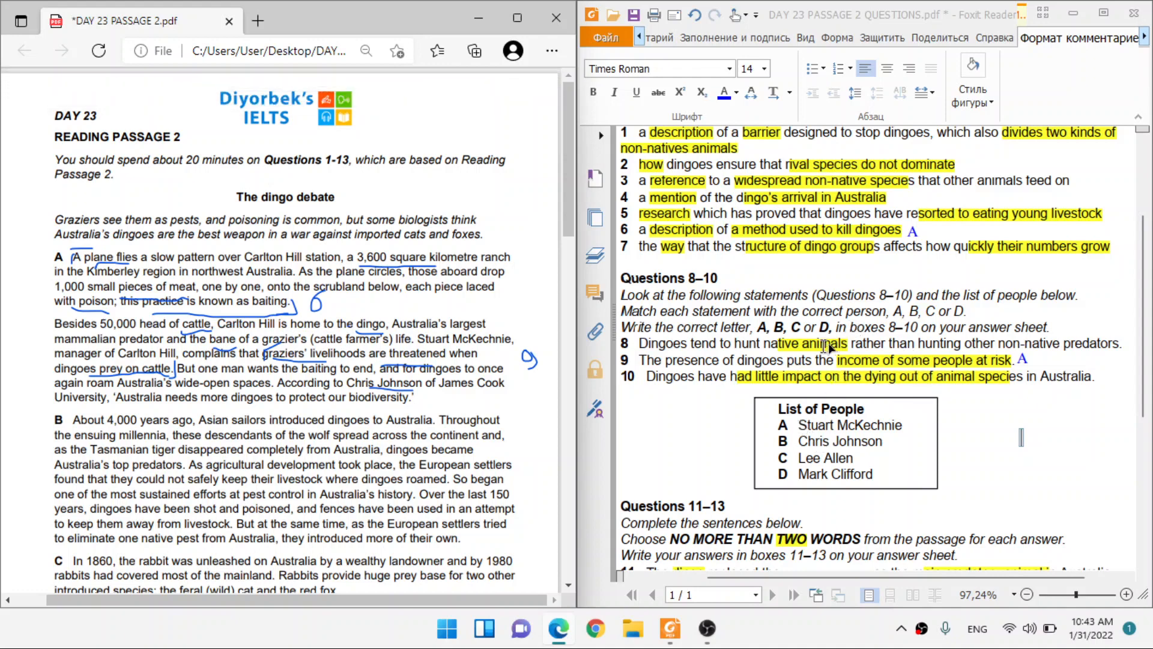
{"action": "mouse_move", "coordinate": [324, 294]}
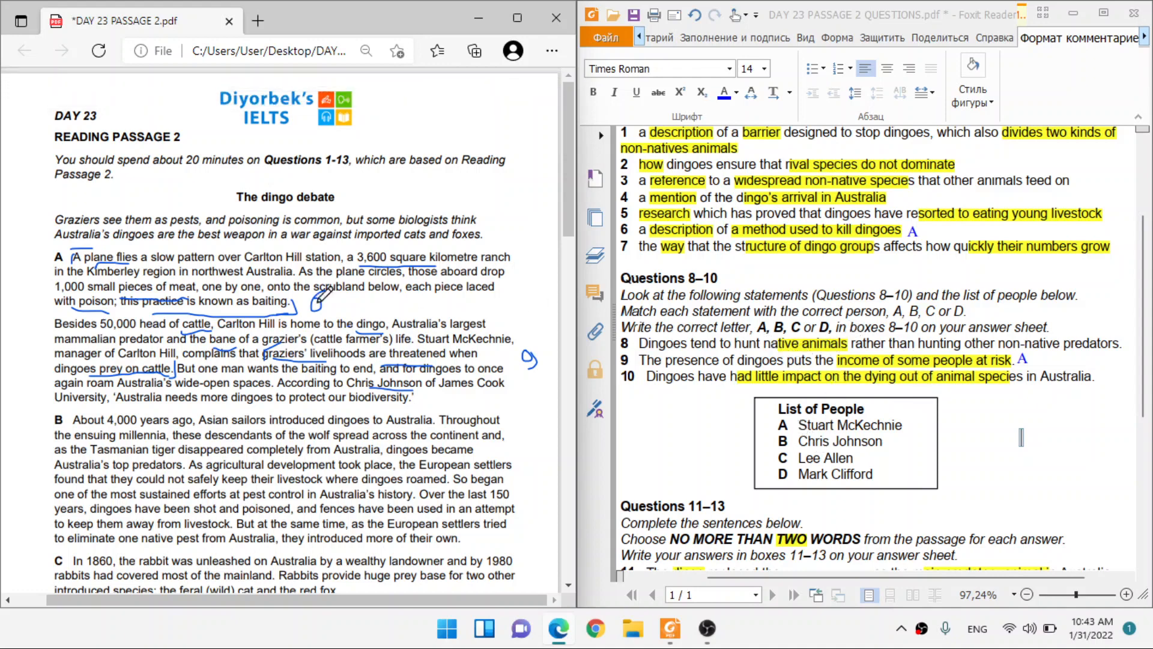
{"action": "scroll", "scroll_direction": "down", "scroll_amount": 3}
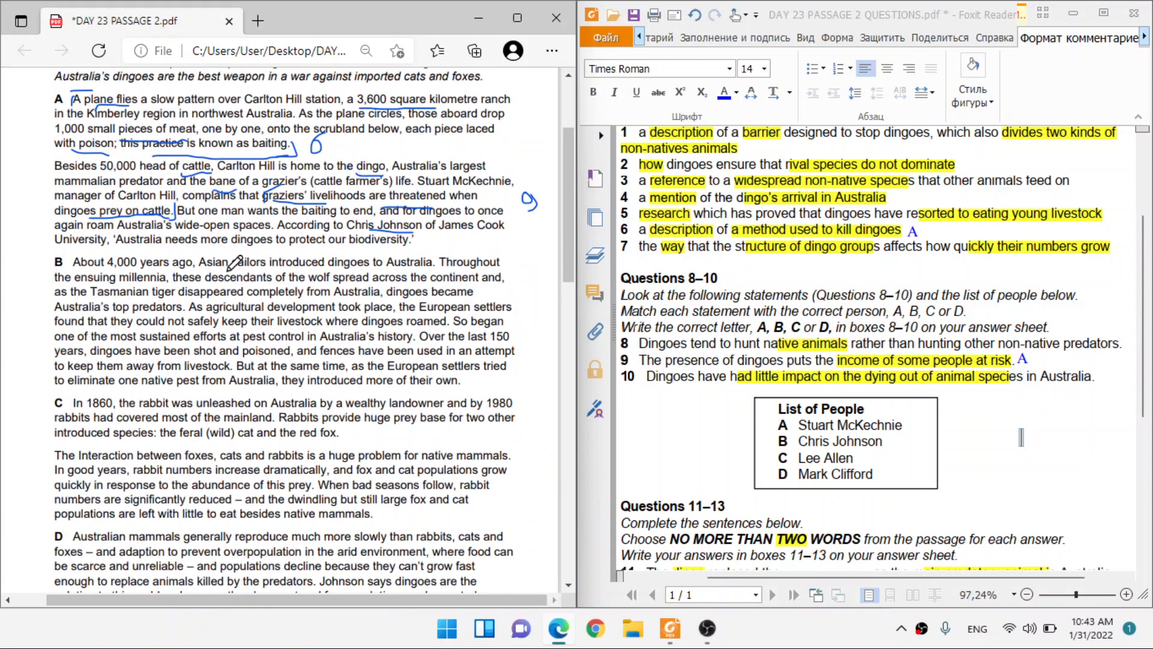
{"action": "mouse_move", "coordinate": [170, 265]}
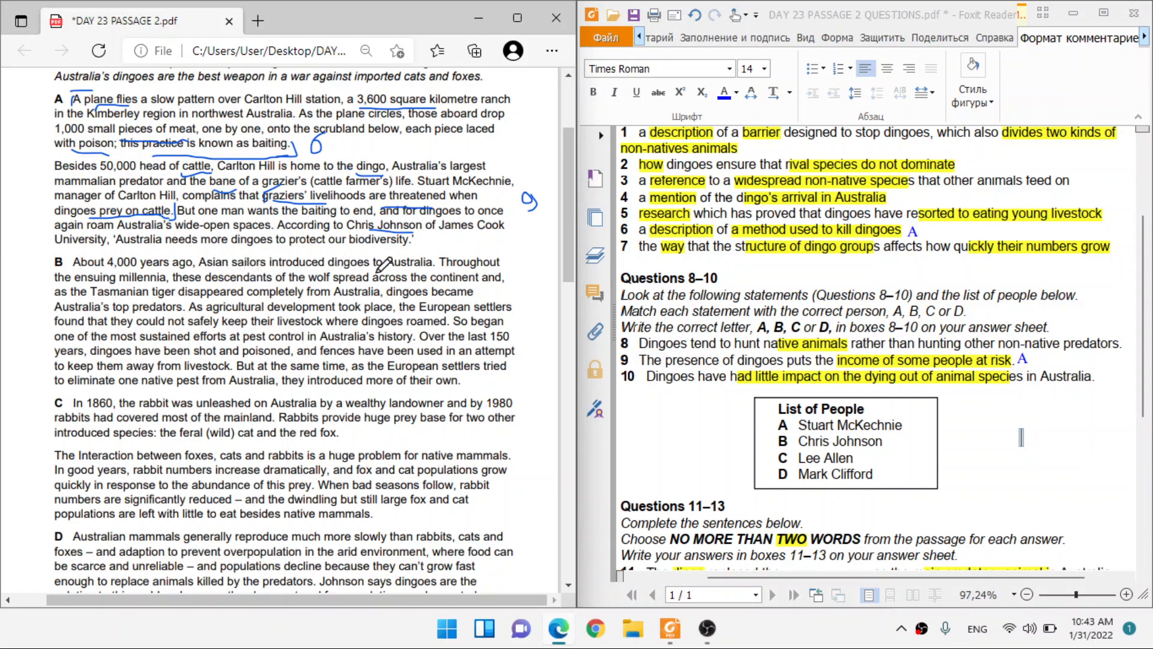
Type answer B beside question 4 and scroll down to Questions 11–13.
{"action": "scroll", "scroll_direction": "up", "scroll_amount": 3}
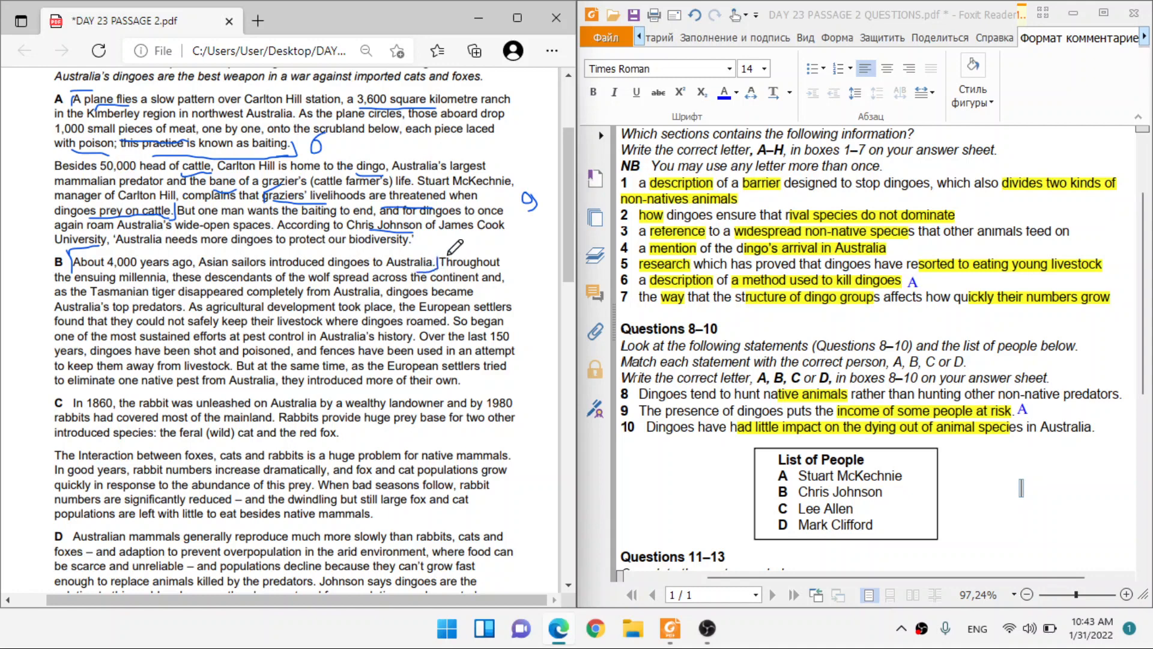
{"action": "mouse_move", "coordinate": [447, 241]}
{"action": "type", "text": "B"}
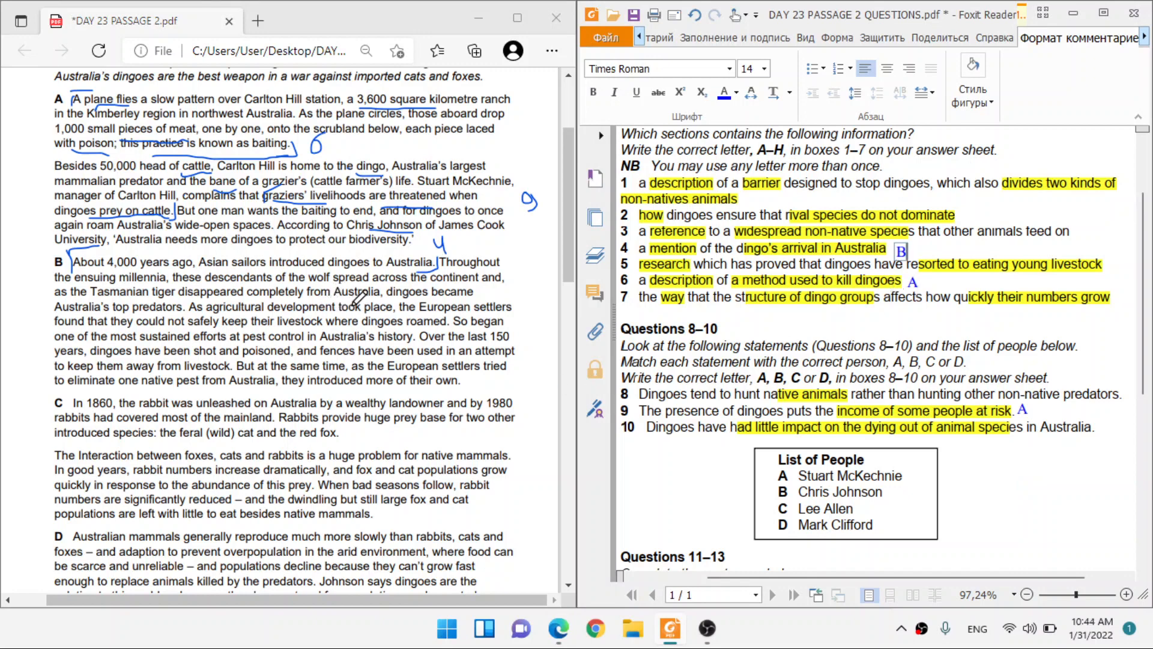
{"action": "mouse_move", "coordinate": [400, 322]}
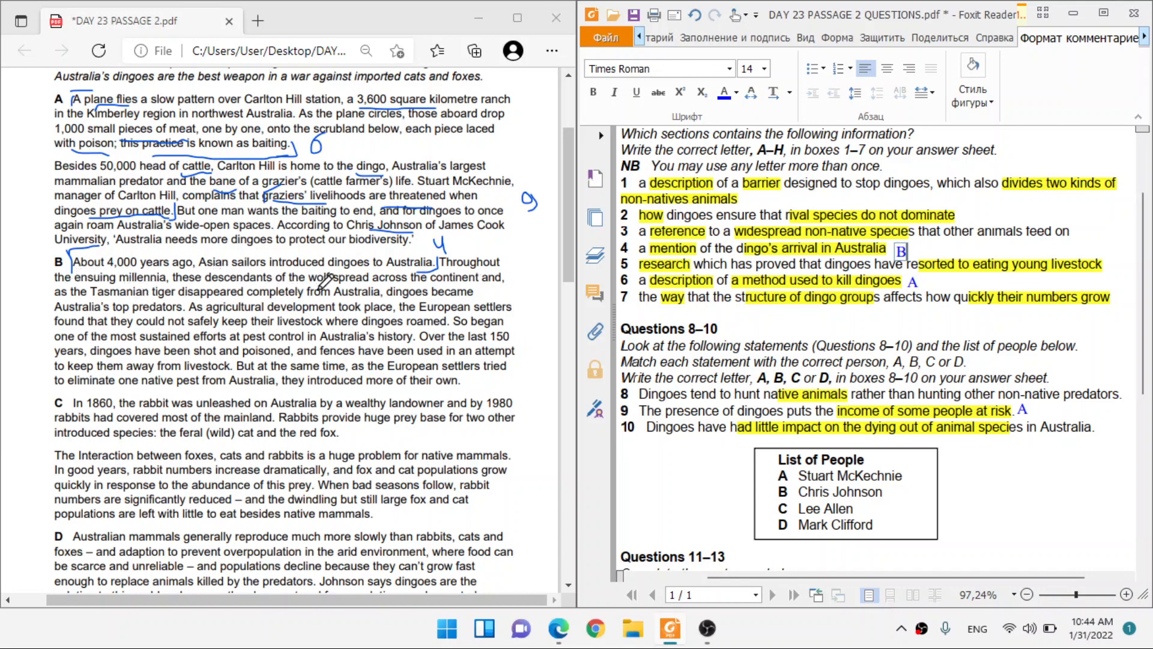
{"action": "mouse_move", "coordinate": [151, 278]}
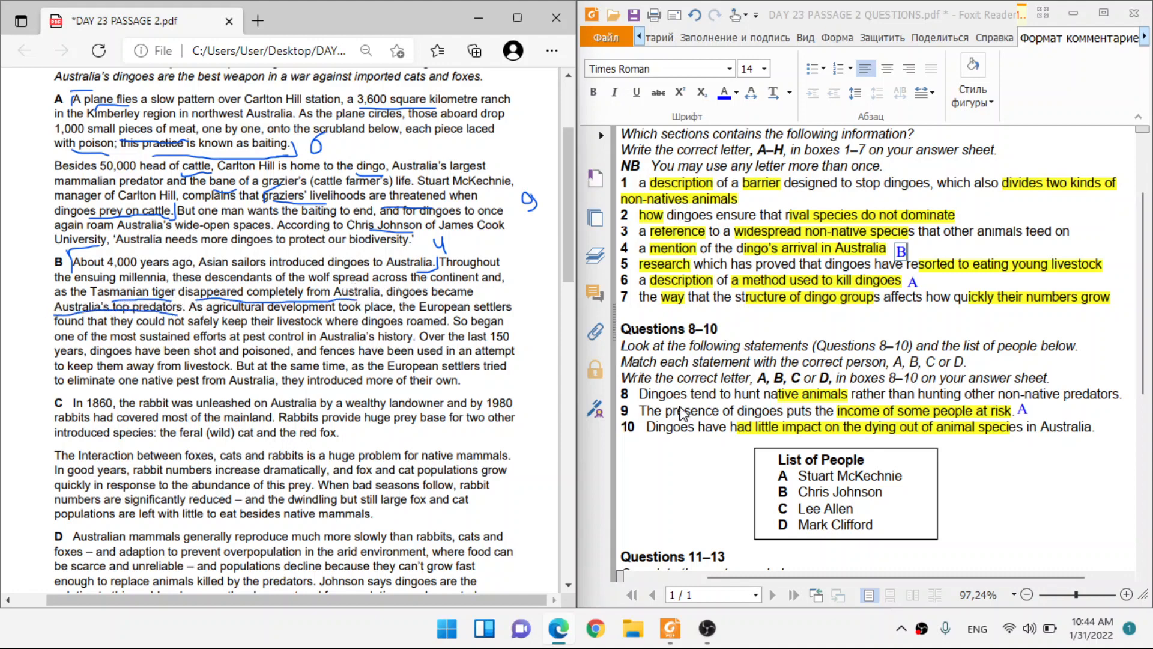
{"action": "scroll", "scroll_direction": "down", "scroll_amount": 3}
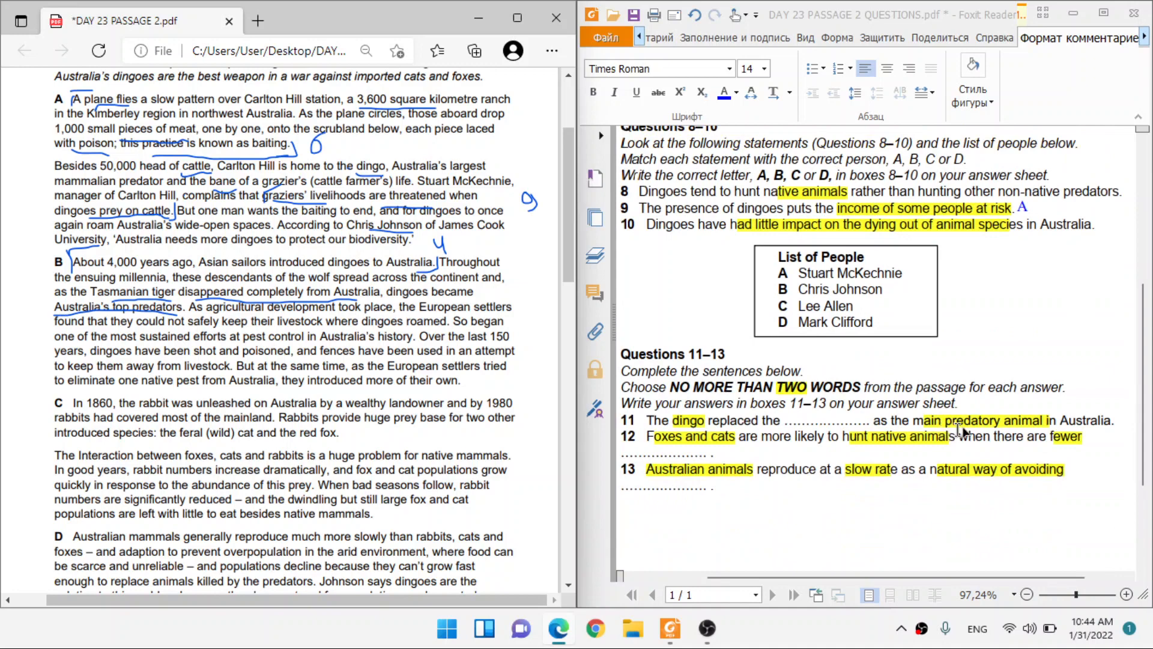
{"action": "mouse_move", "coordinate": [1000, 419]}
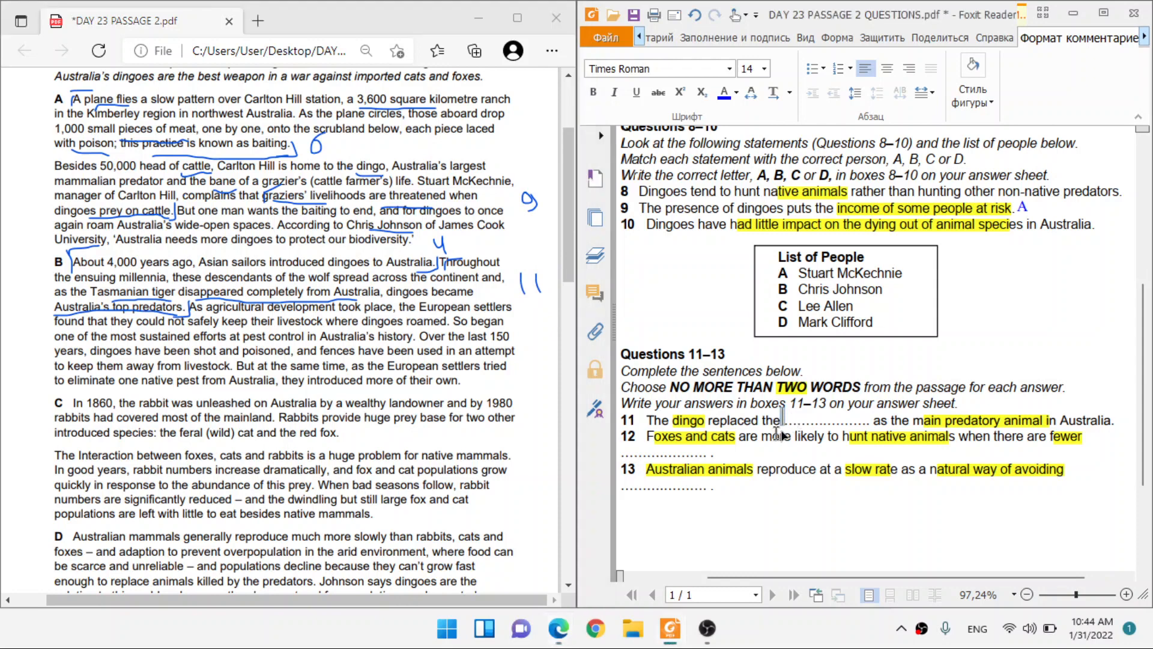
Type 'tasmanian tiger' into question 11's gap, correcting the misspelling.
{"action": "type", "text": "tasmanin"}
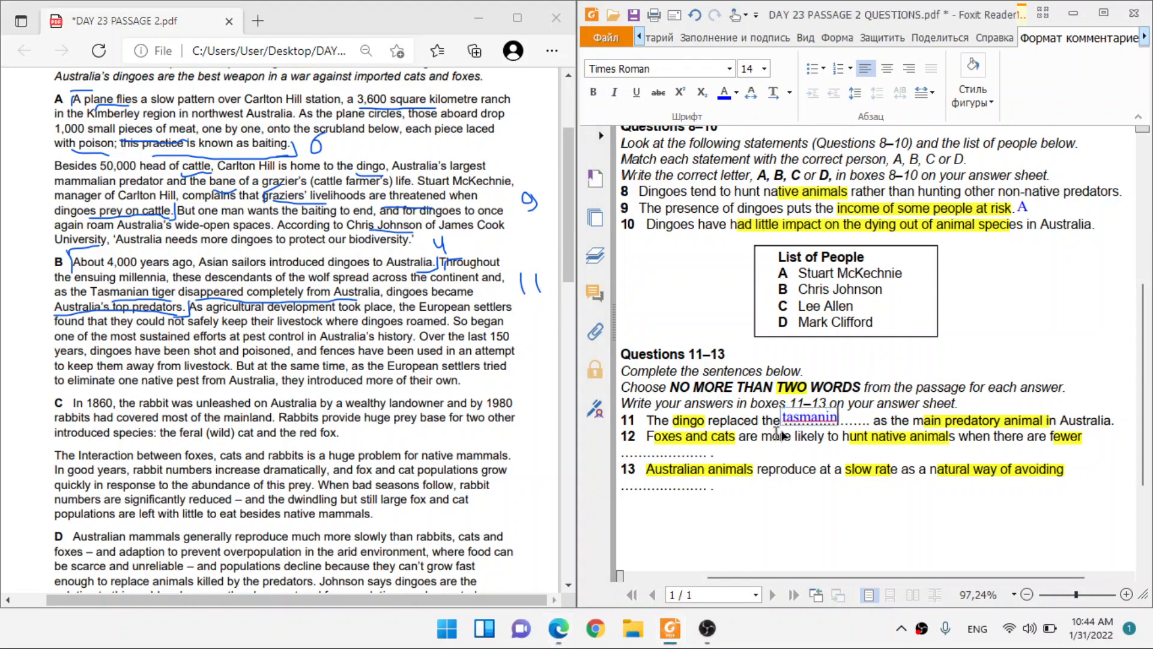
{"action": "type", "text": "tasmanian tiger"}
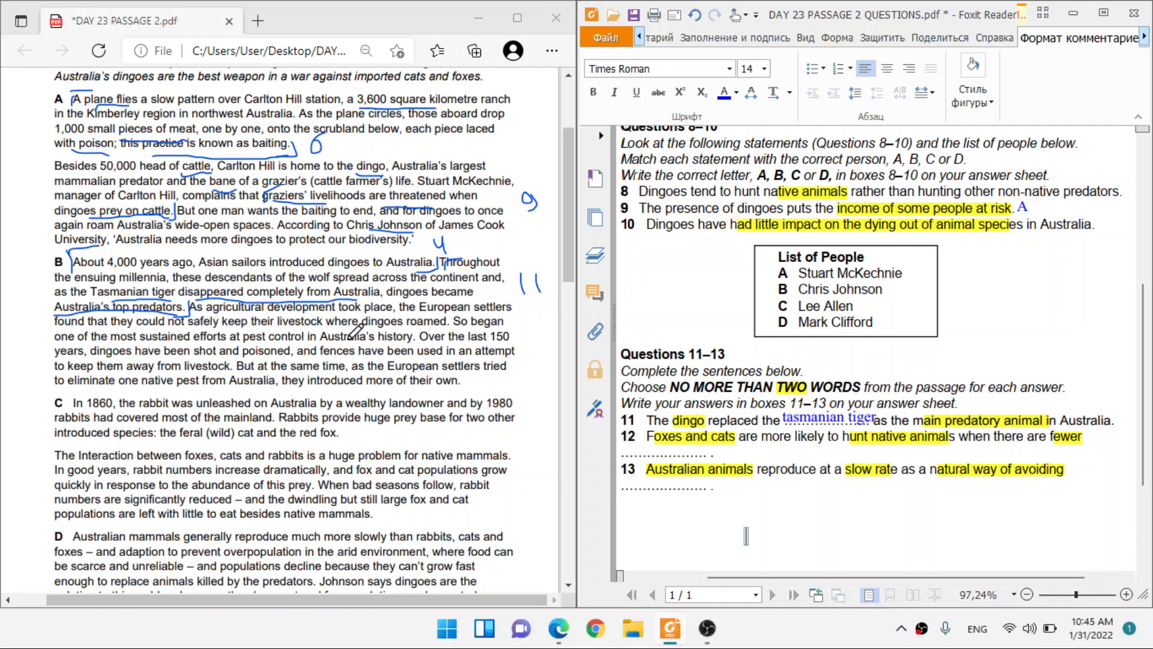
{"action": "mouse_move", "coordinate": [265, 324]}
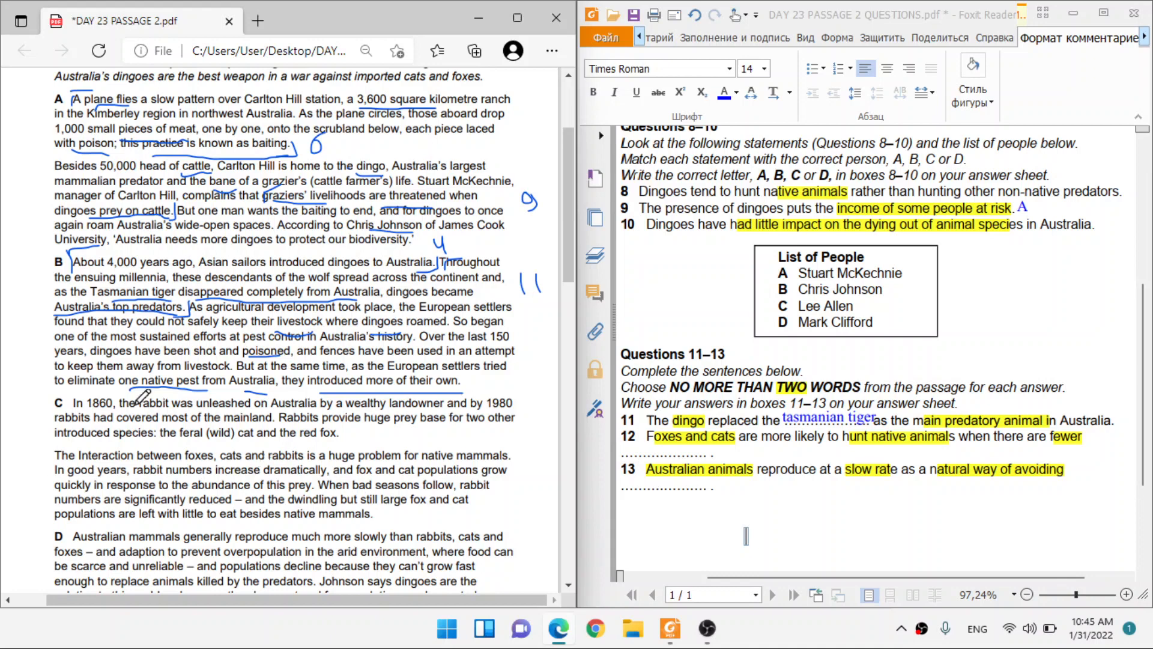
Scroll up to question 3 and type the answer letter C beside it.
{"action": "scroll", "scroll_direction": "down", "scroll_amount": 3}
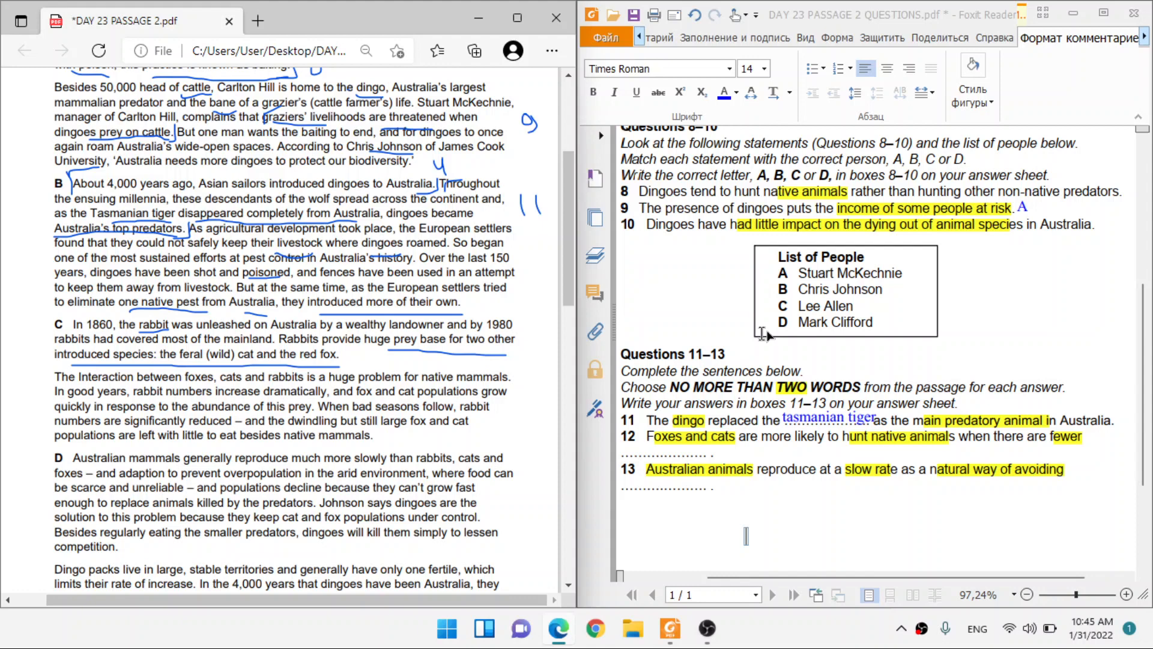
{"action": "scroll", "scroll_direction": "up", "scroll_amount": 3}
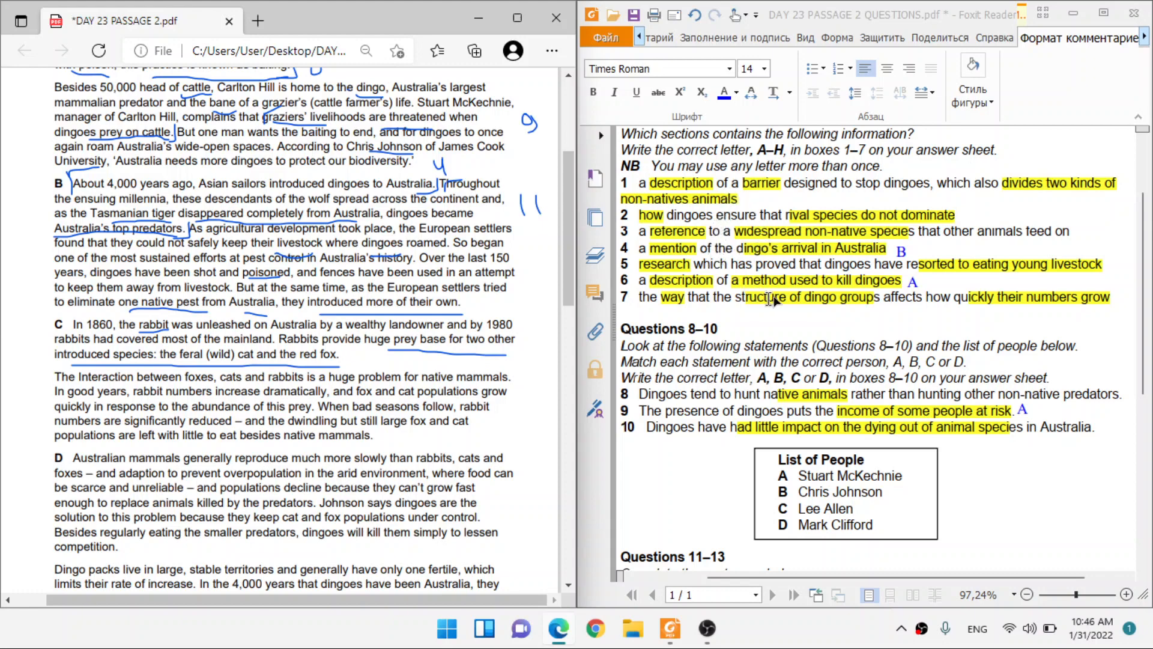
{"action": "mouse_move", "coordinate": [720, 242]}
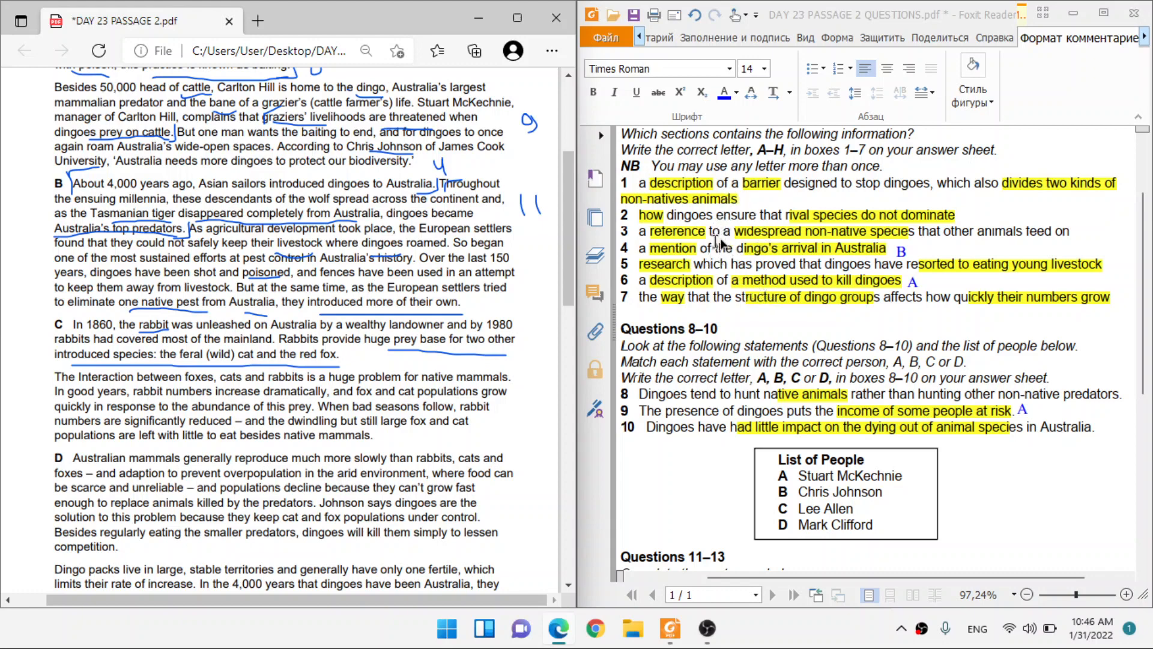
{"action": "mouse_move", "coordinate": [901, 235]}
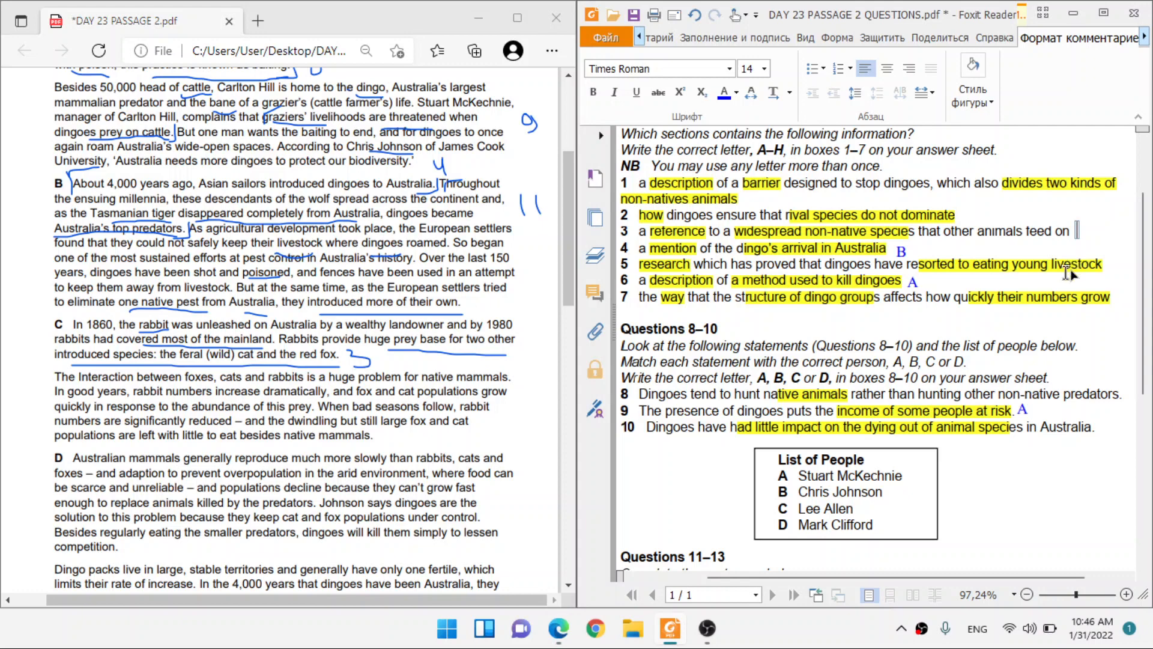
{"action": "type", "text": "C"}
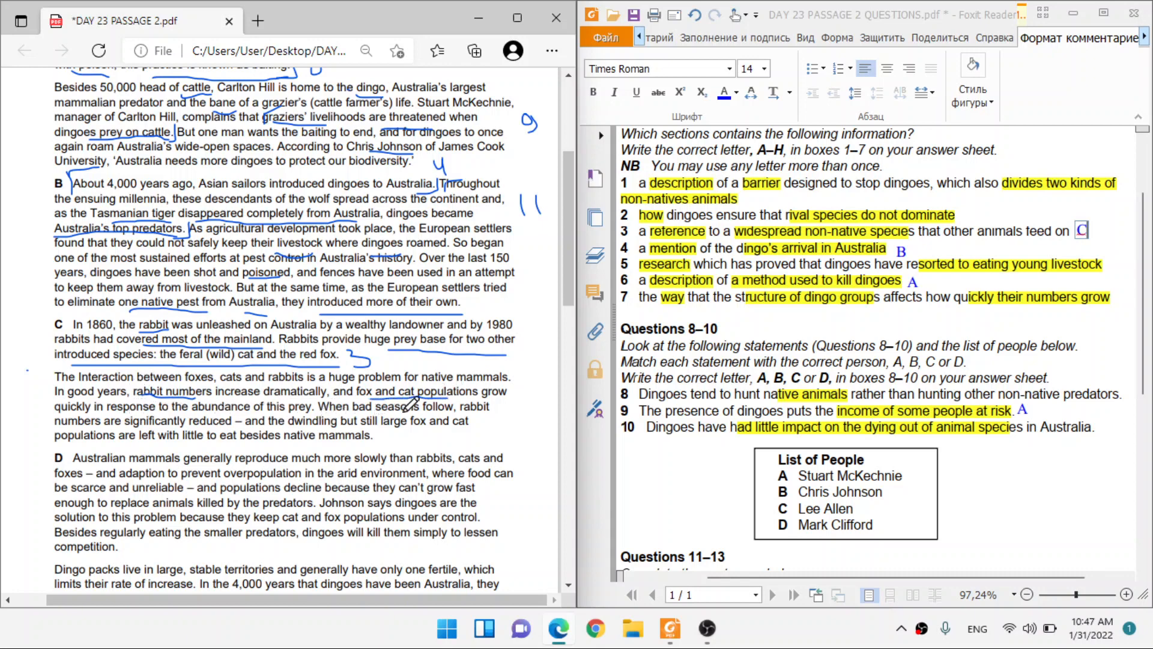
{"action": "mouse_move", "coordinate": [181, 438]}
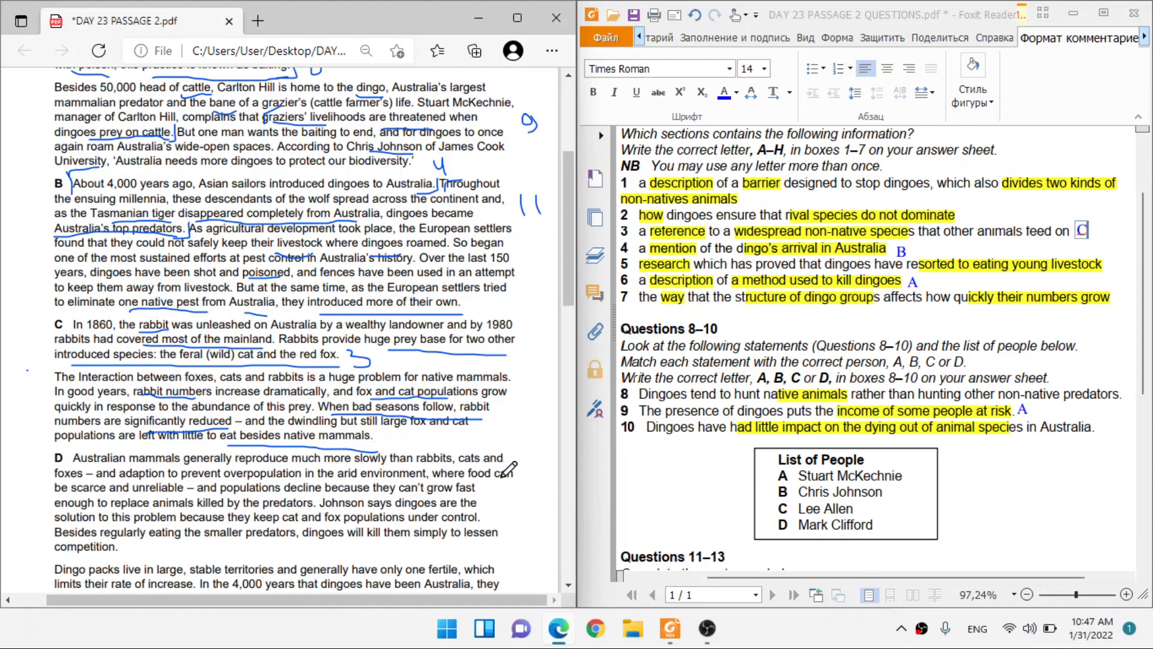
{"action": "scroll", "scroll_direction": "down", "scroll_amount": 3}
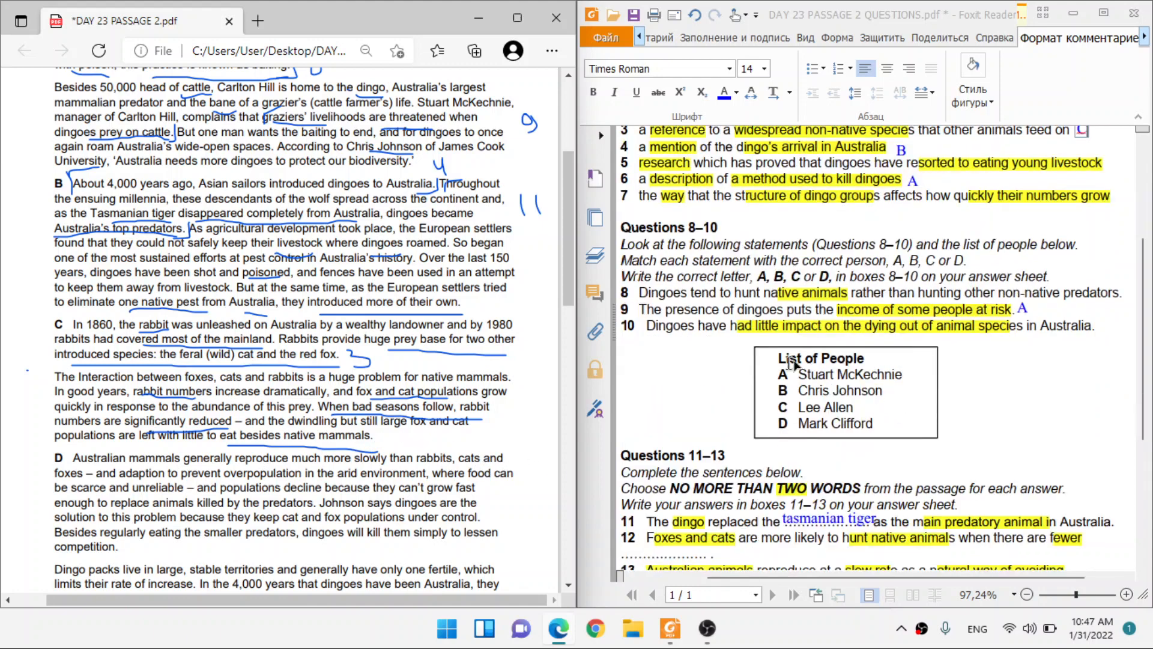
{"action": "scroll", "scroll_direction": "down", "scroll_amount": 3}
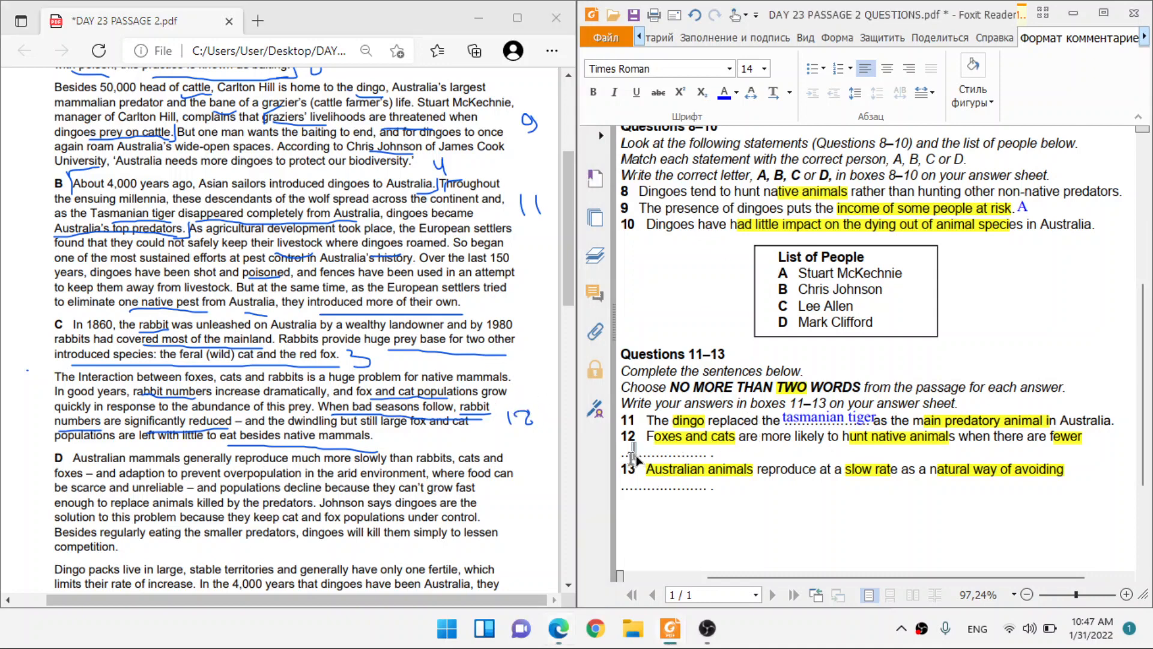
{"action": "type", "text": "rabbit numbers"}
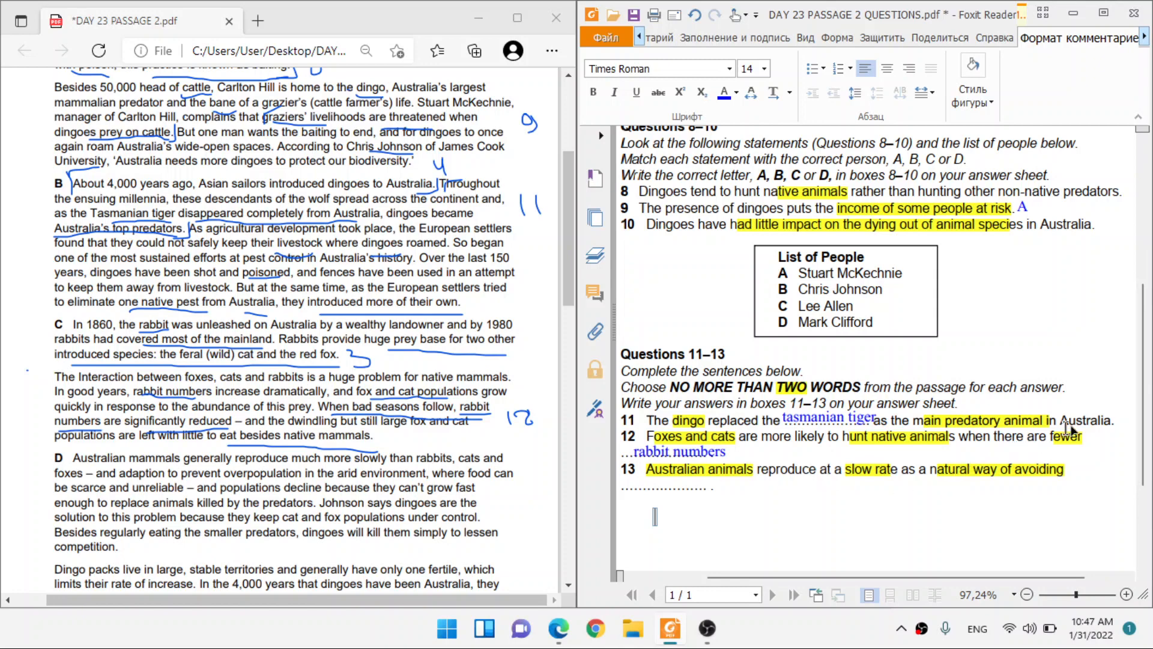
{"action": "mouse_move", "coordinate": [692, 462]}
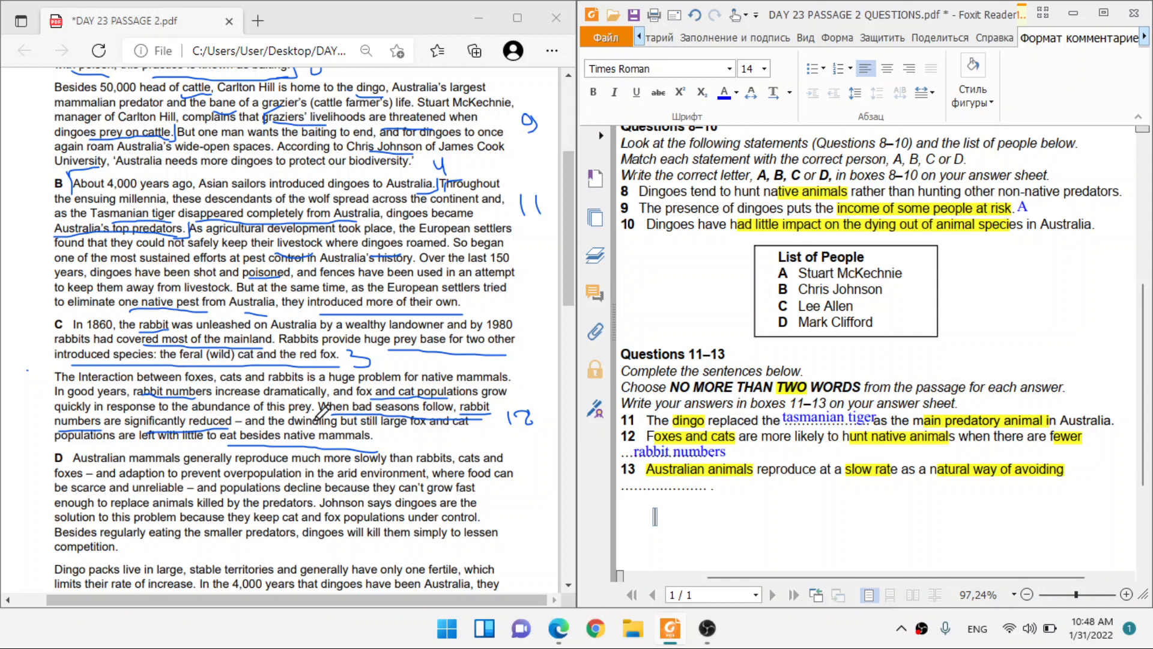
{"action": "scroll", "scroll_direction": "up", "scroll_amount": 3}
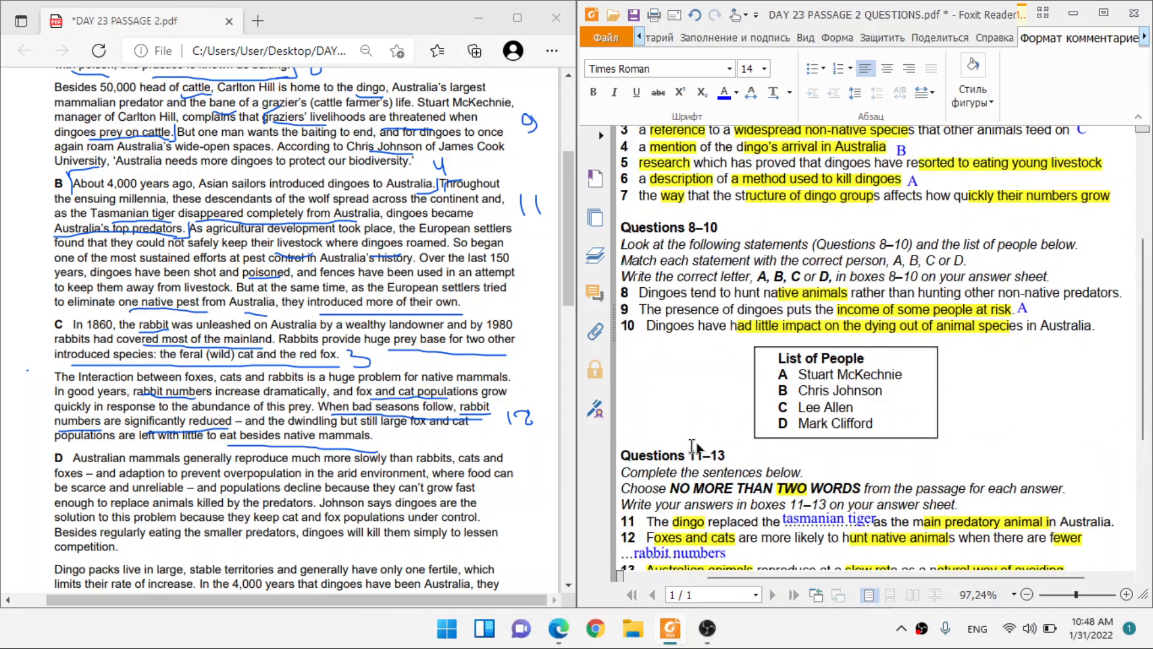
{"action": "scroll", "scroll_direction": "down", "scroll_amount": 3}
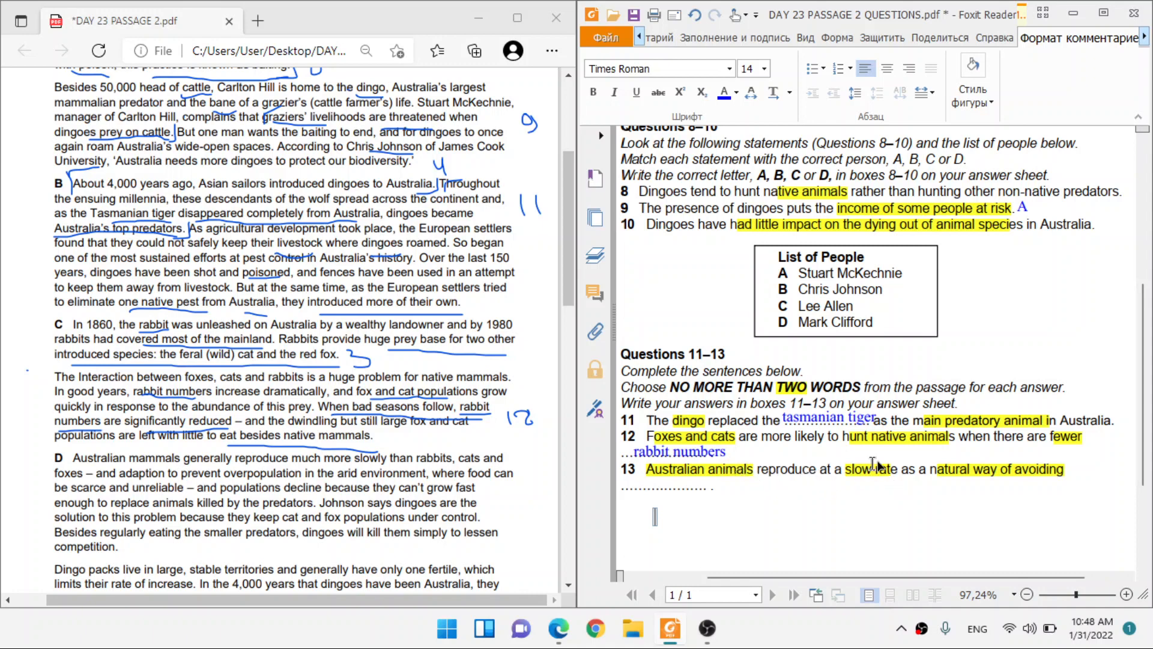
{"action": "scroll", "scroll_direction": "up", "scroll_amount": 3}
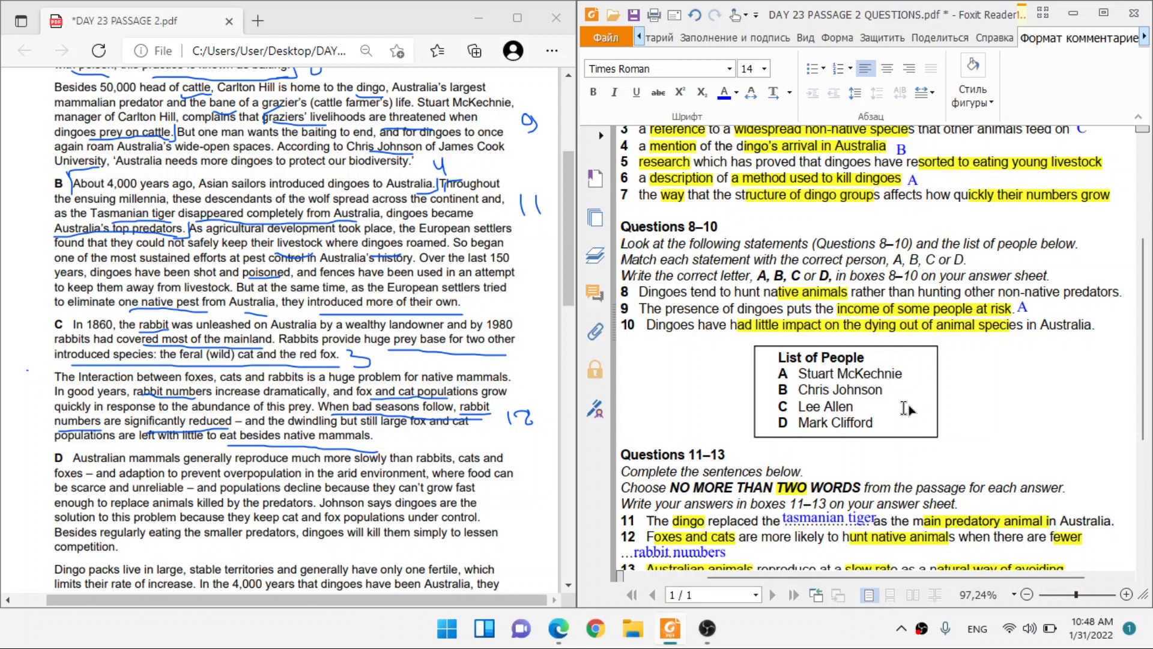
{"action": "scroll", "scroll_direction": "up", "scroll_amount": 3}
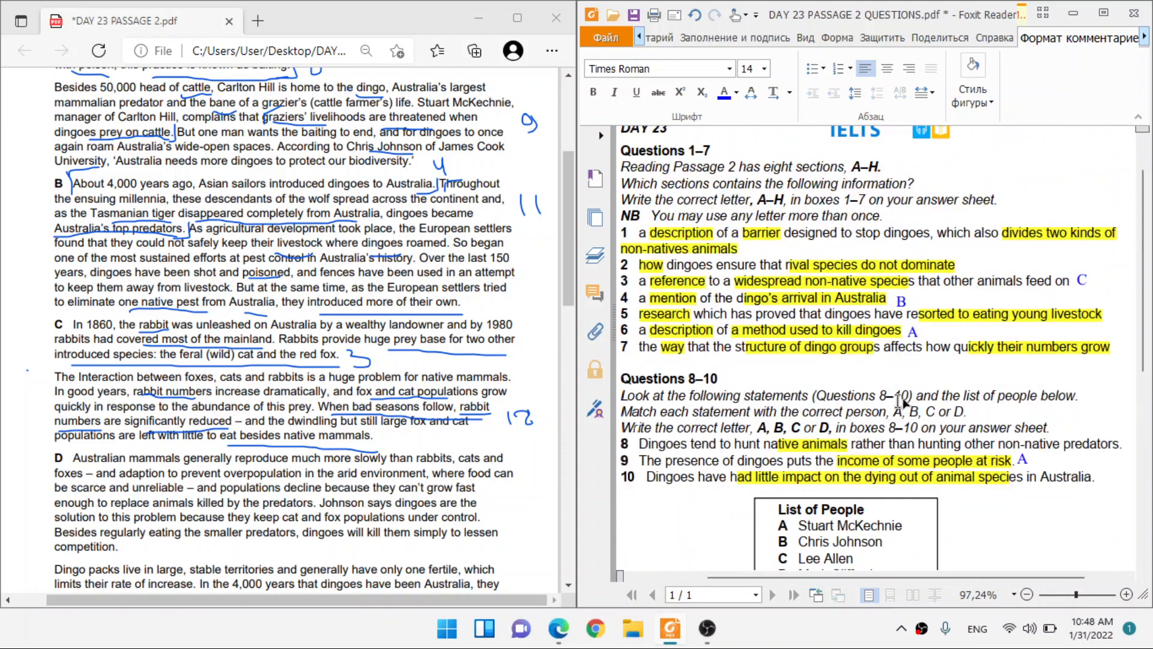
{"action": "scroll", "scroll_direction": "down", "scroll_amount": 3}
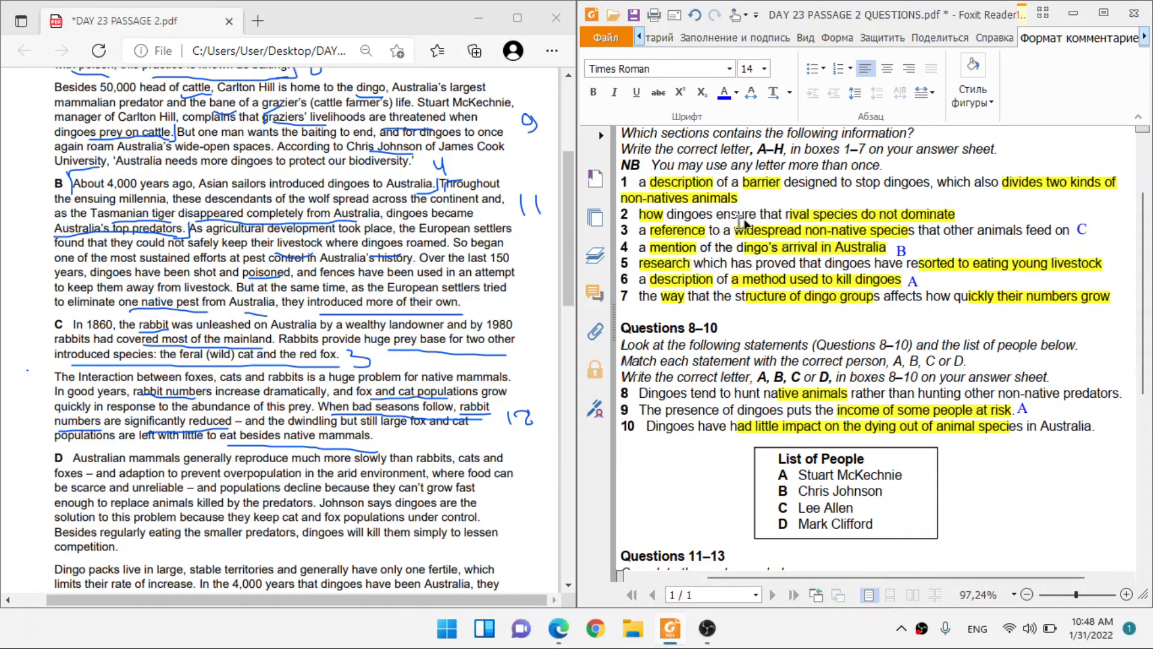
{"action": "scroll", "scroll_direction": "down", "scroll_amount": 3}
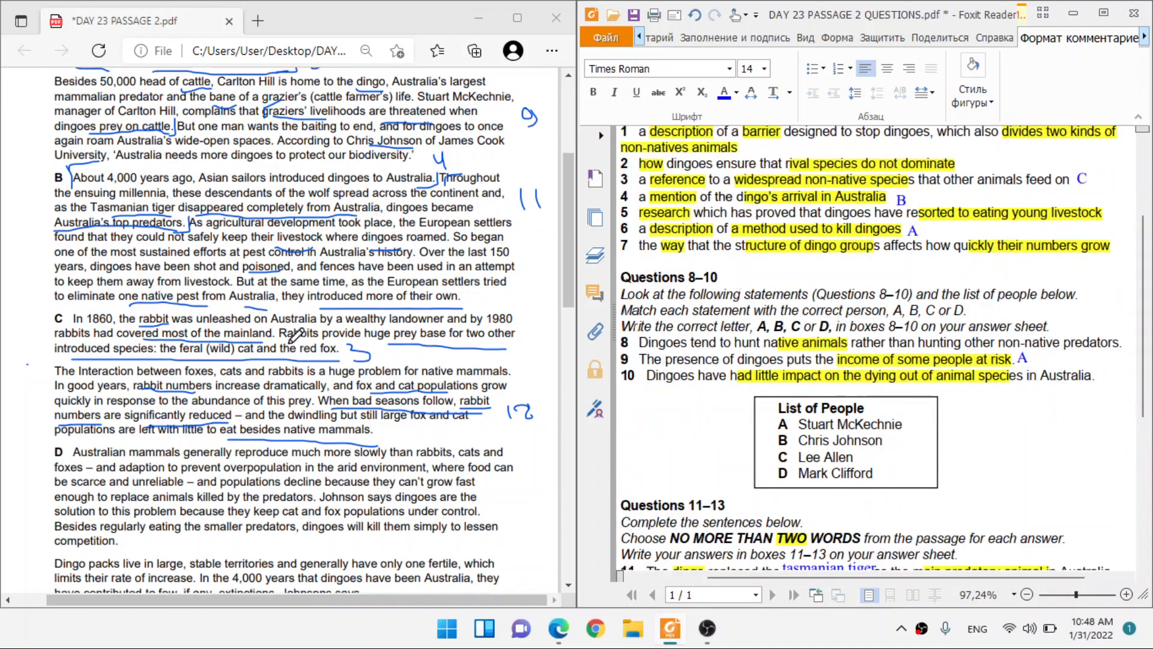
Type 'overpopulation' into question 13's gap, fixing the stray letter with Backspace.
{"action": "scroll", "scroll_direction": "down", "scroll_amount": 3}
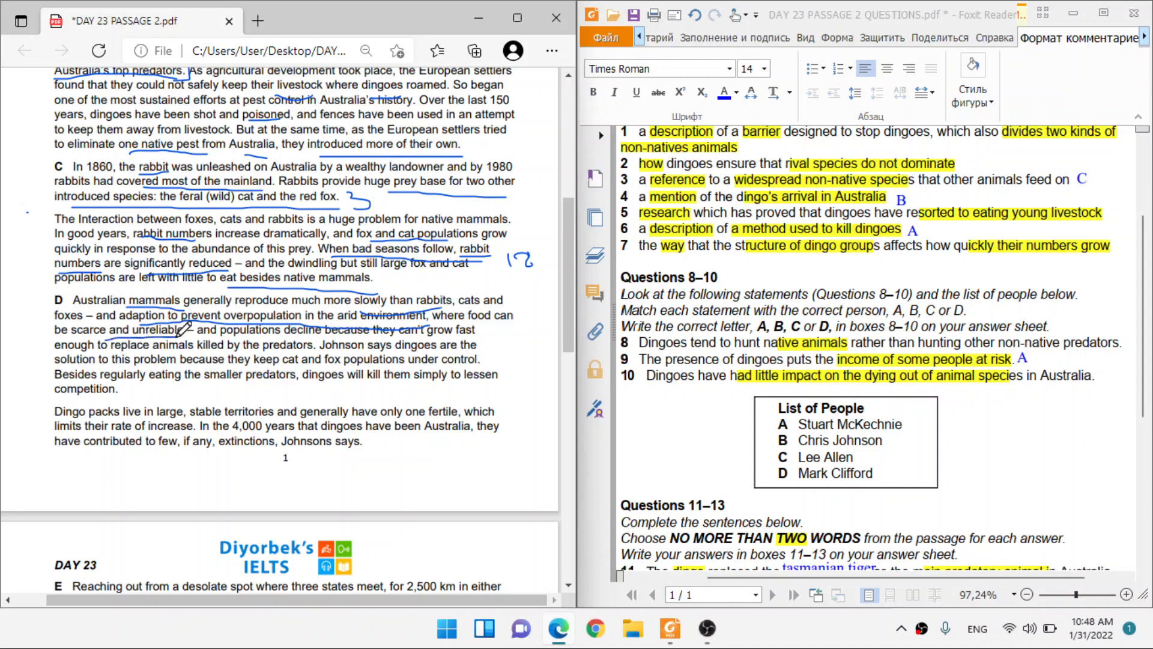
{"action": "scroll", "scroll_direction": "down", "scroll_amount": 3}
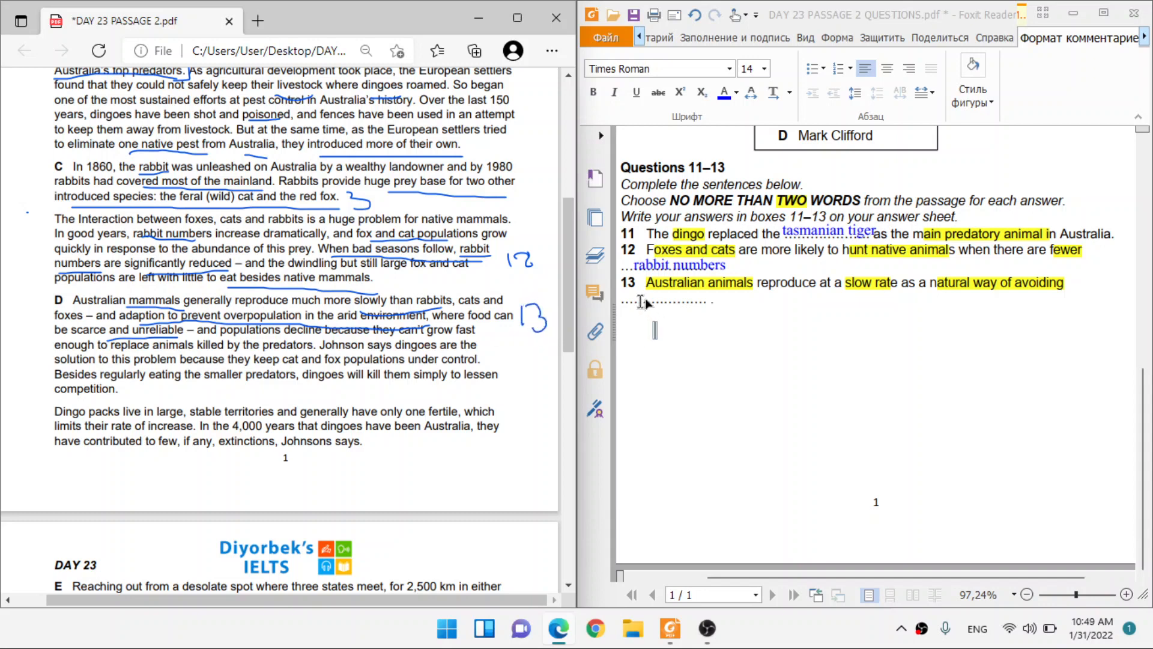
{"action": "type", "text": "overpopulationb"}
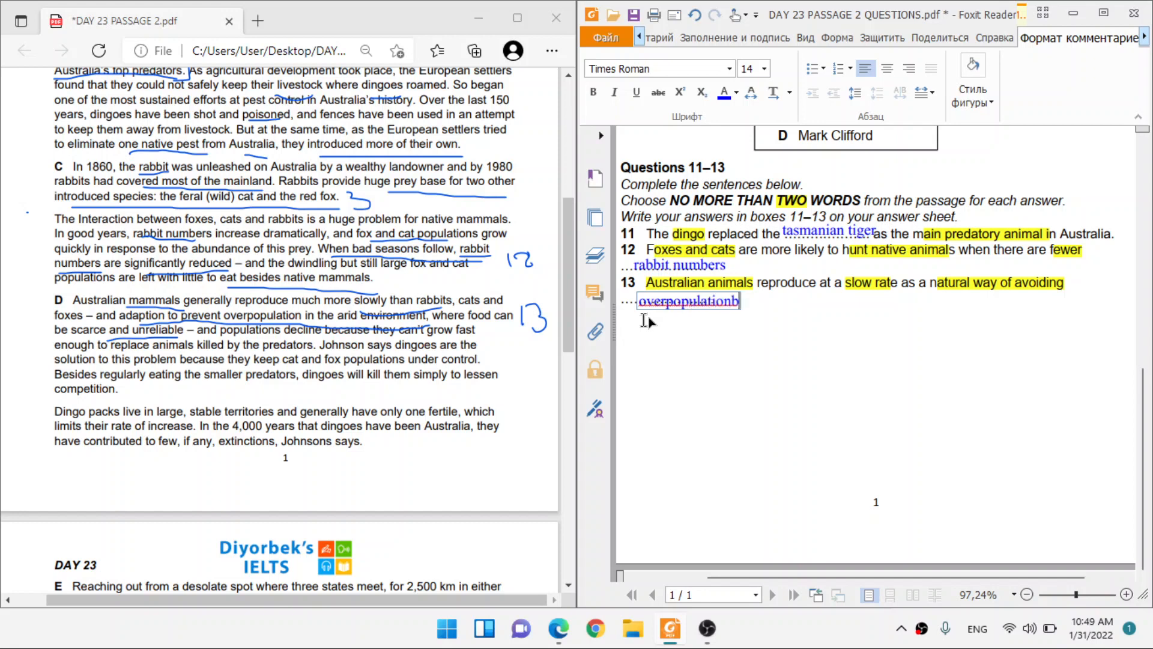
{"action": "key", "text": "Backspace"}
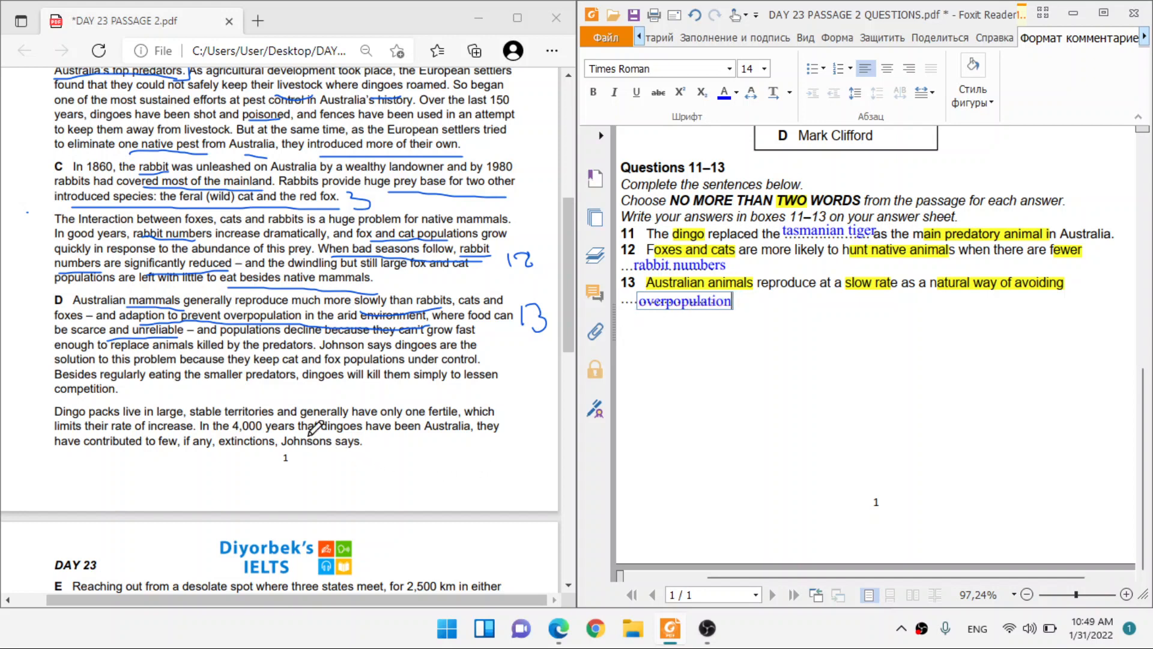
{"action": "mouse_move", "coordinate": [186, 388]}
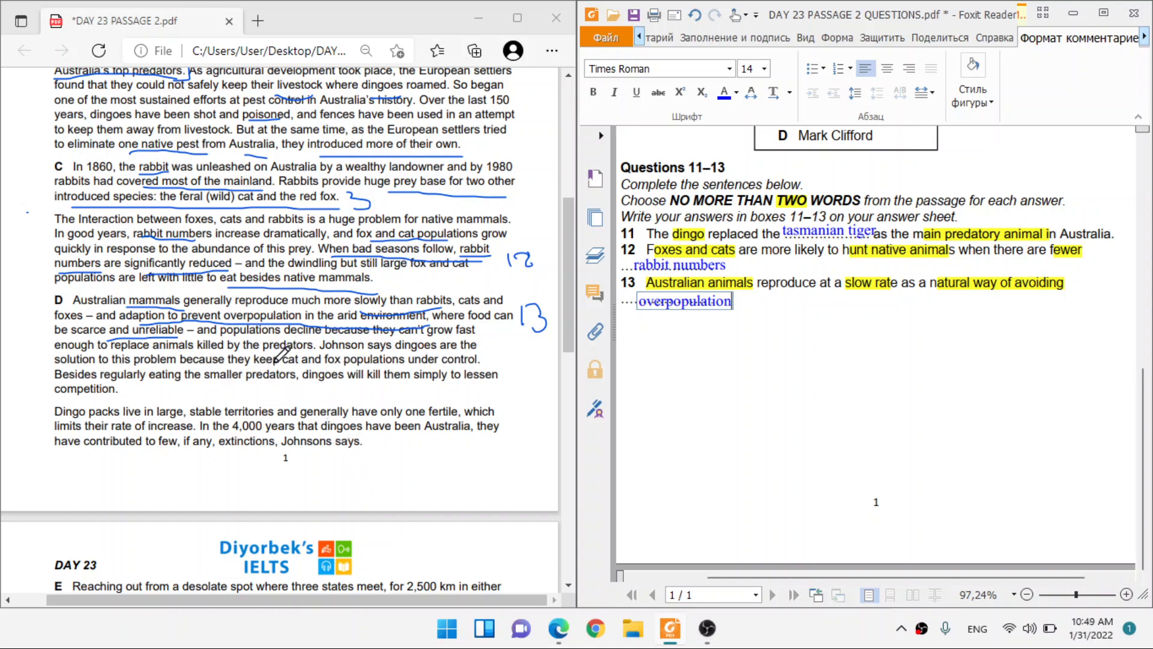
{"action": "mouse_move", "coordinate": [151, 350]}
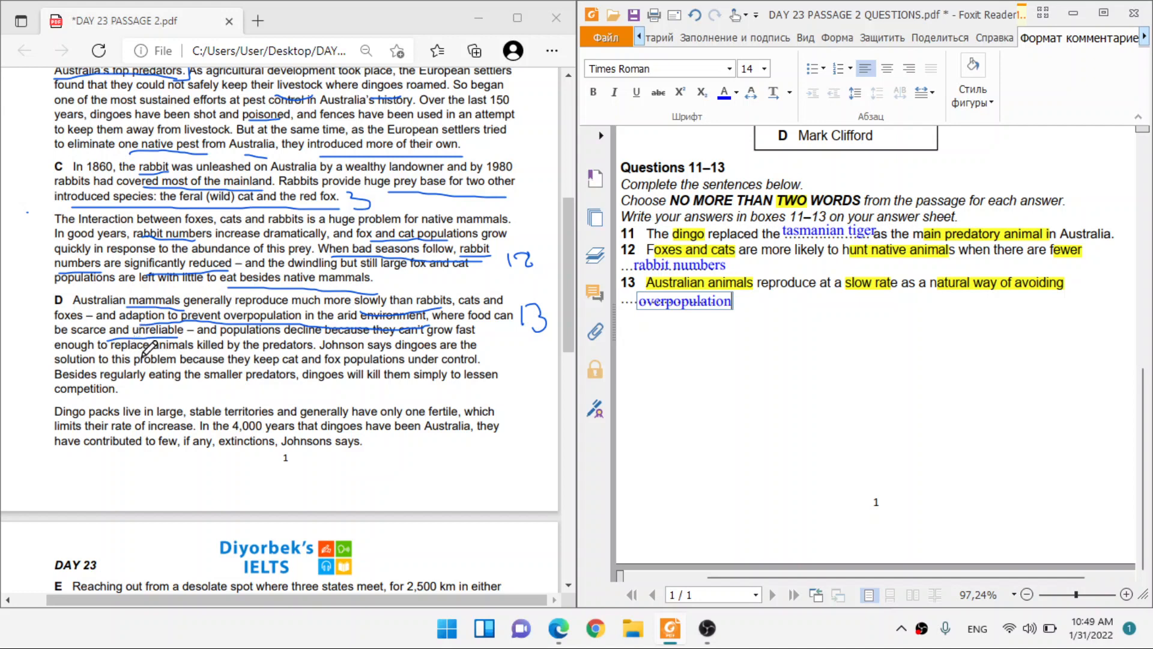
{"action": "mouse_move", "coordinate": [243, 359]}
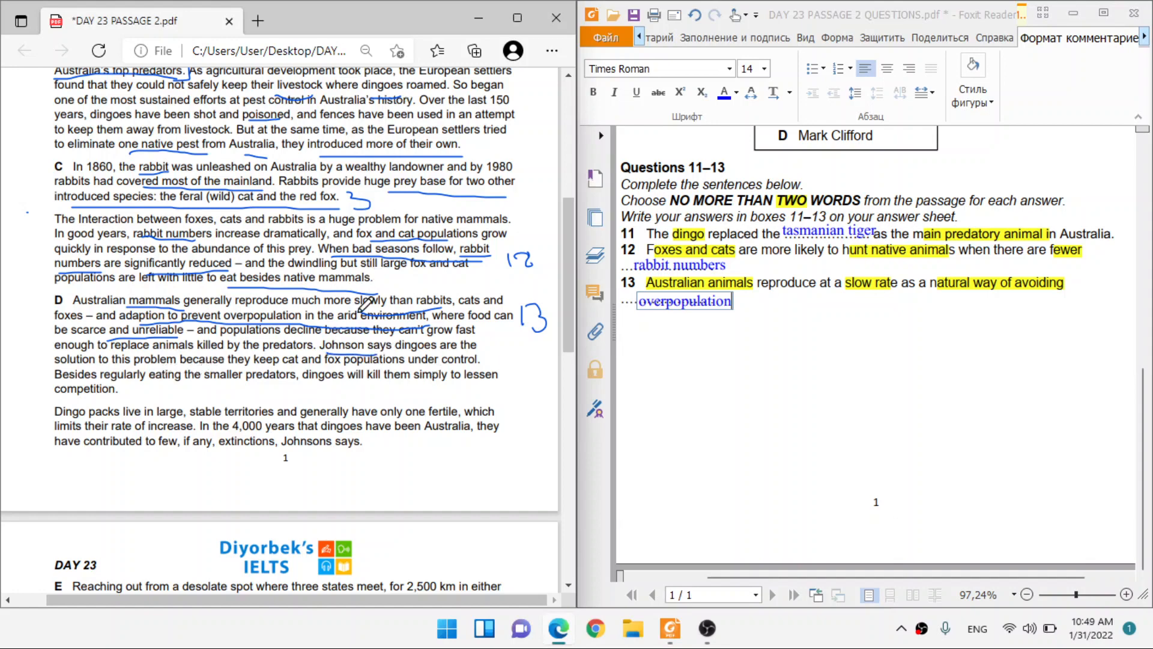
{"action": "scroll", "scroll_direction": "up", "scroll_amount": 3}
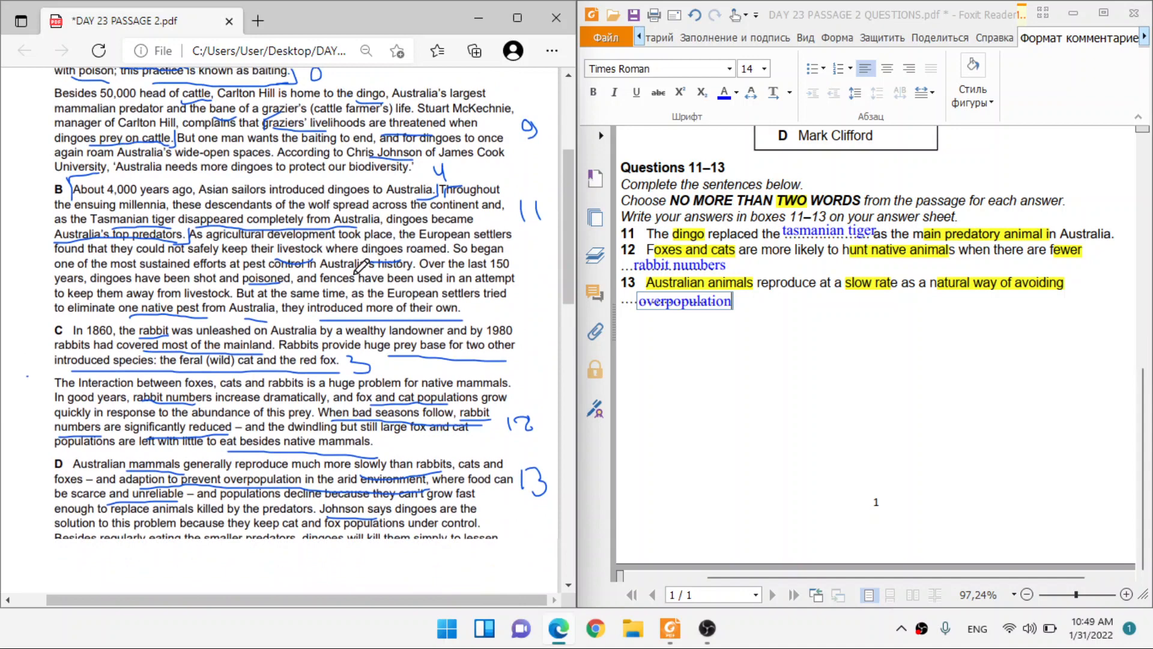
{"action": "scroll", "scroll_direction": "down", "scroll_amount": 3}
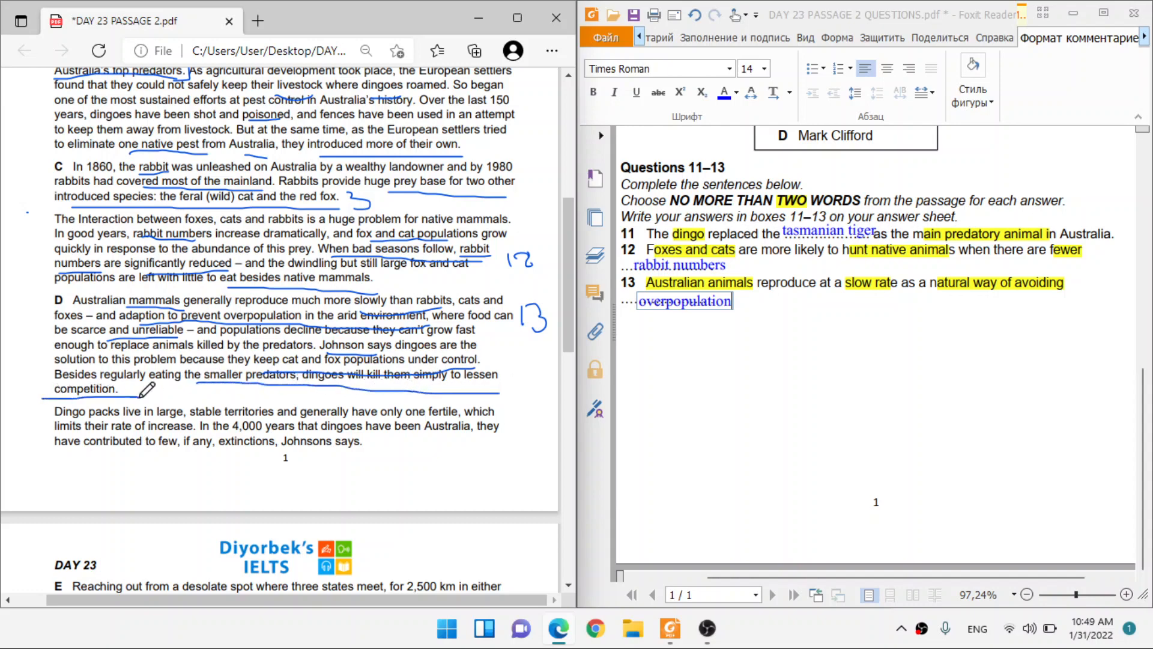
{"action": "scroll", "scroll_direction": "up", "scroll_amount": 3}
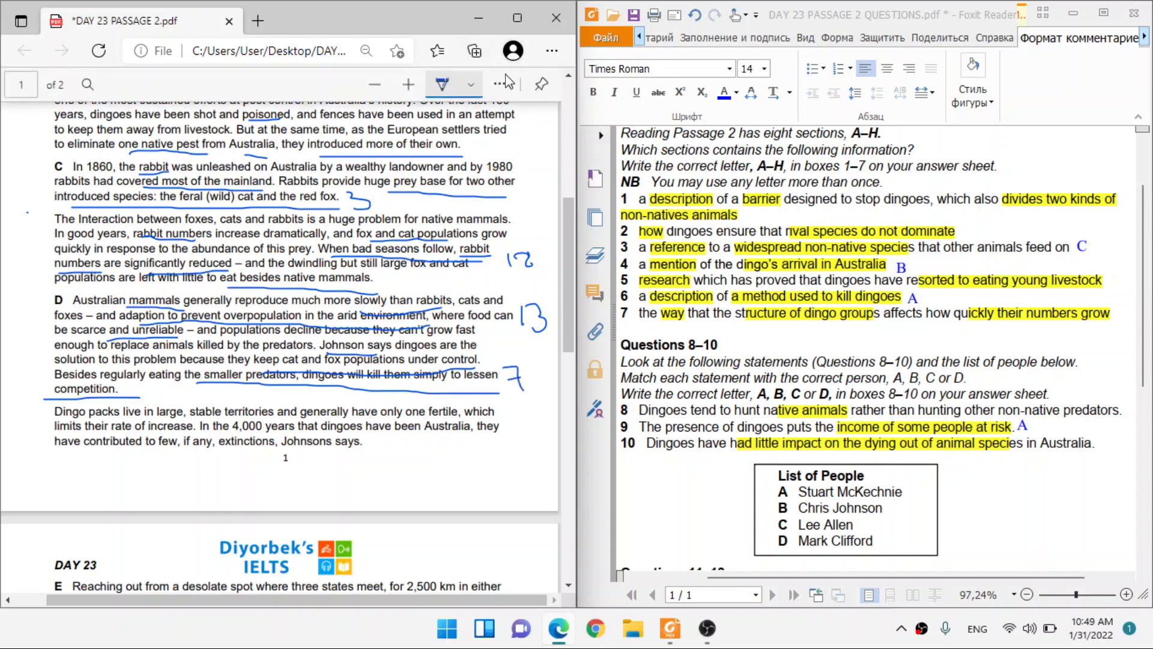
Erase the misplaced 7 drawn on the passage and scroll further down.
{"action": "left_click", "coordinate": [465, 84]}
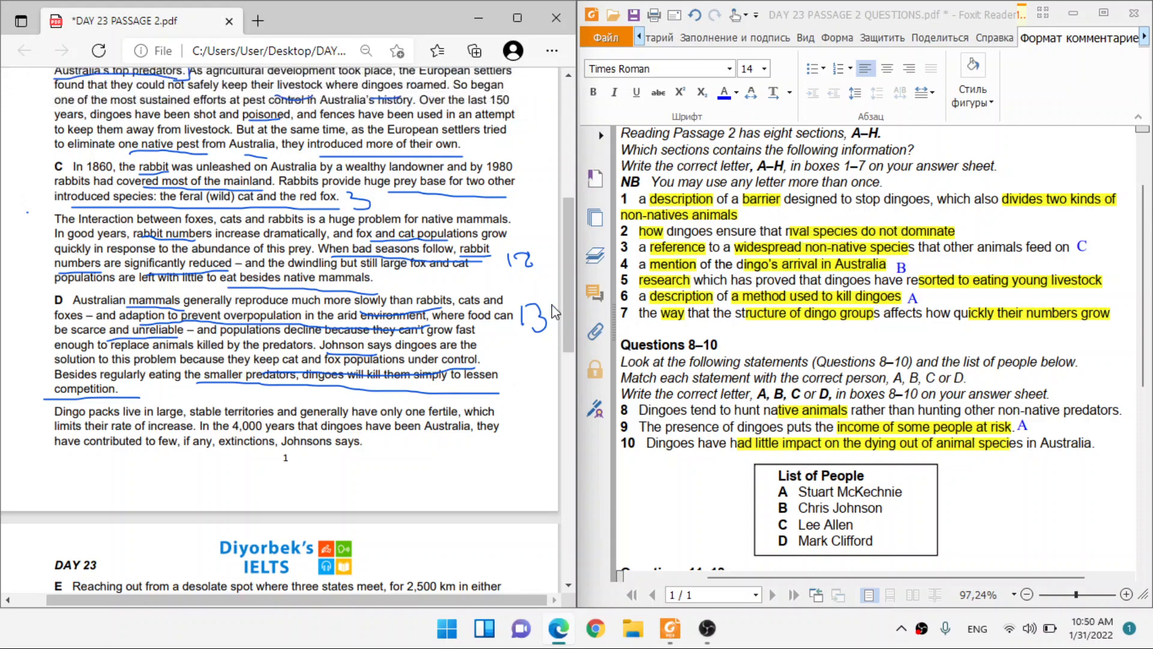
{"action": "mouse_move", "coordinate": [838, 222]}
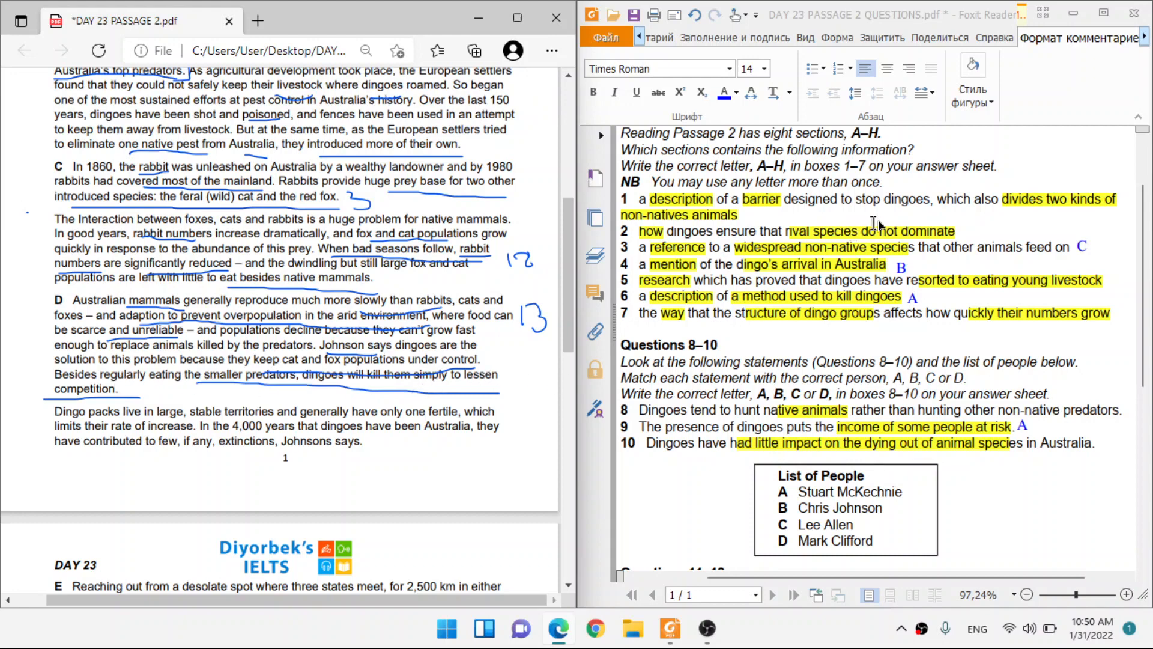
{"action": "mouse_move", "coordinate": [257, 388]}
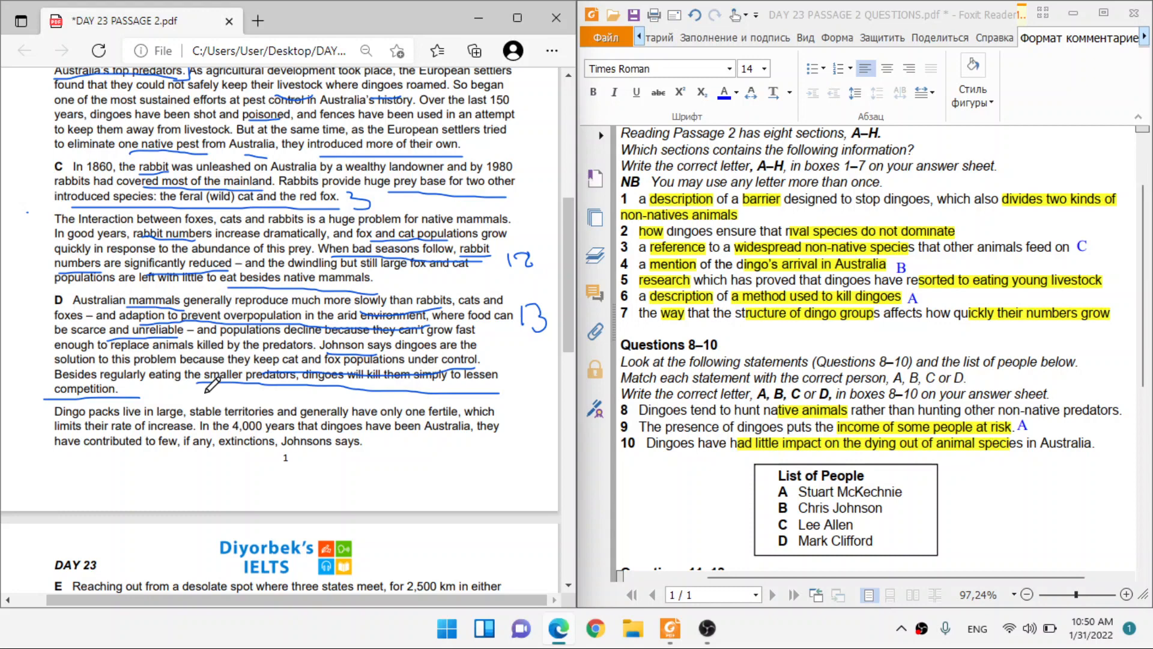
{"action": "mouse_move", "coordinate": [158, 397]}
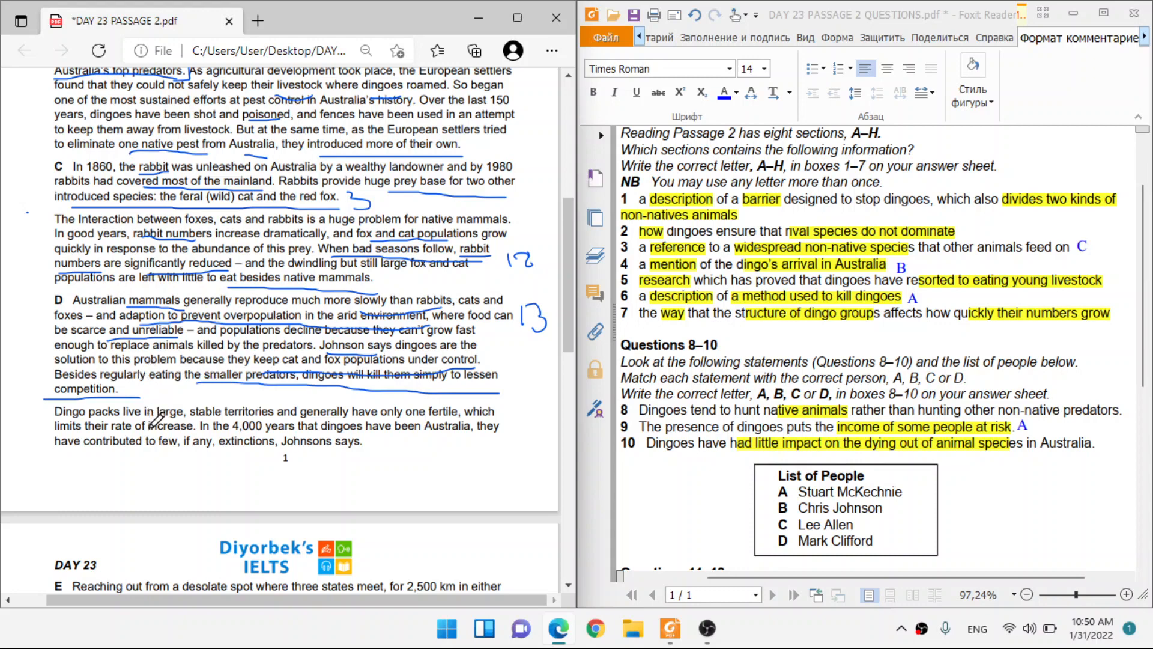
{"action": "mouse_move", "coordinate": [482, 366]}
{"action": "type", "text": "D"}
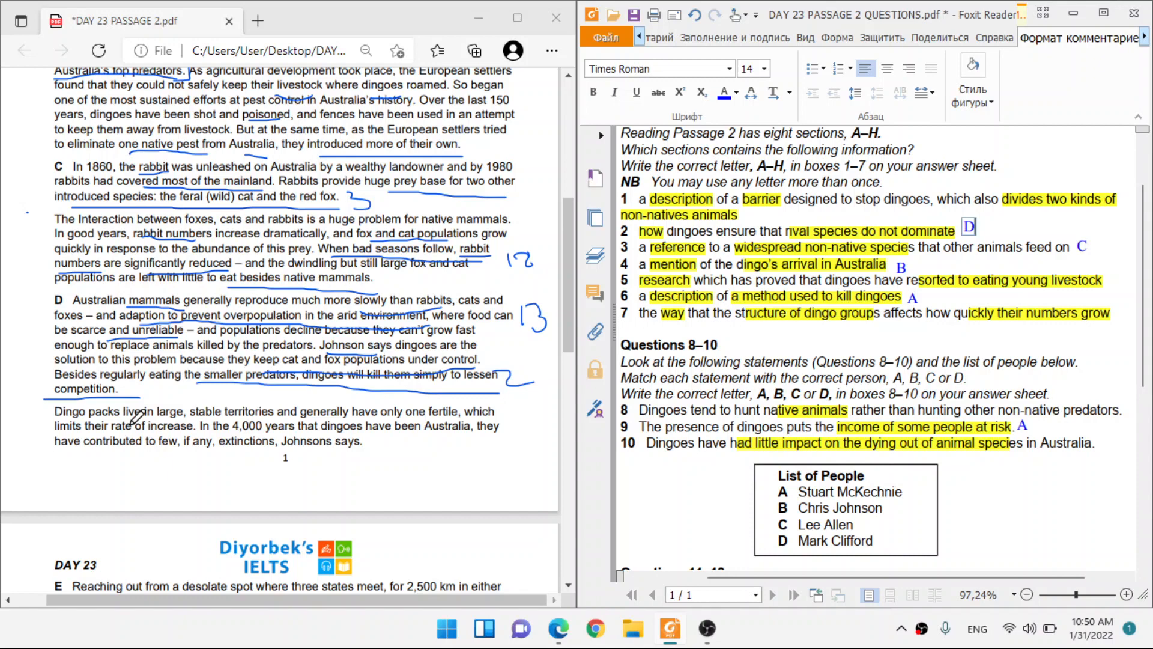
{"action": "mouse_move", "coordinate": [272, 412]}
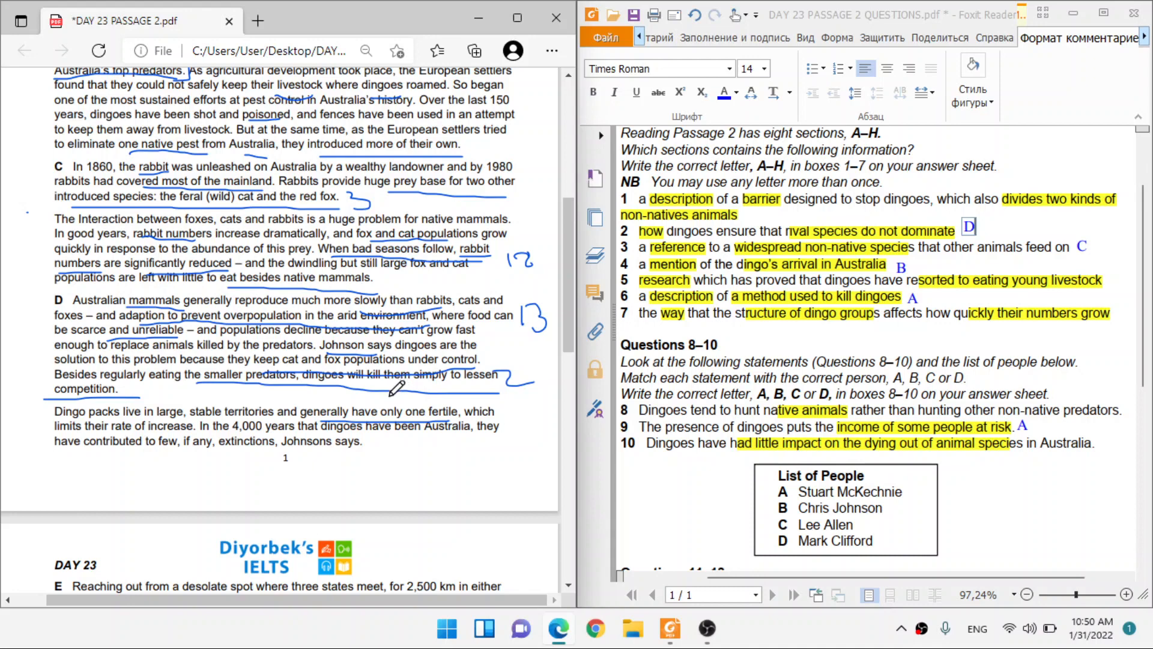
{"action": "mouse_move", "coordinate": [128, 429]}
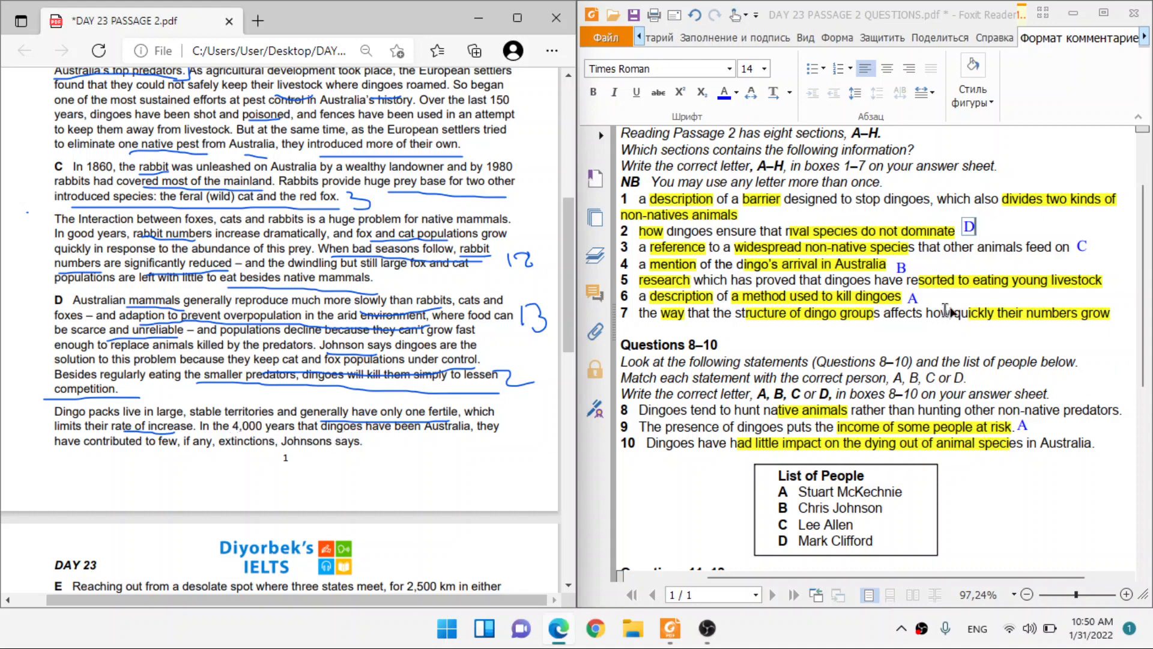
{"action": "mouse_move", "coordinate": [1052, 329]}
{"action": "type", "text": "D"}
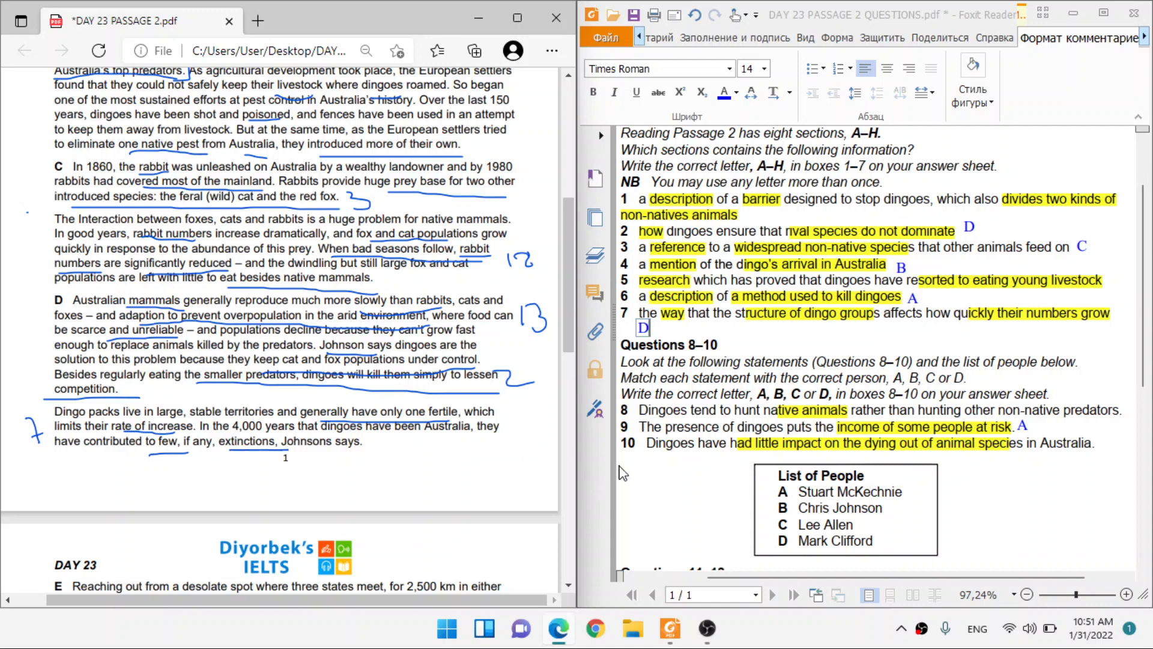
{"action": "scroll", "scroll_direction": "down", "scroll_amount": 3}
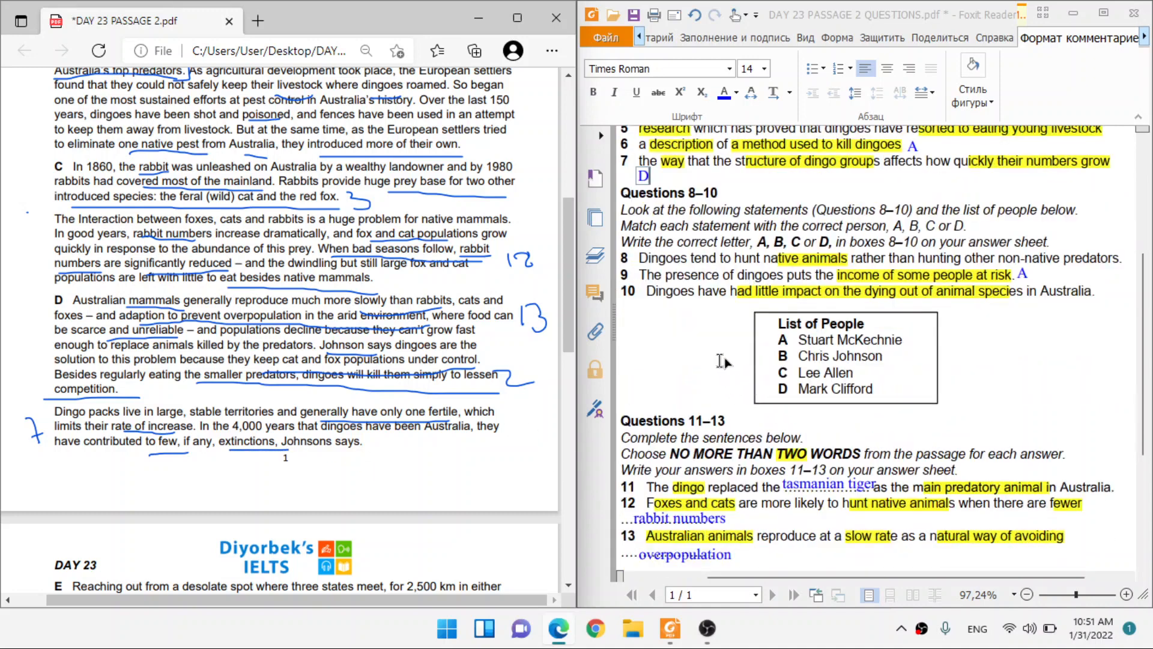
{"action": "mouse_move", "coordinate": [764, 298]}
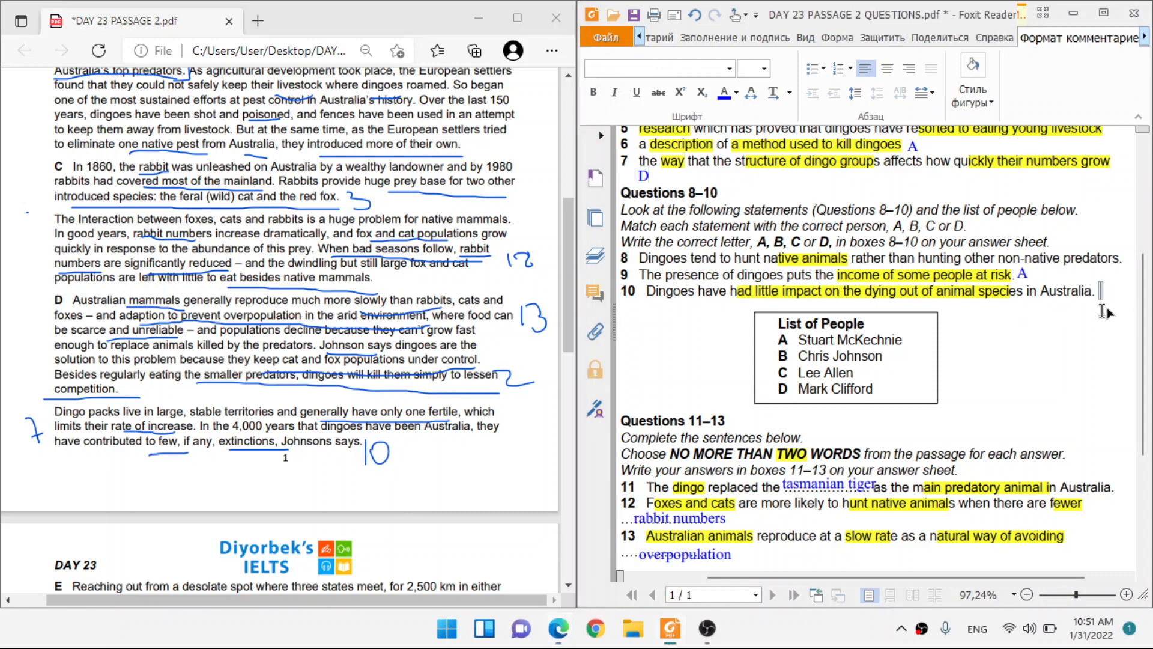
Type answer B beside question 10 in the questions PDF.
{"action": "type", "text": "B"}
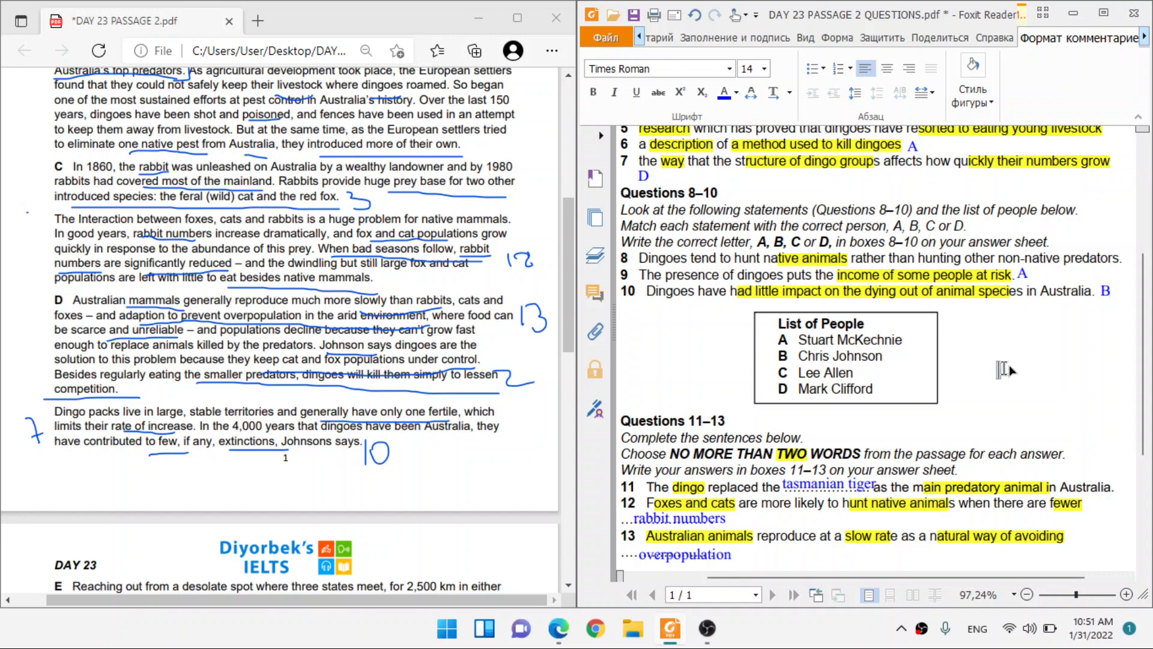
{"action": "scroll", "scroll_direction": "up", "scroll_amount": 3}
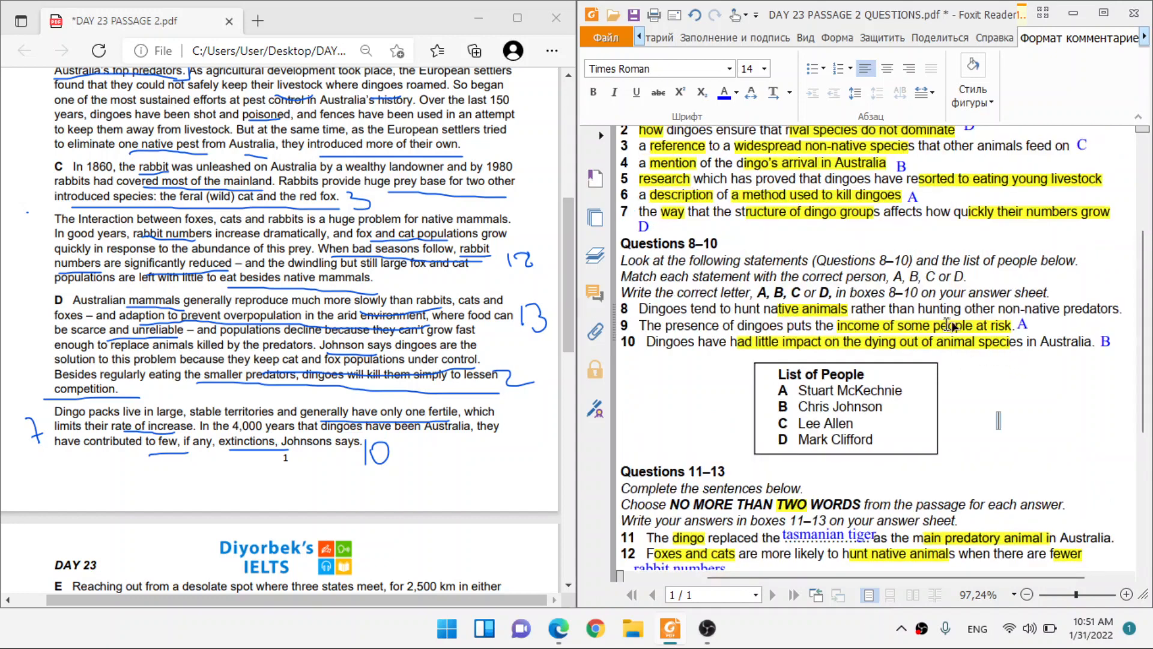
{"action": "scroll", "scroll_direction": "up", "scroll_amount": 3}
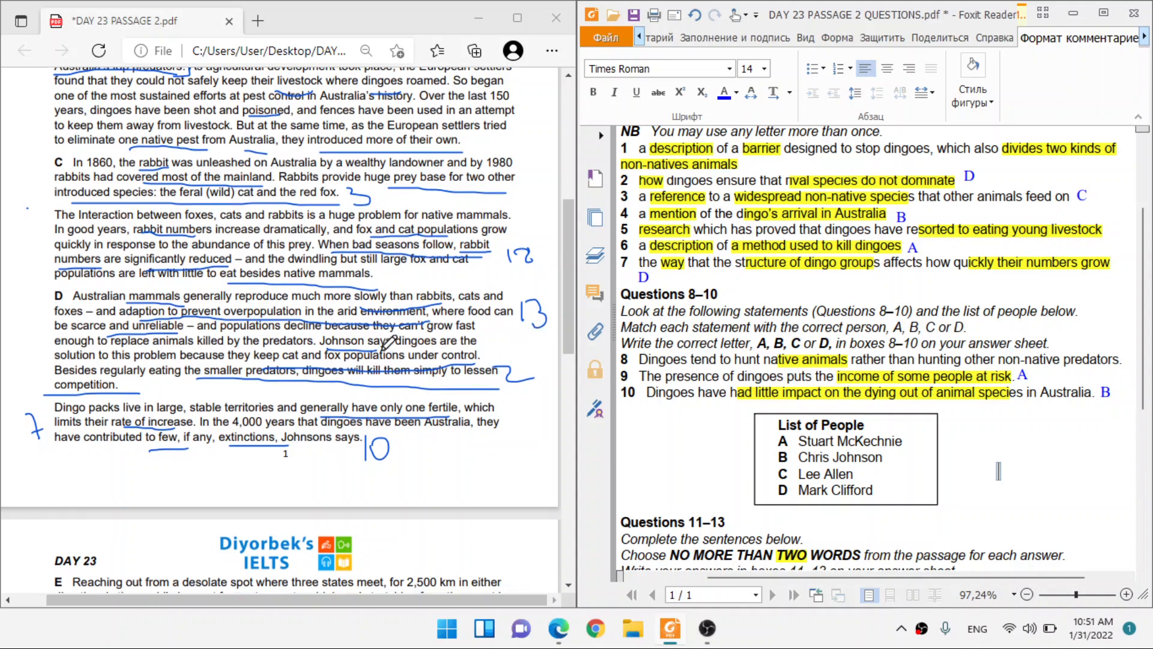
{"action": "scroll", "scroll_direction": "down", "scroll_amount": 3}
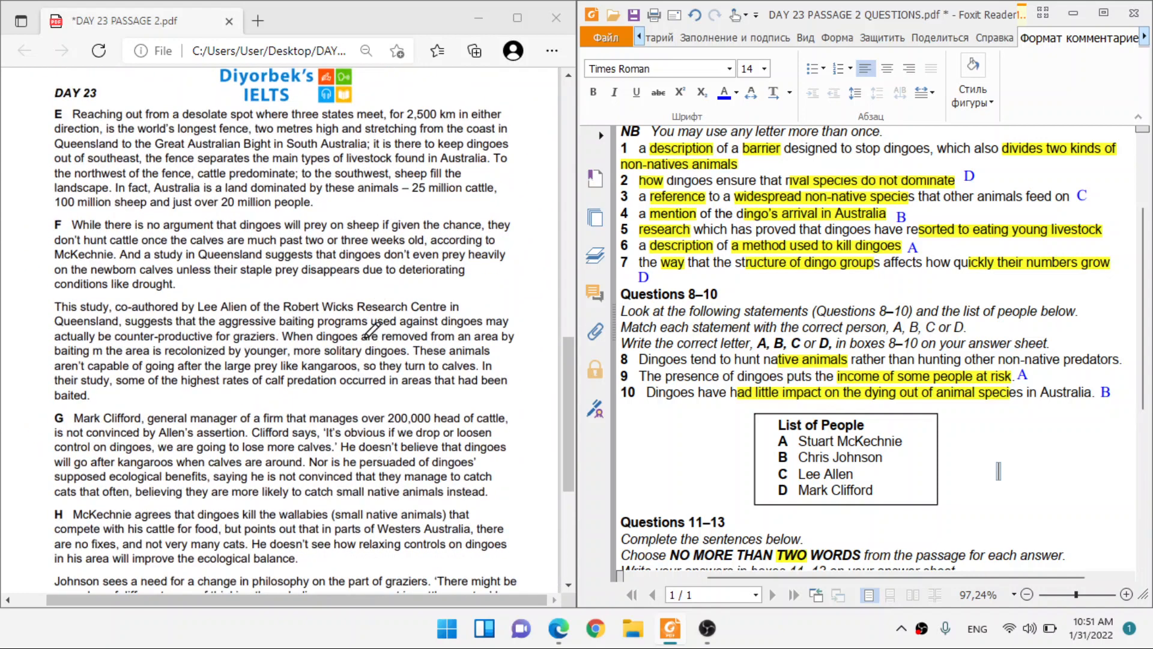
Scroll through paragraph E of the dingo passage in Edge.
{"action": "scroll", "scroll_direction": "down", "scroll_amount": 3}
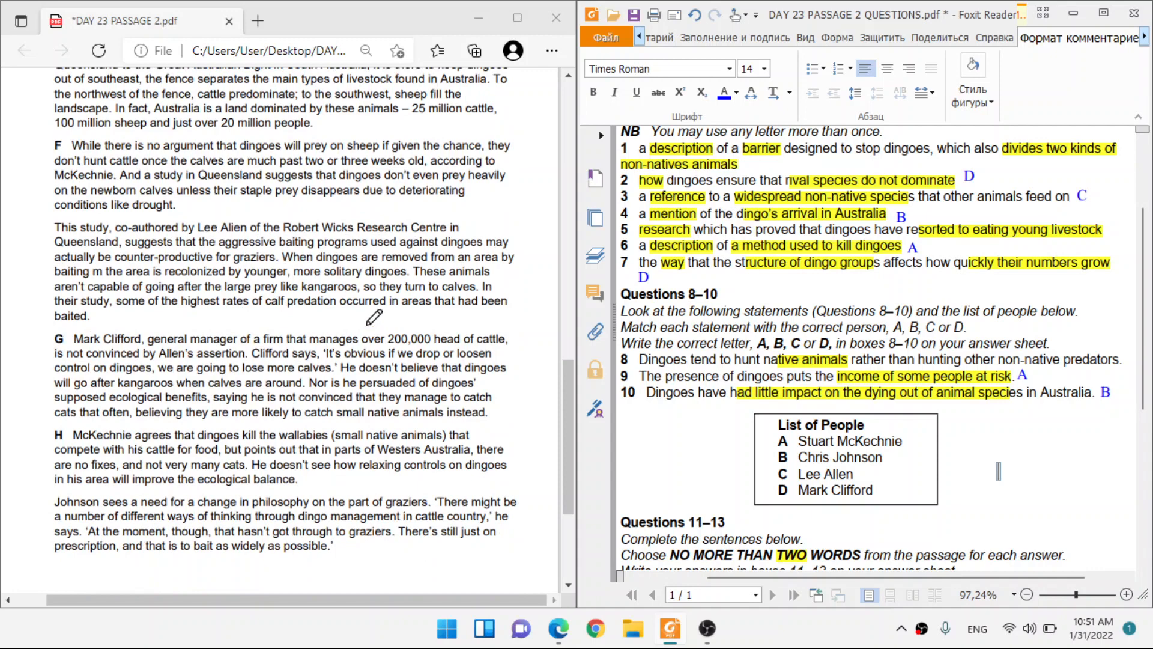
{"action": "scroll", "scroll_direction": "up", "scroll_amount": 3}
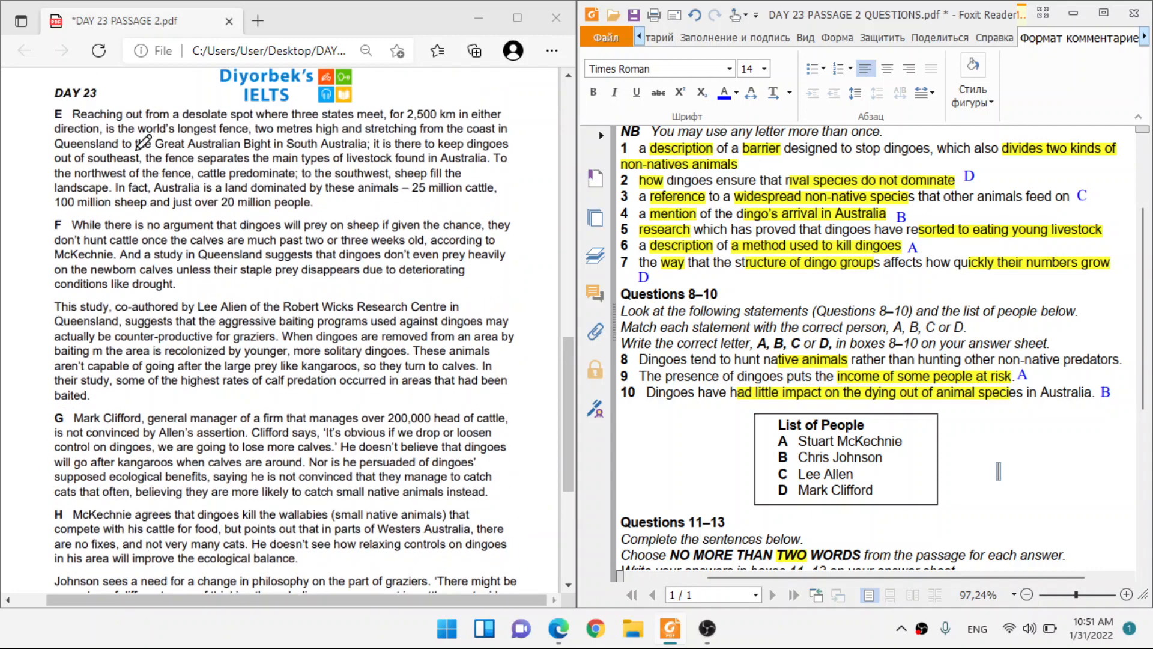
{"action": "mouse_move", "coordinate": [131, 144]}
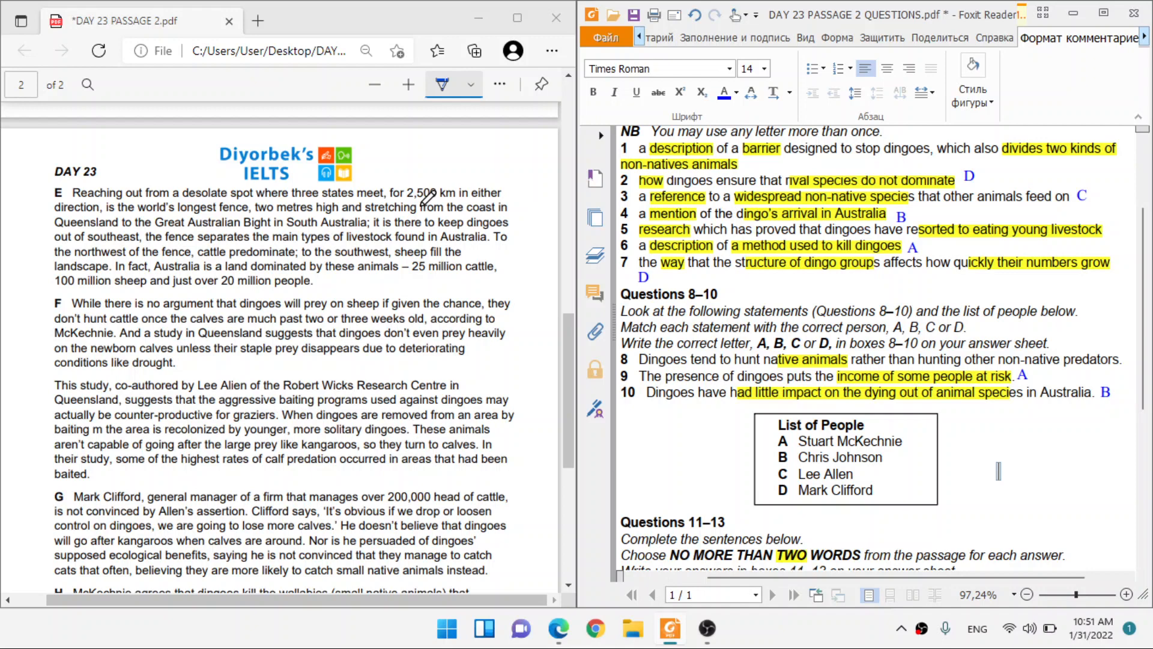
{"action": "mouse_move", "coordinate": [169, 206]}
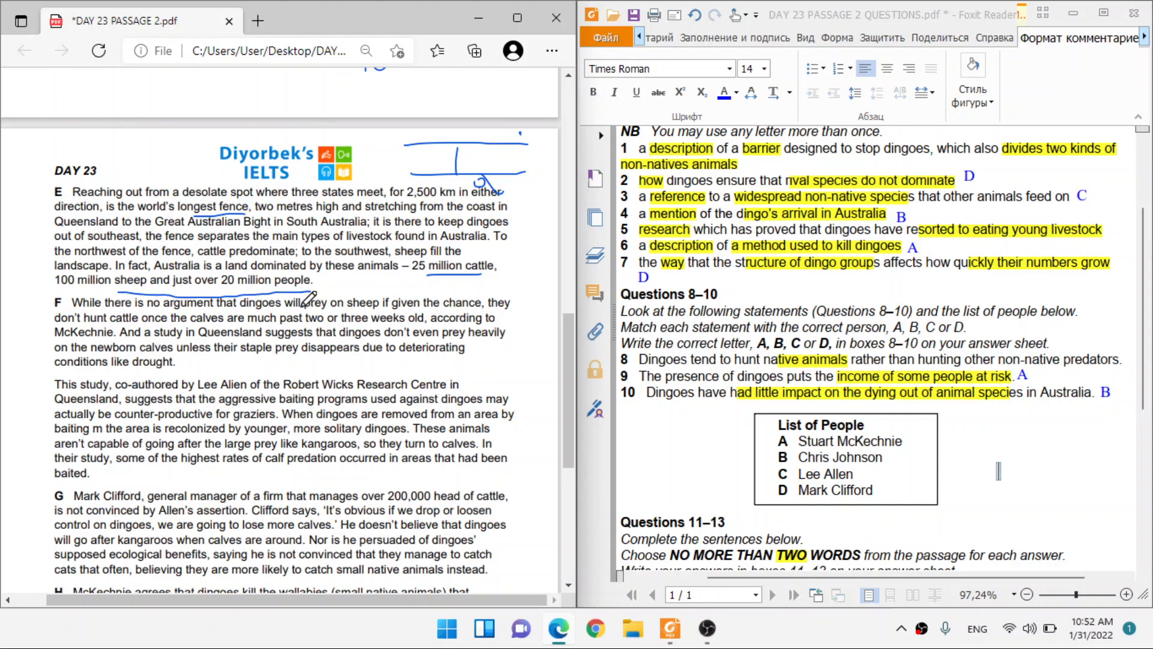
{"action": "mouse_move", "coordinate": [1045, 158]}
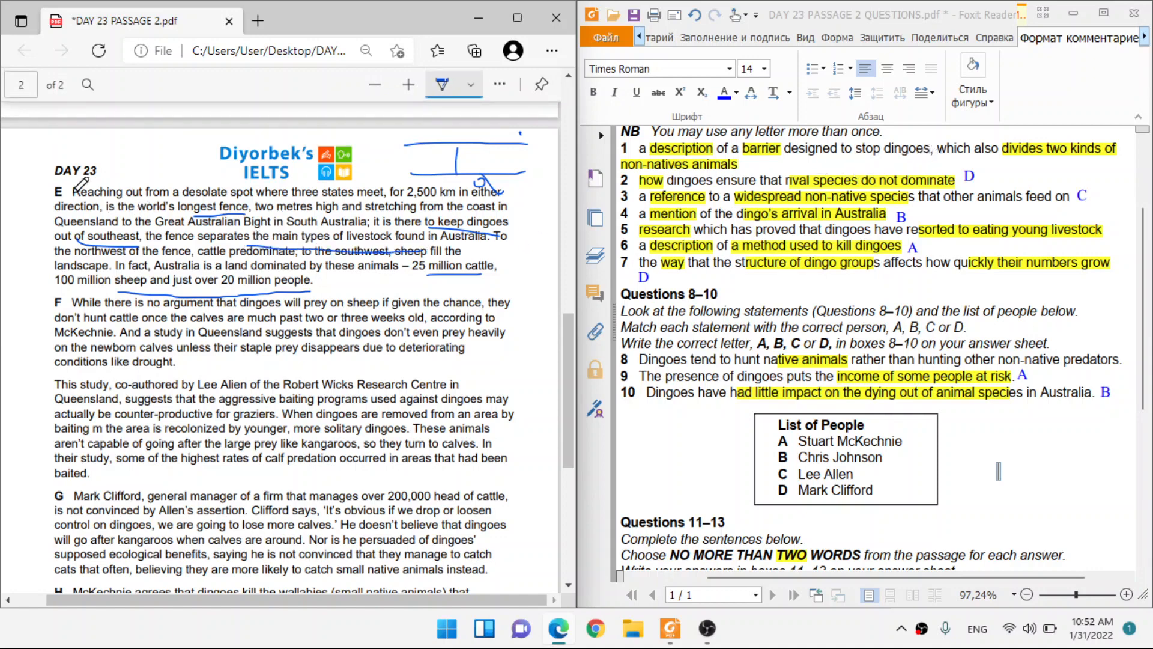
{"action": "mouse_move", "coordinate": [114, 170]}
{"action": "type", "text": "E"}
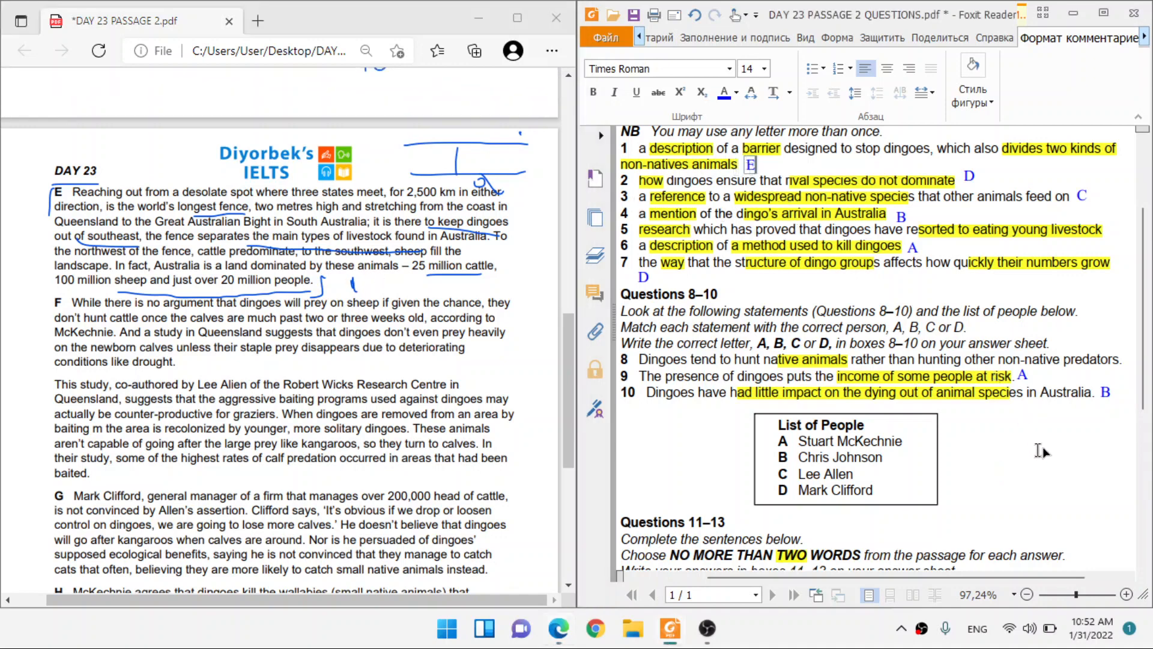
{"action": "scroll", "scroll_direction": "down", "scroll_amount": 3}
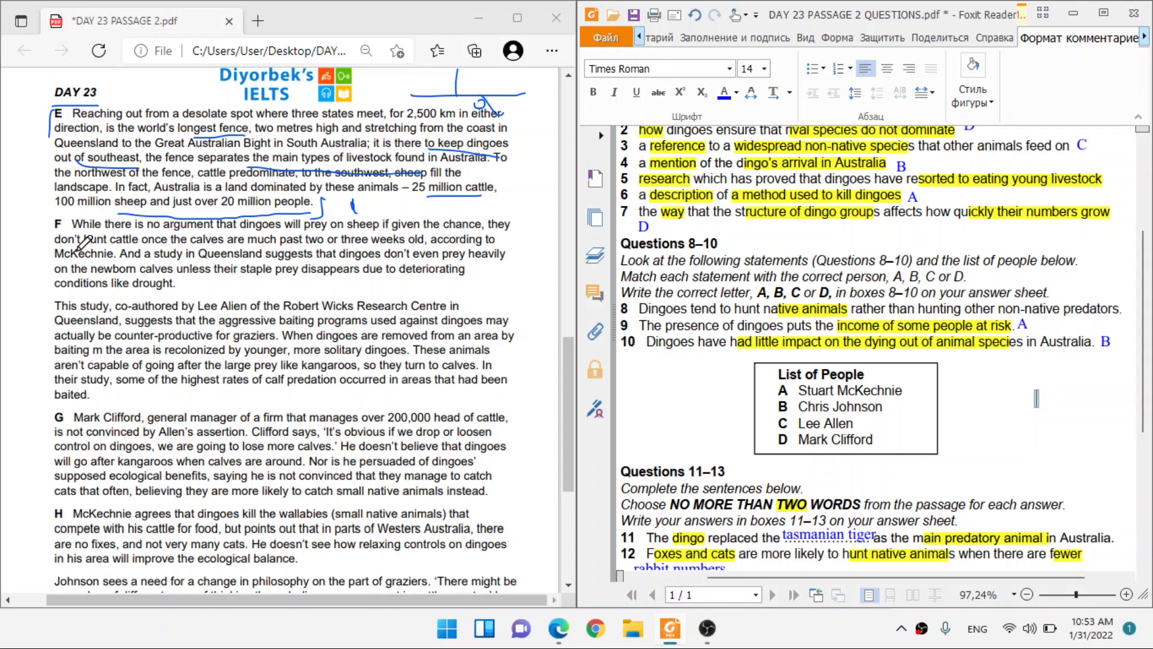
{"action": "mouse_move", "coordinate": [247, 244]}
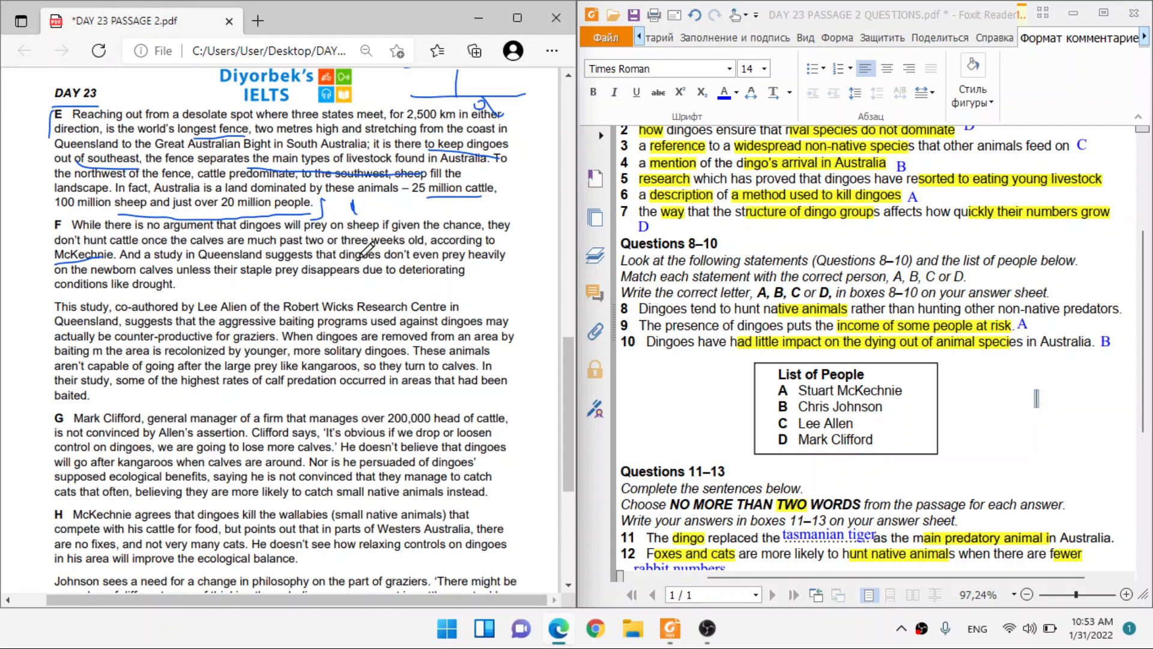
{"action": "mouse_move", "coordinate": [246, 269]}
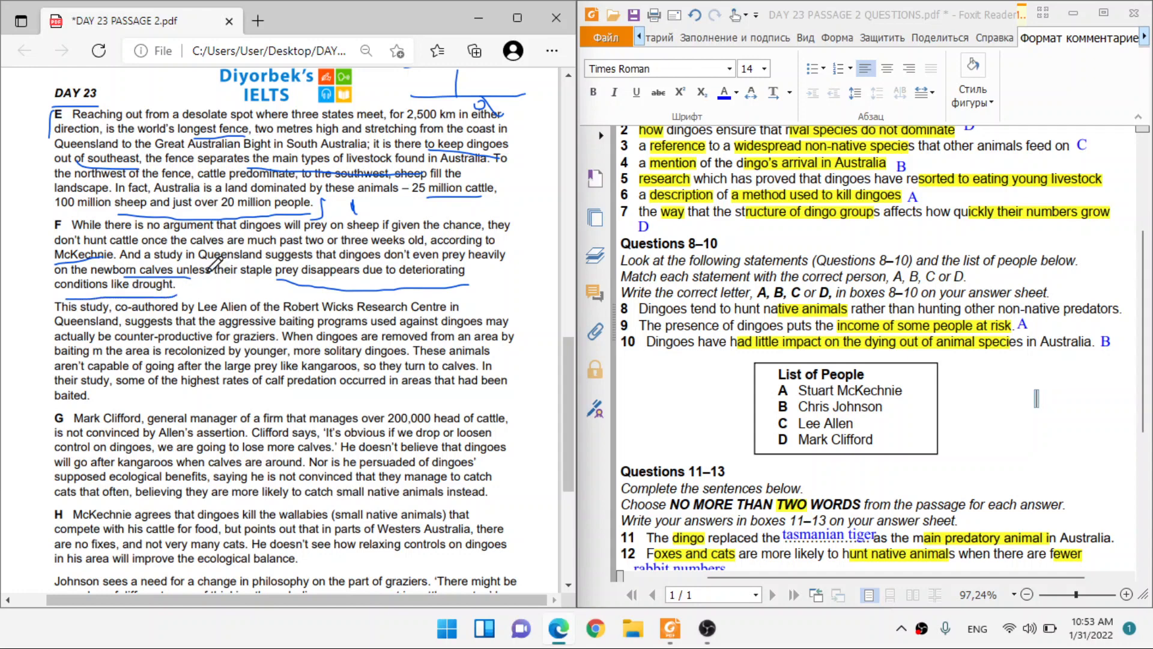
{"action": "mouse_move", "coordinate": [893, 209]}
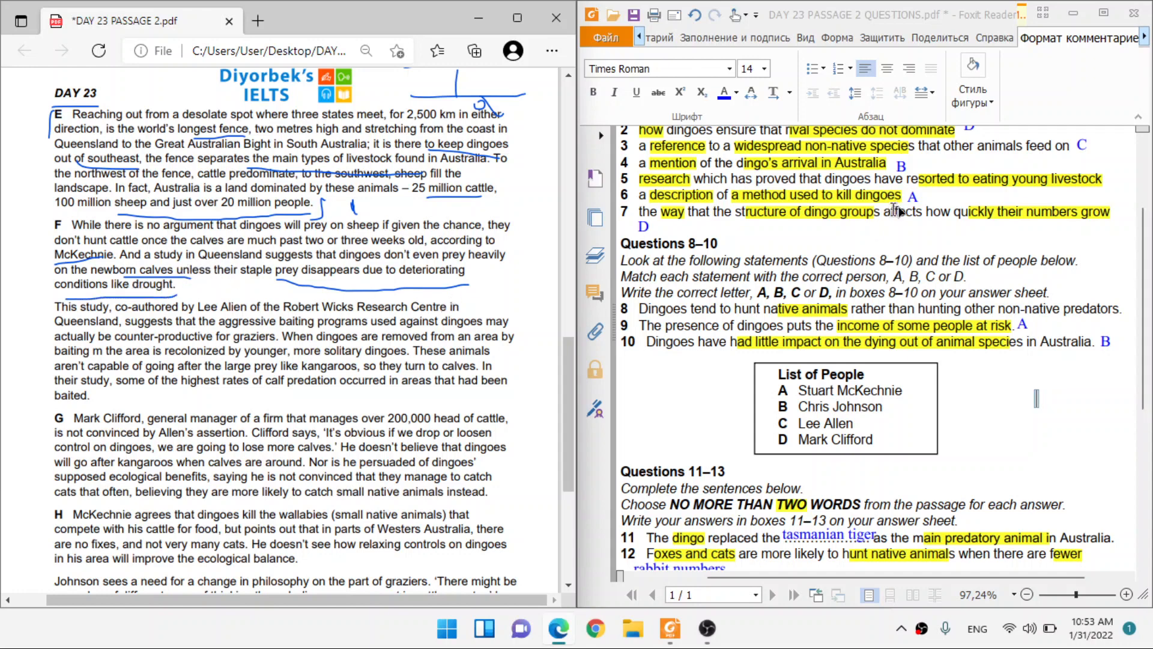
Scroll around paragraph F's McKechnie study and newborn-calves lines in Edge.
{"action": "scroll", "scroll_direction": "up", "scroll_amount": 3}
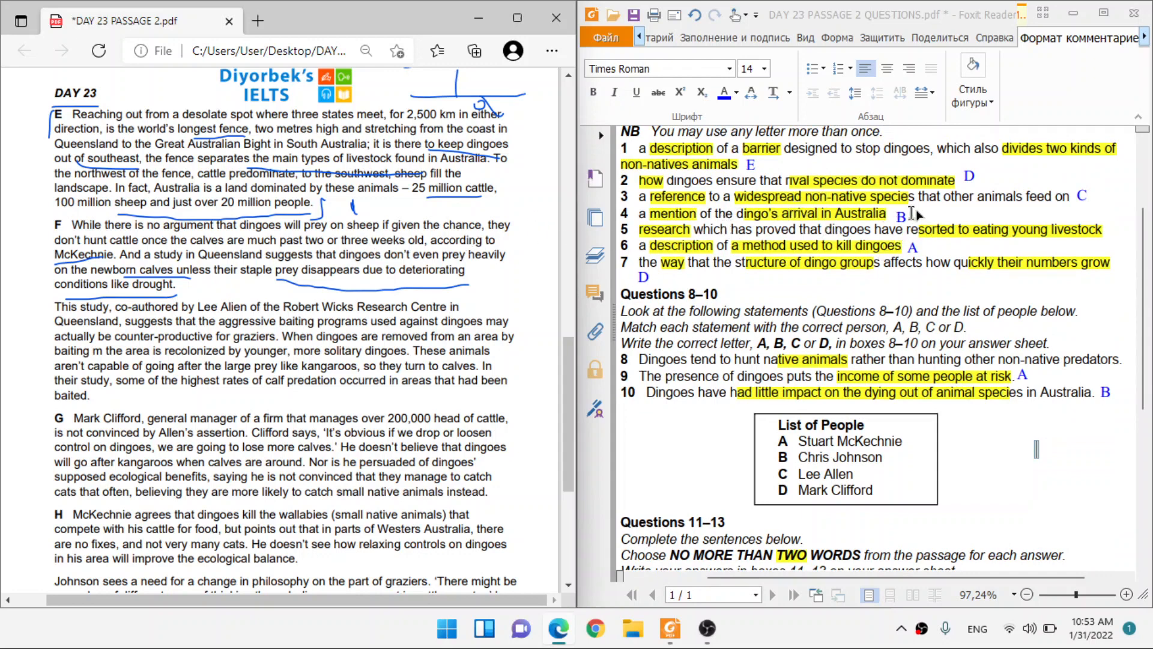
{"action": "mouse_move", "coordinate": [1022, 235]}
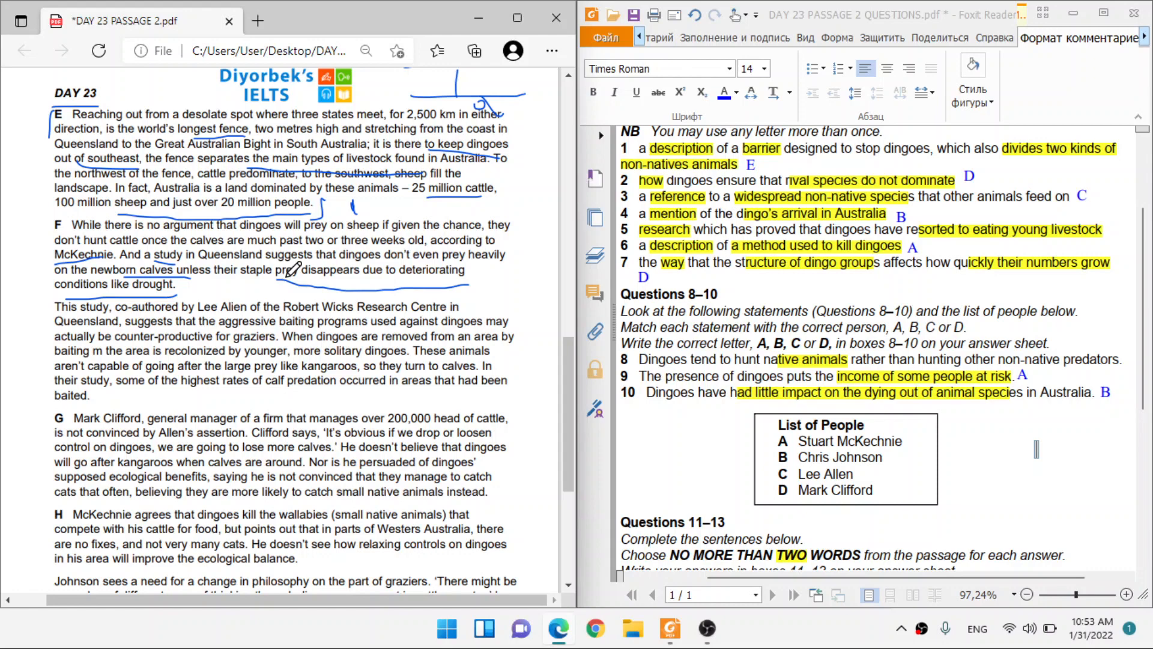
{"action": "mouse_move", "coordinate": [136, 265]}
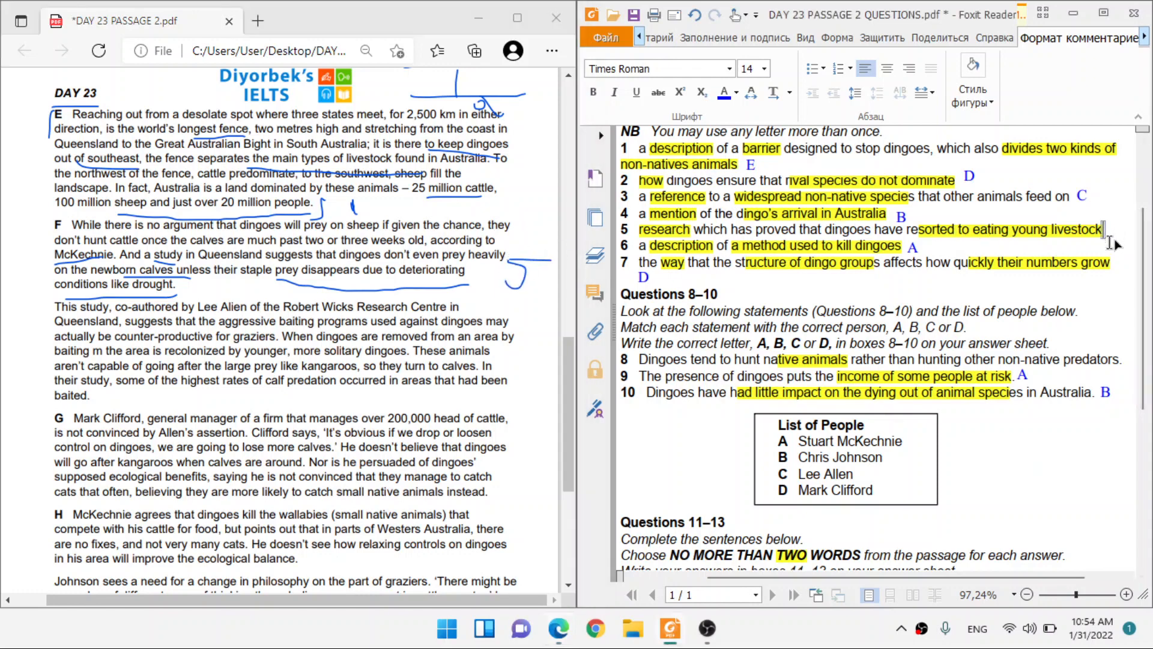
{"action": "scroll", "scroll_direction": "down", "scroll_amount": 3}
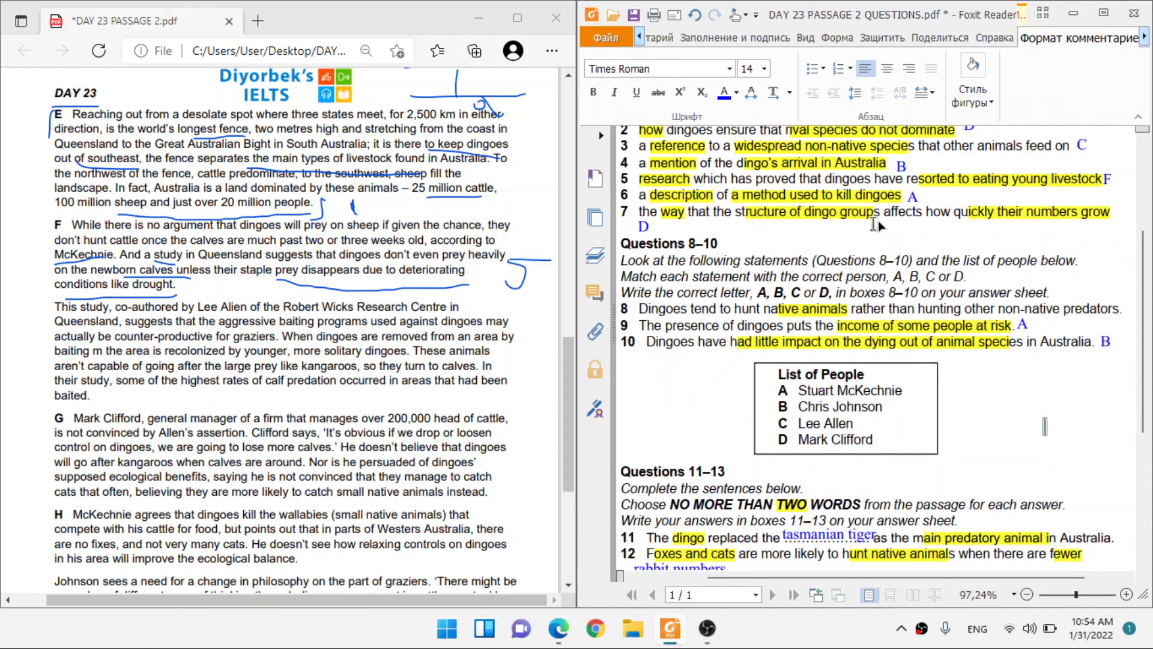
{"action": "scroll", "scroll_direction": "up", "scroll_amount": 3}
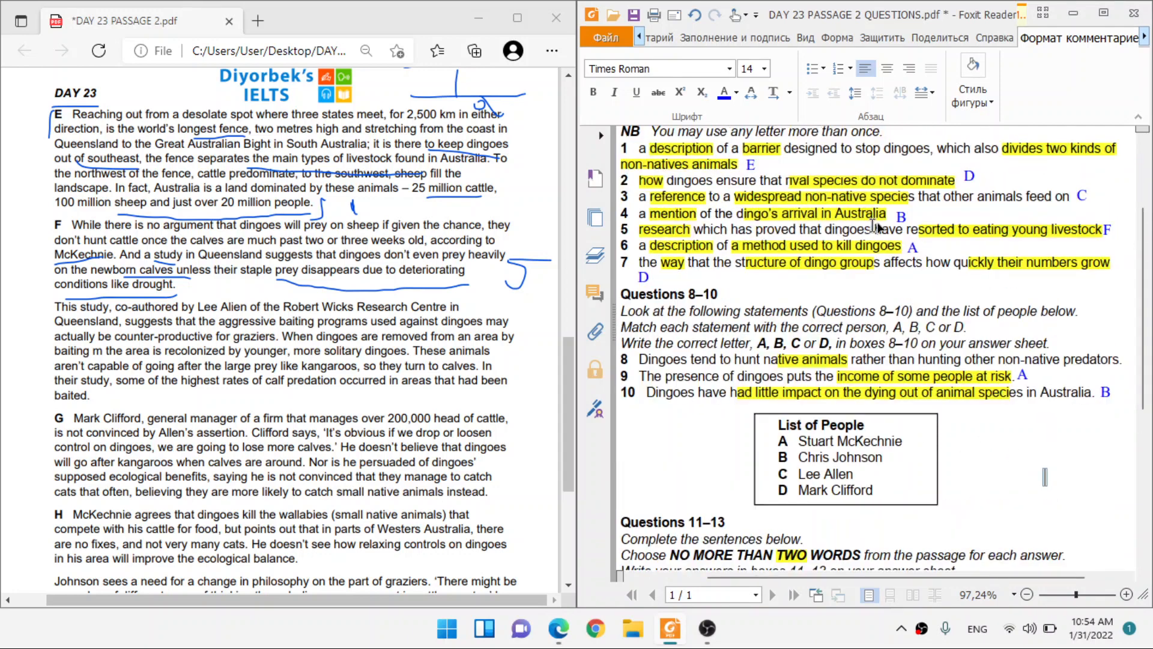
Scroll down to the Lee Allen study paragraph ending with 'baited'.
{"action": "scroll", "scroll_direction": "down", "scroll_amount": 3}
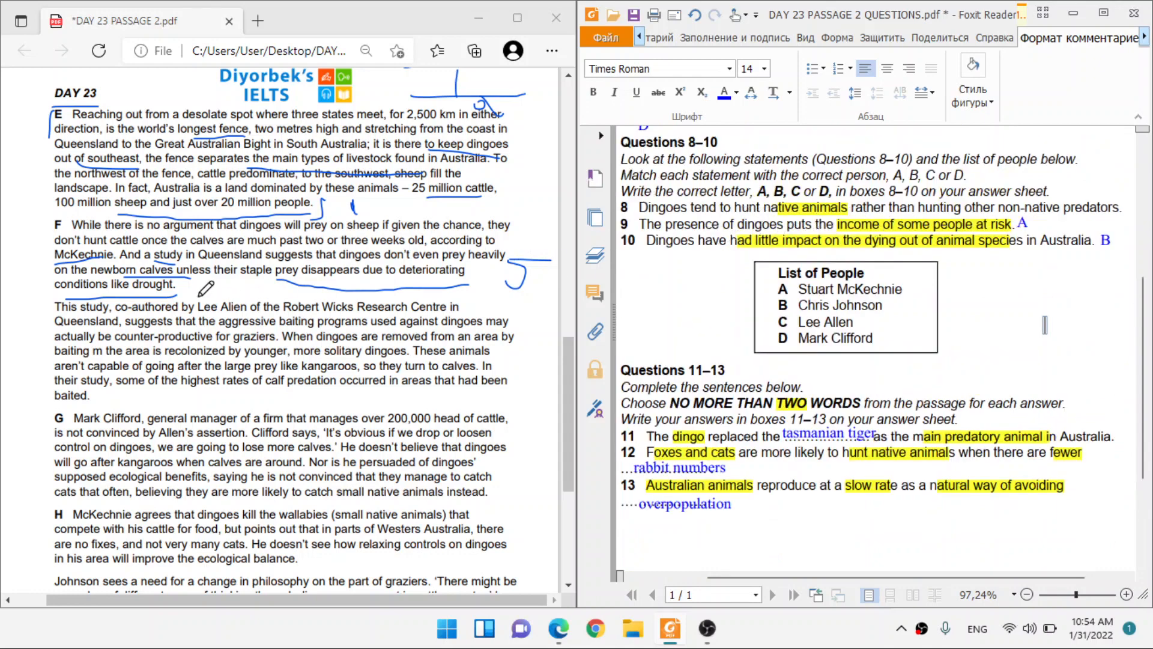
{"action": "scroll", "scroll_direction": "down", "scroll_amount": 3}
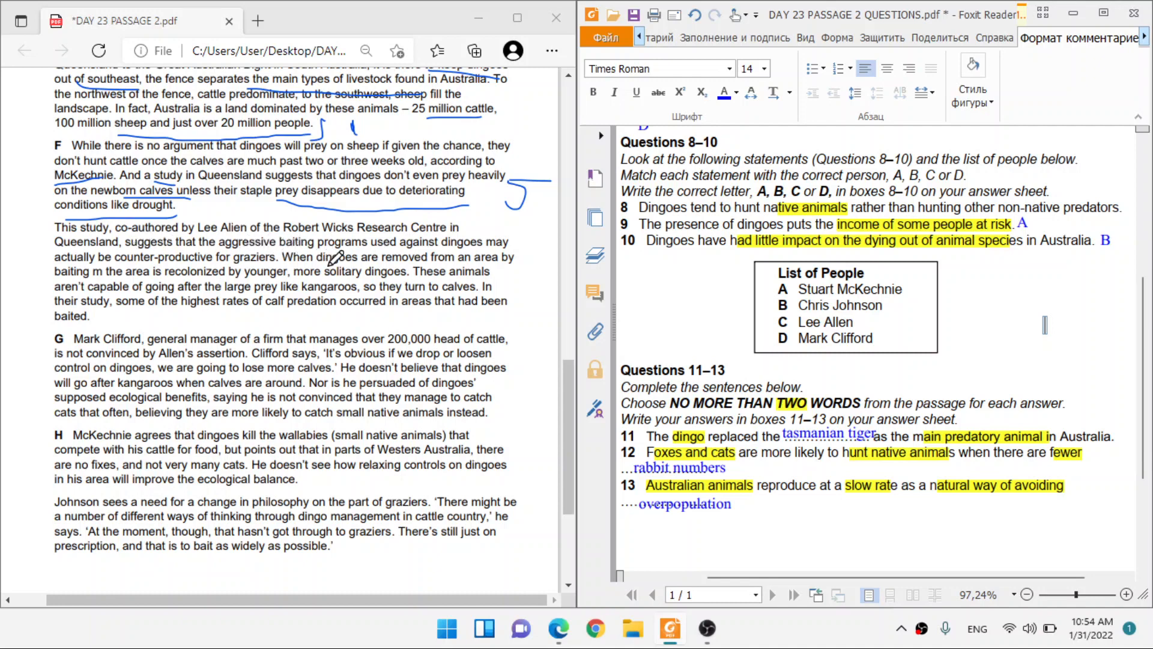
{"action": "mouse_move", "coordinate": [136, 272]}
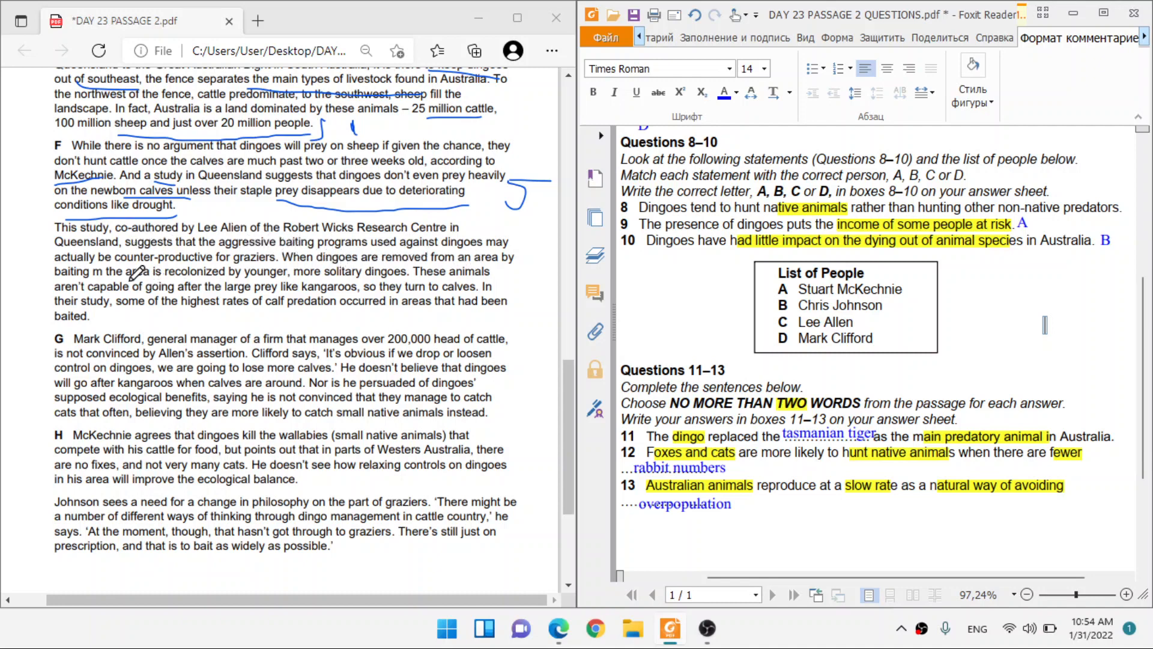
{"action": "mouse_move", "coordinate": [320, 275]}
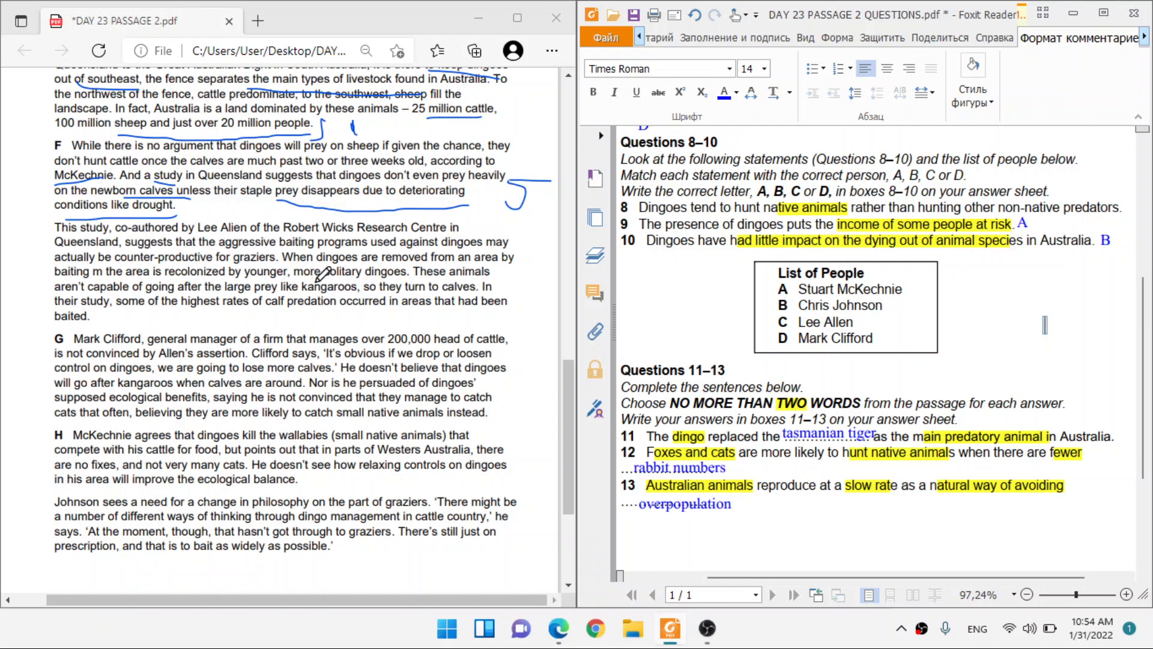
{"action": "mouse_move", "coordinate": [147, 281]}
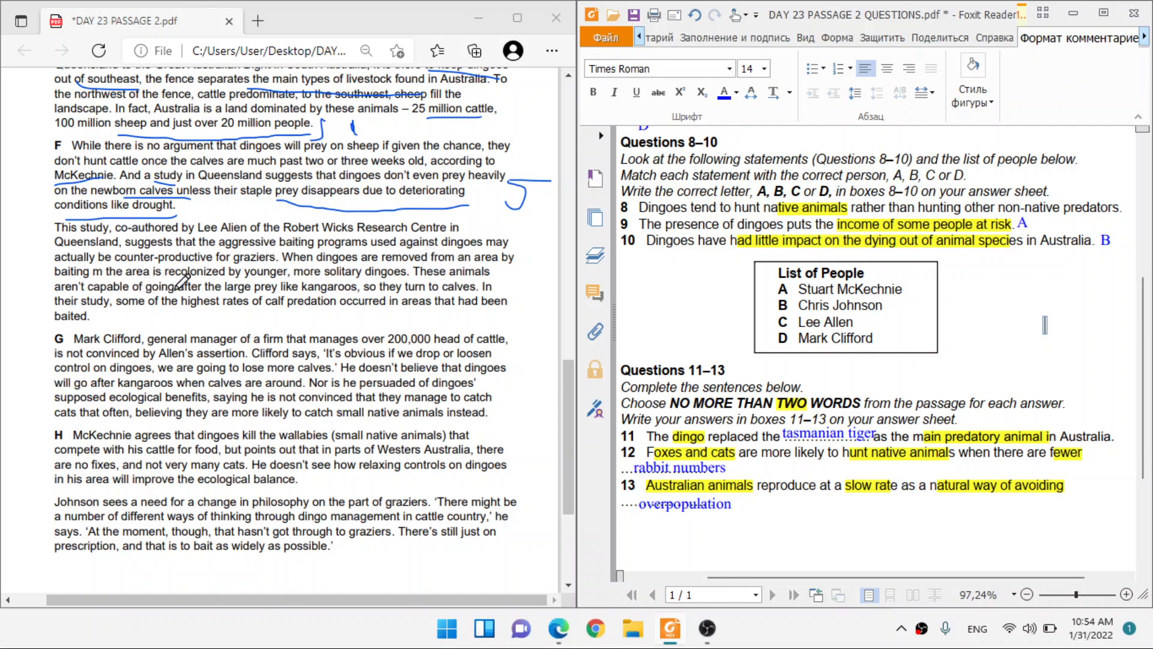
{"action": "mouse_move", "coordinate": [287, 283]}
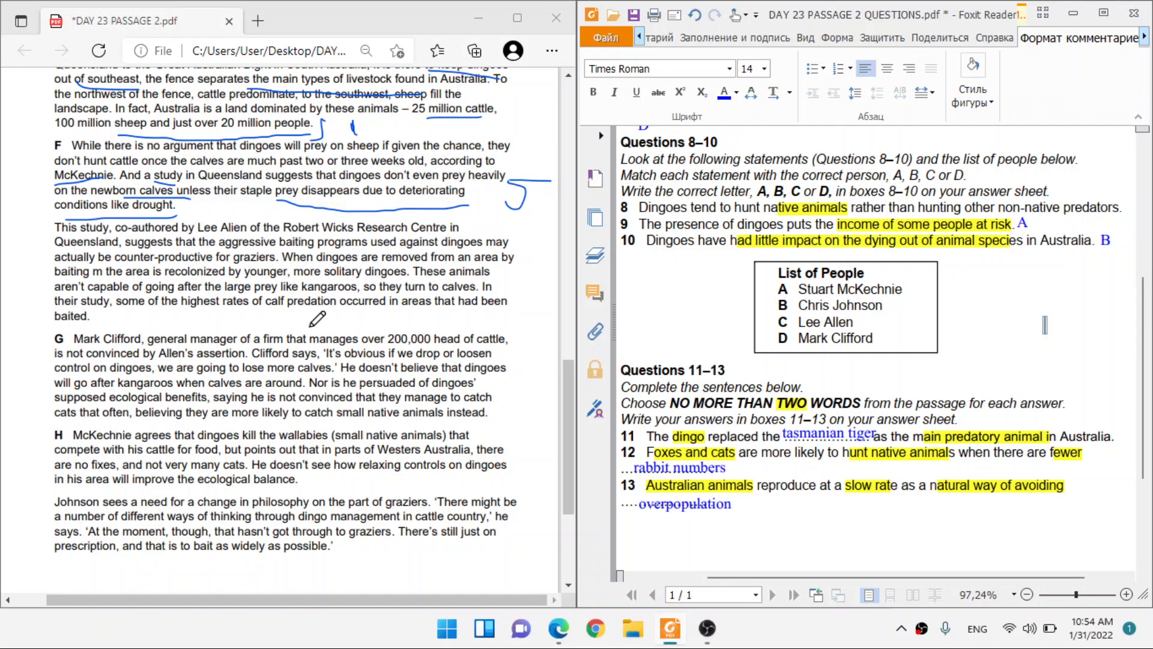
{"action": "mouse_move", "coordinate": [448, 301]}
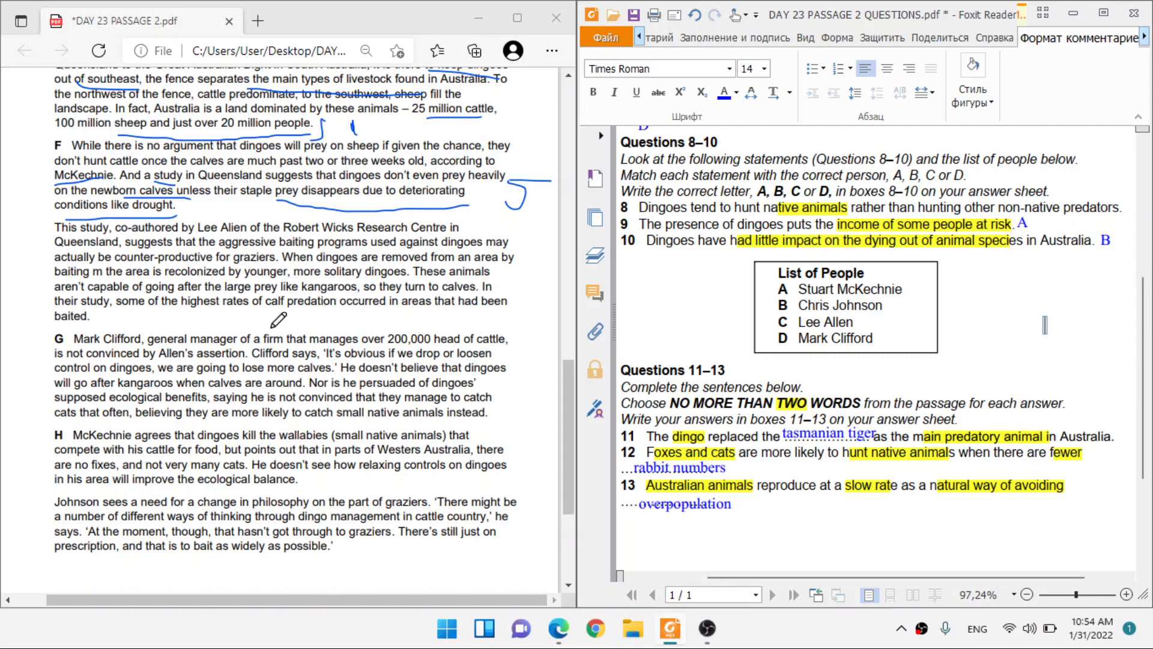
{"action": "mouse_move", "coordinate": [346, 323]}
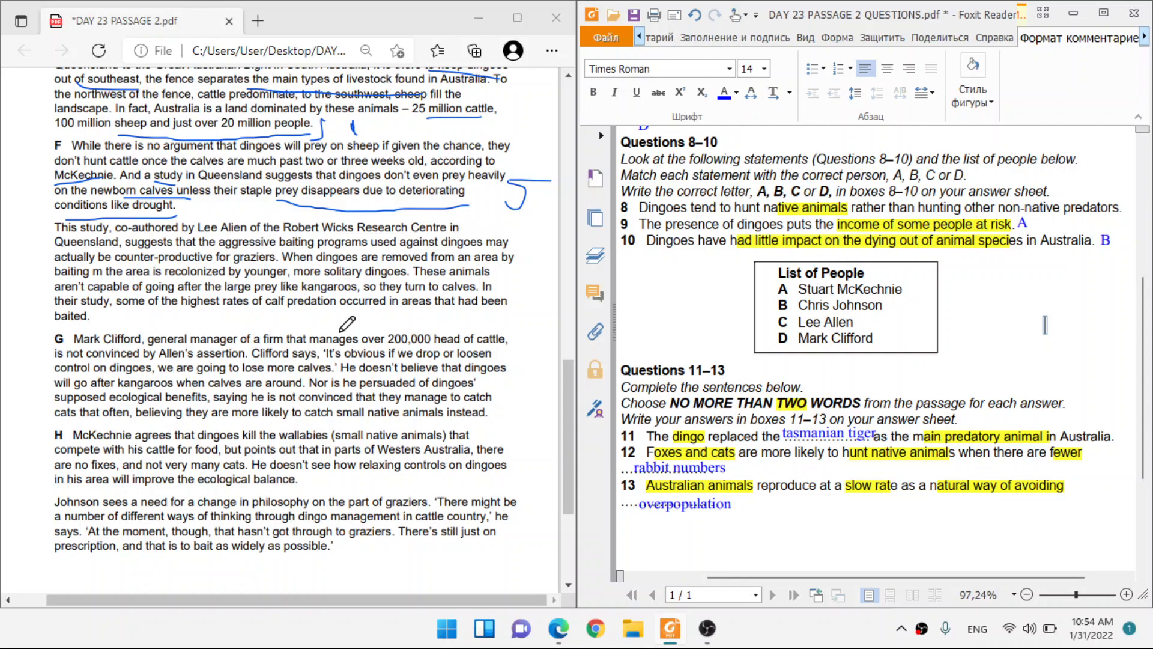
{"action": "mouse_move", "coordinate": [435, 312]}
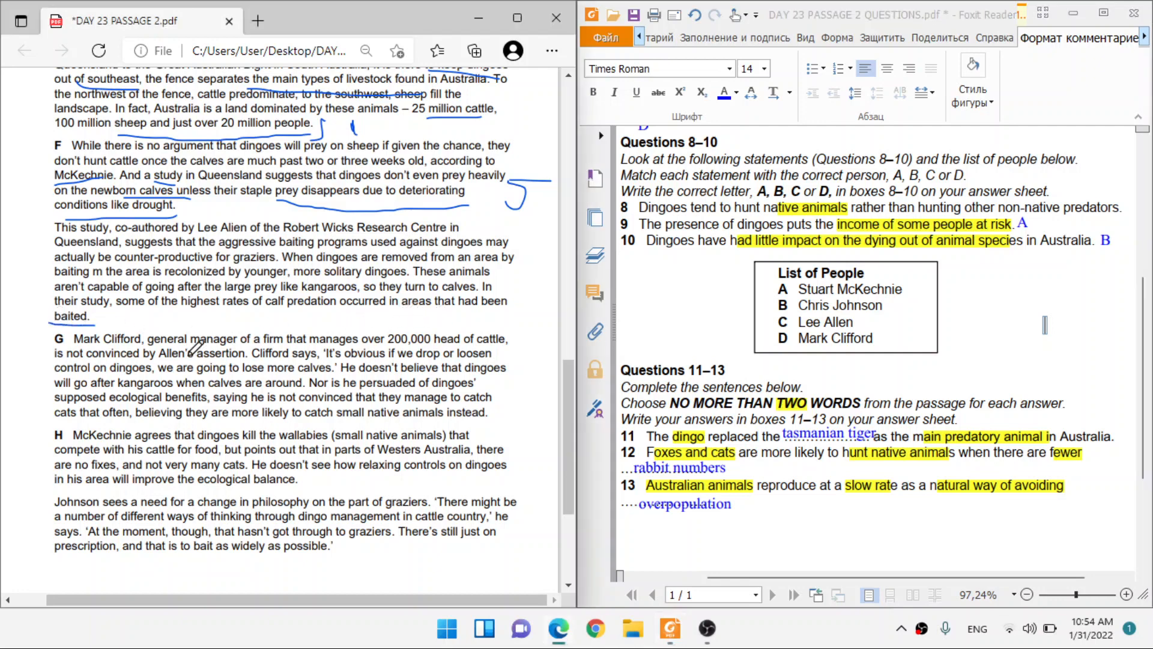
{"action": "scroll", "scroll_direction": "up", "scroll_amount": 3}
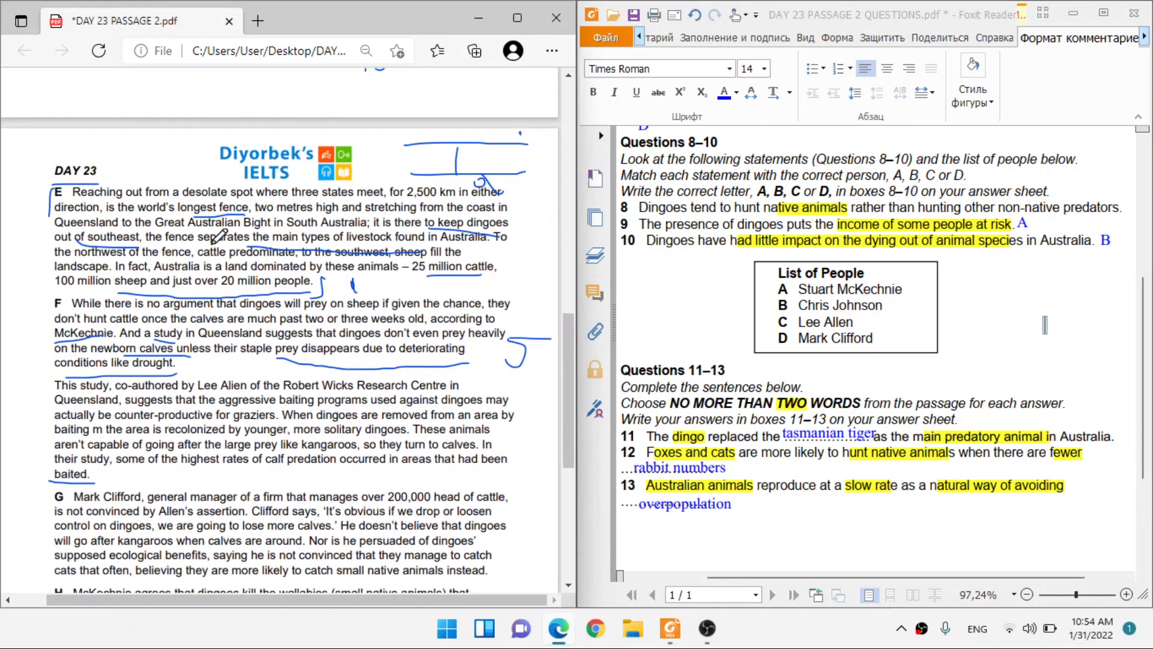
{"action": "scroll", "scroll_direction": "down", "scroll_amount": 3}
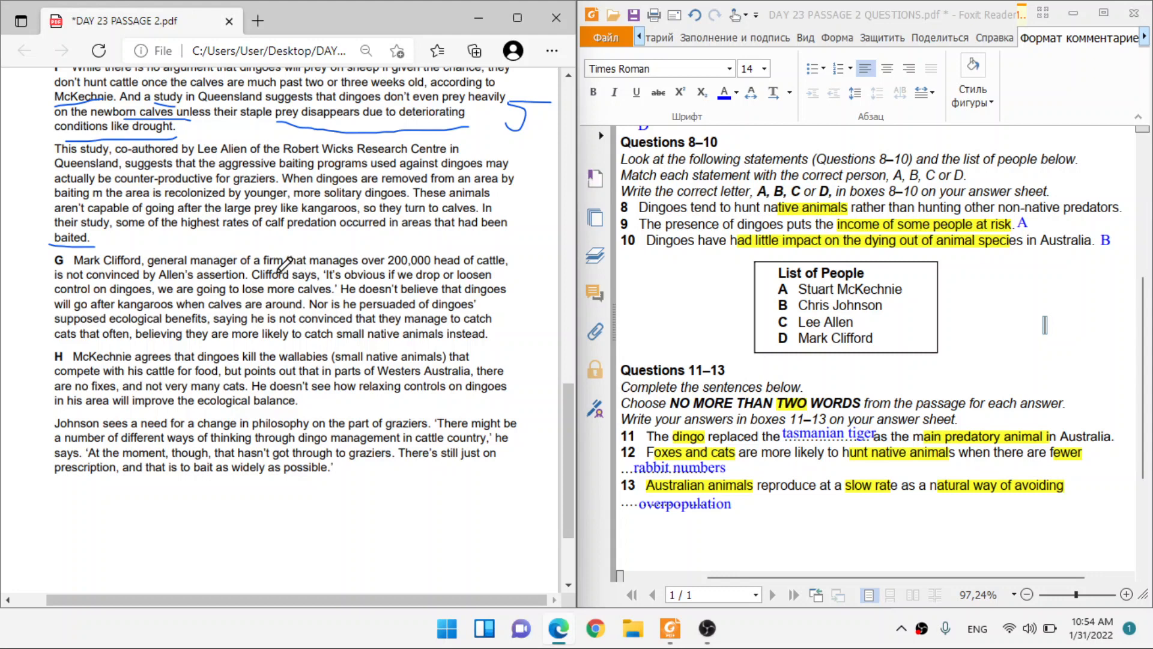
{"action": "mouse_move", "coordinate": [331, 274]}
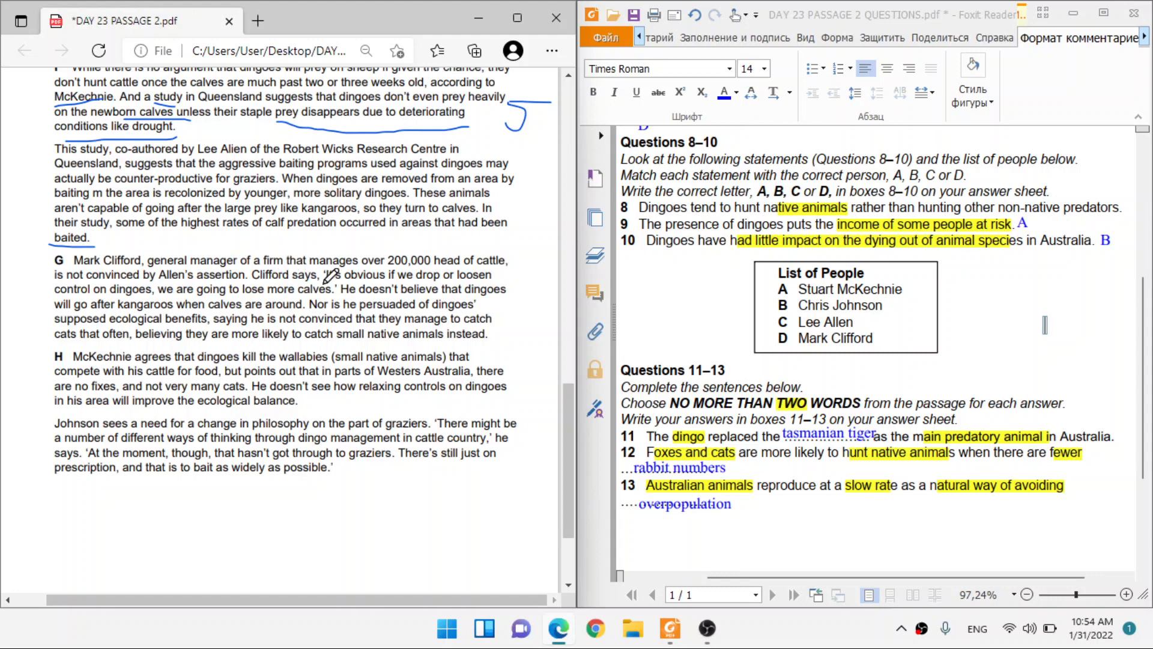